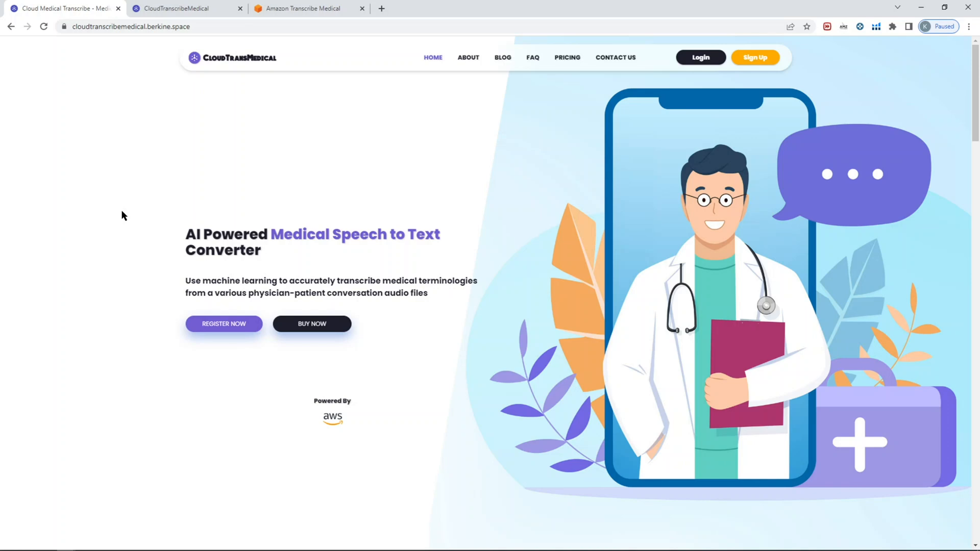
{"action": "mouse_move", "coordinate": [149, 194]}
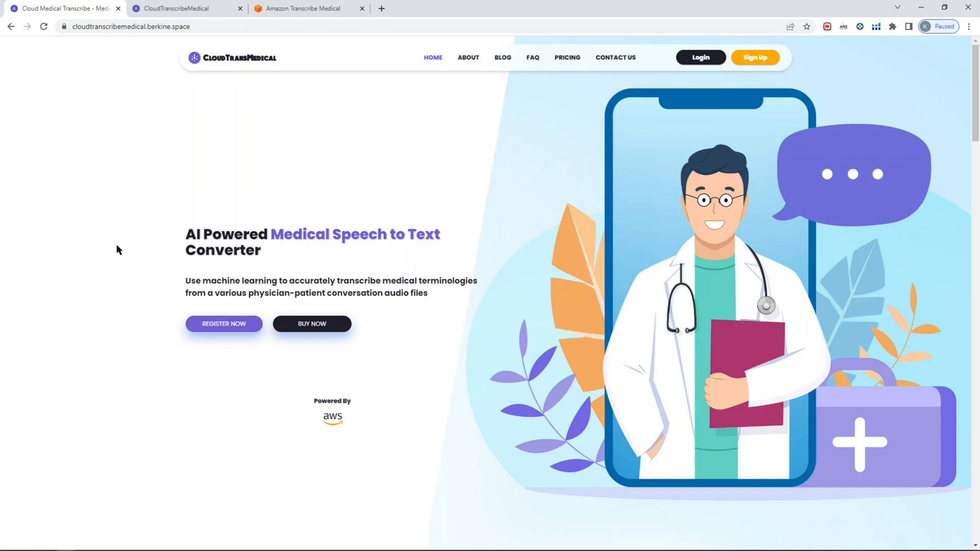
{"action": "mouse_move", "coordinate": [143, 219]}
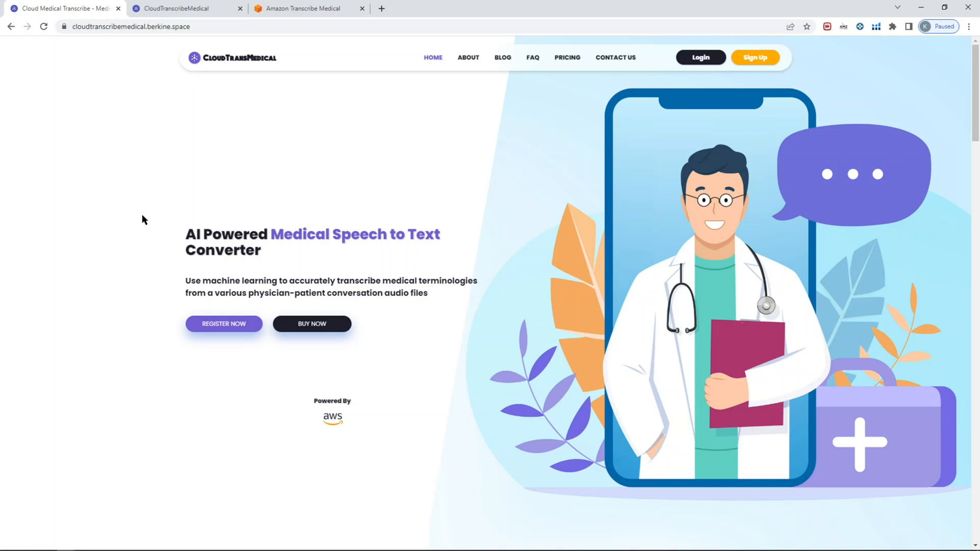
{"action": "mouse_move", "coordinate": [146, 214]}
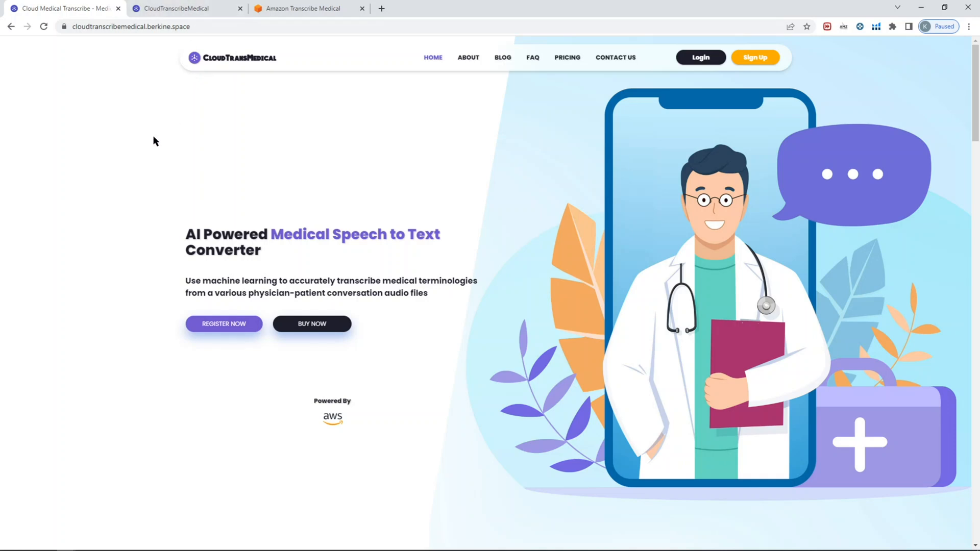
{"action": "mouse_move", "coordinate": [102, 268]}
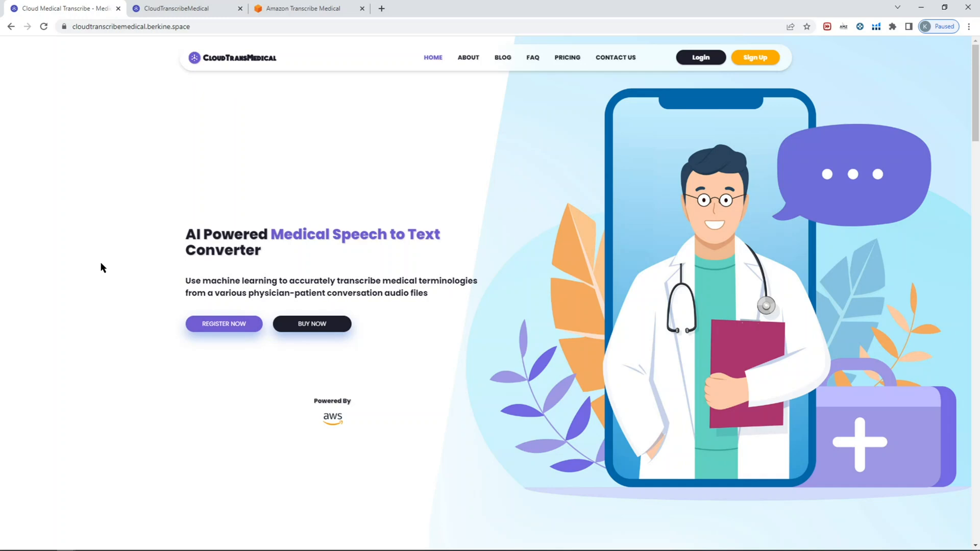
{"action": "mouse_move", "coordinate": [107, 259]}
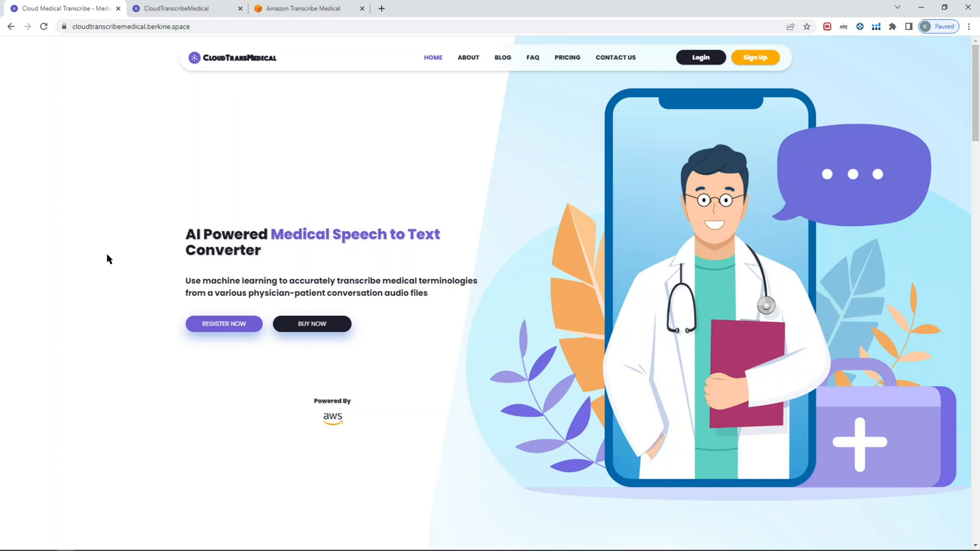
Browse the Amazon Transcribe Medical overview page and return to the CloudTranscribeMedical home page
{"action": "scroll", "scroll_direction": "down", "scroll_amount": 3}
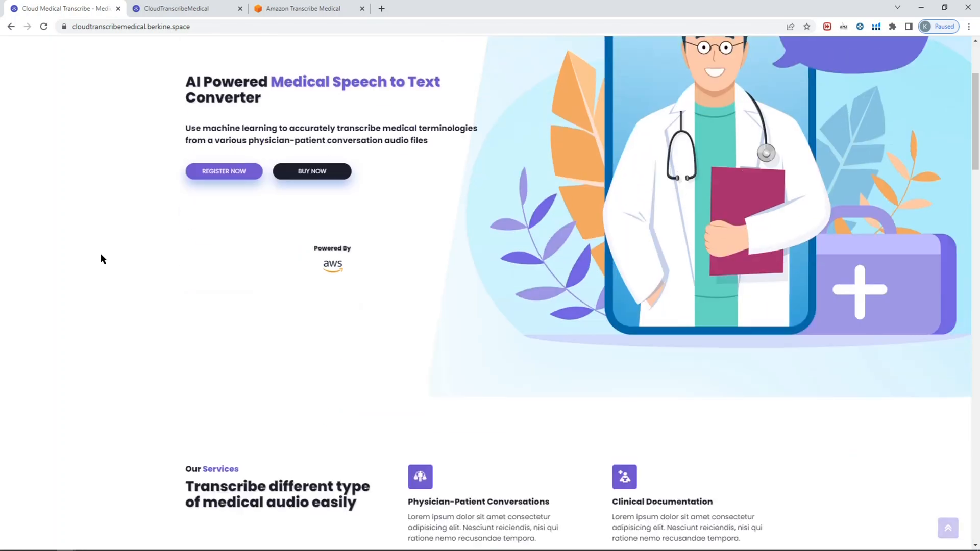
{"action": "scroll", "scroll_direction": "down", "scroll_amount": 3}
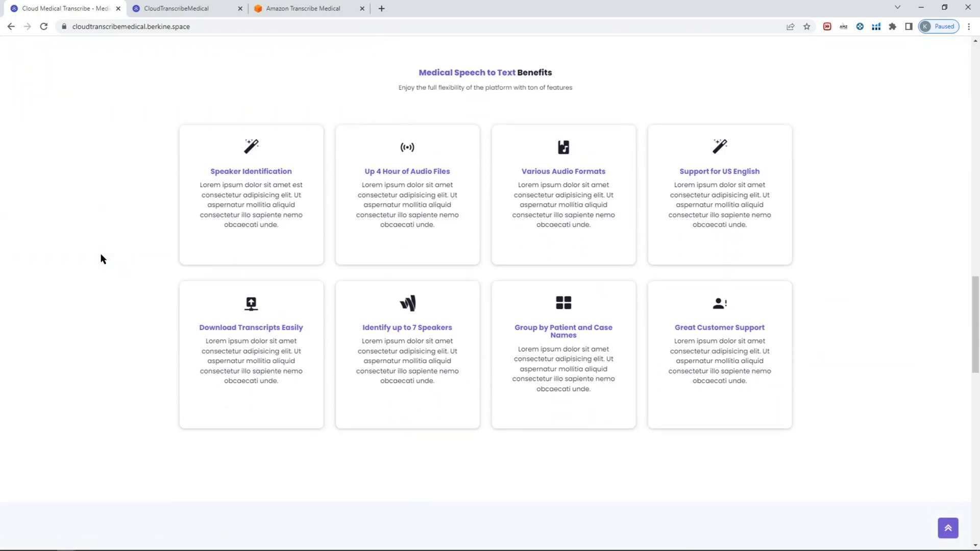
{"action": "scroll", "scroll_direction": "up", "scroll_amount": 3}
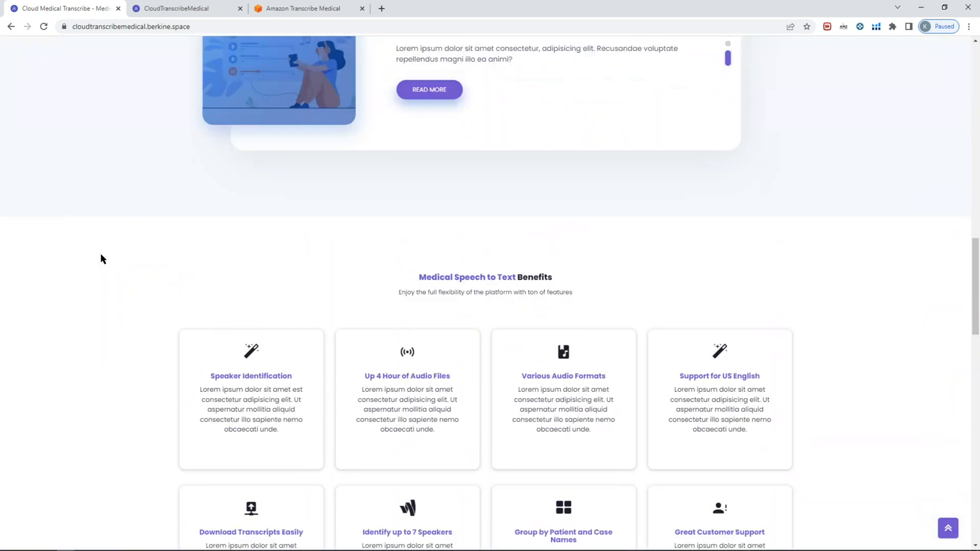
{"action": "scroll", "scroll_direction": "up", "scroll_amount": 3}
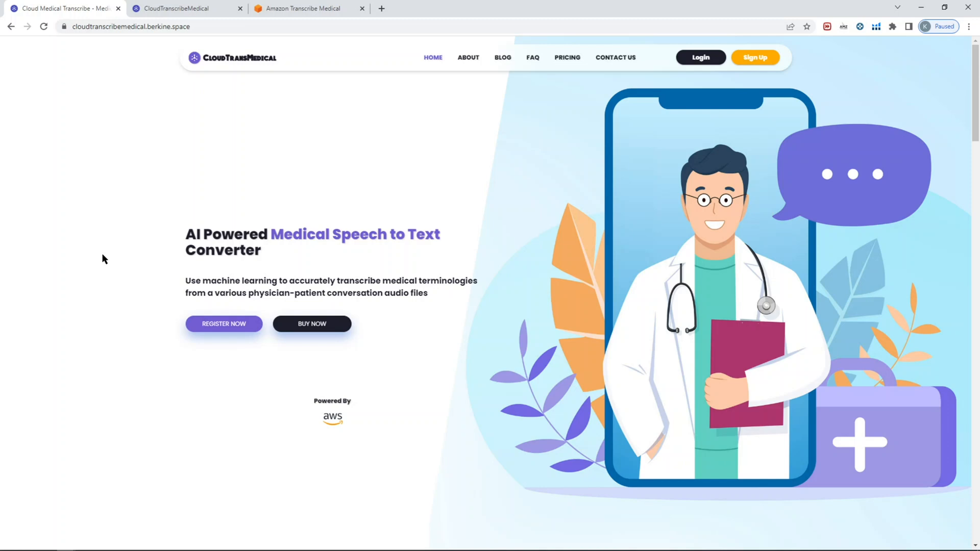
{"action": "mouse_move", "coordinate": [102, 255]}
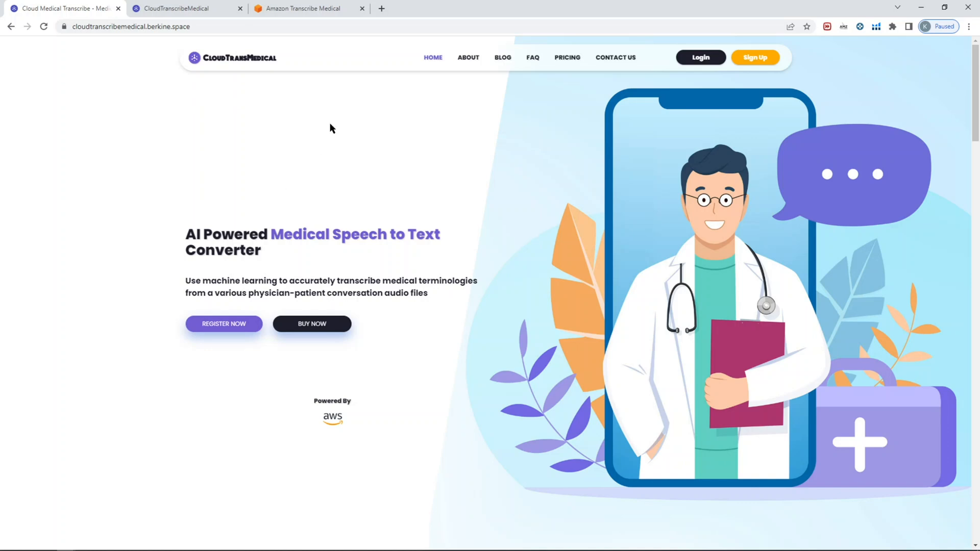
{"action": "left_click", "coordinate": [306, 8]}
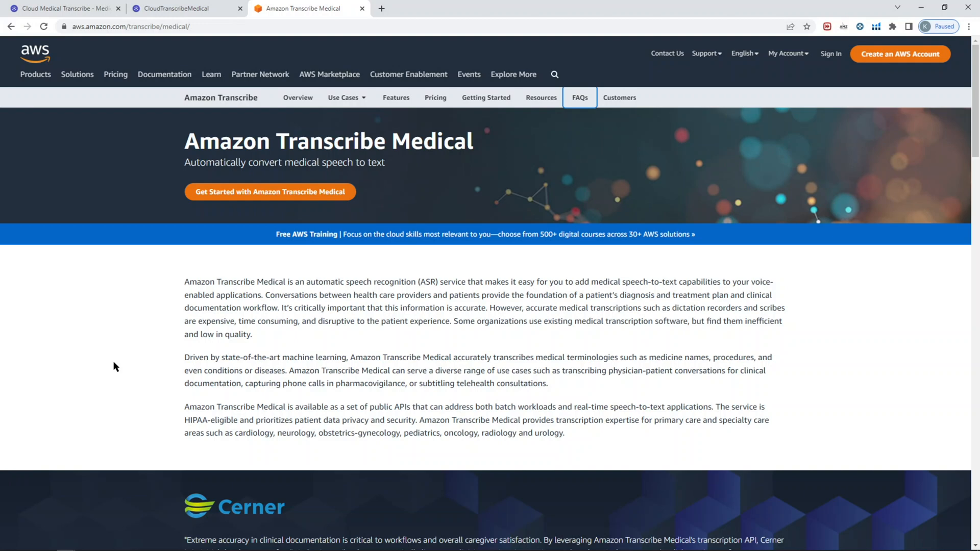
{"action": "mouse_move", "coordinate": [132, 328]}
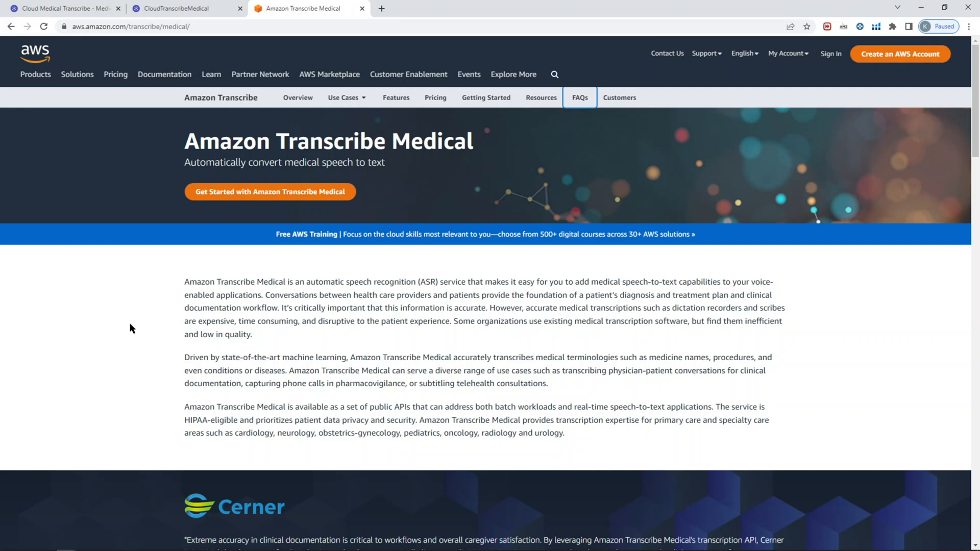
{"action": "mouse_move", "coordinate": [105, 302]}
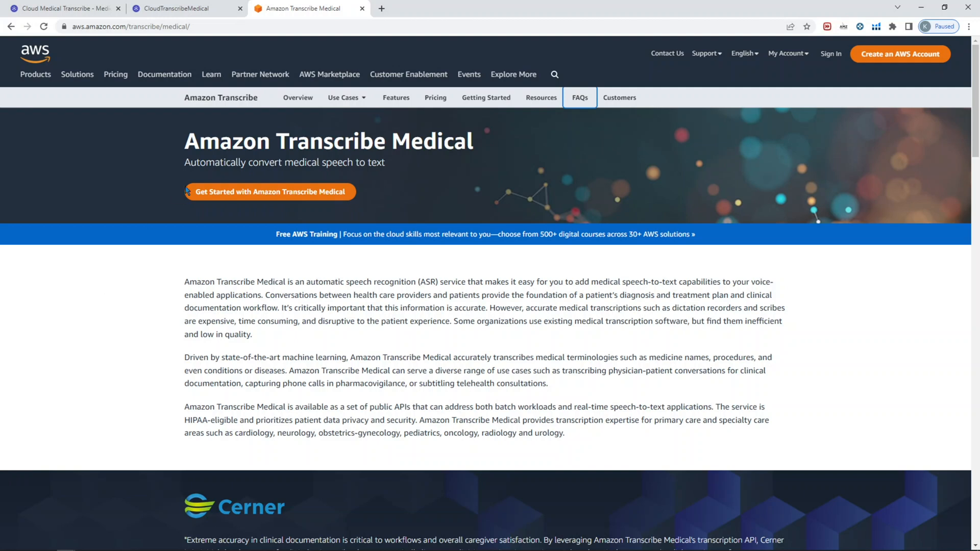
{"action": "mouse_move", "coordinate": [321, 160]}
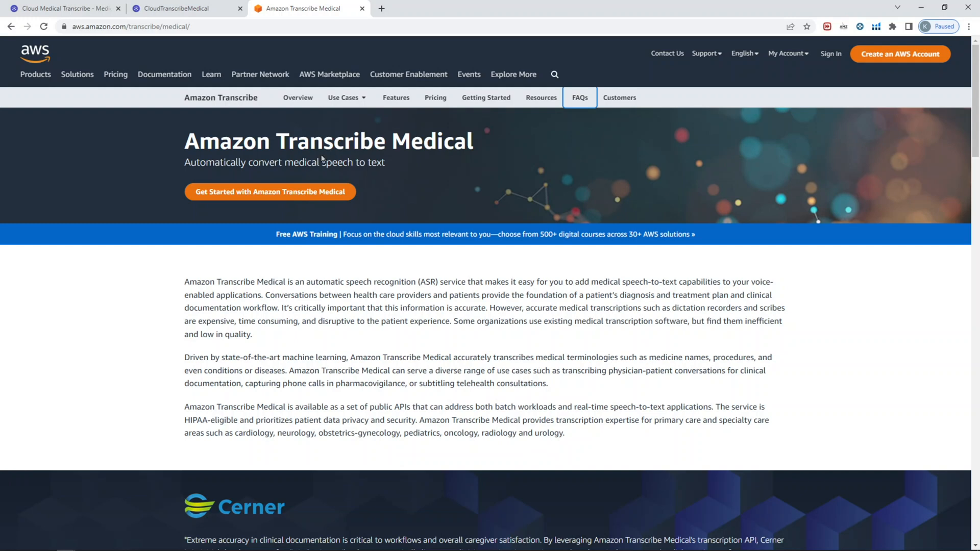
{"action": "mouse_move", "coordinate": [332, 117]}
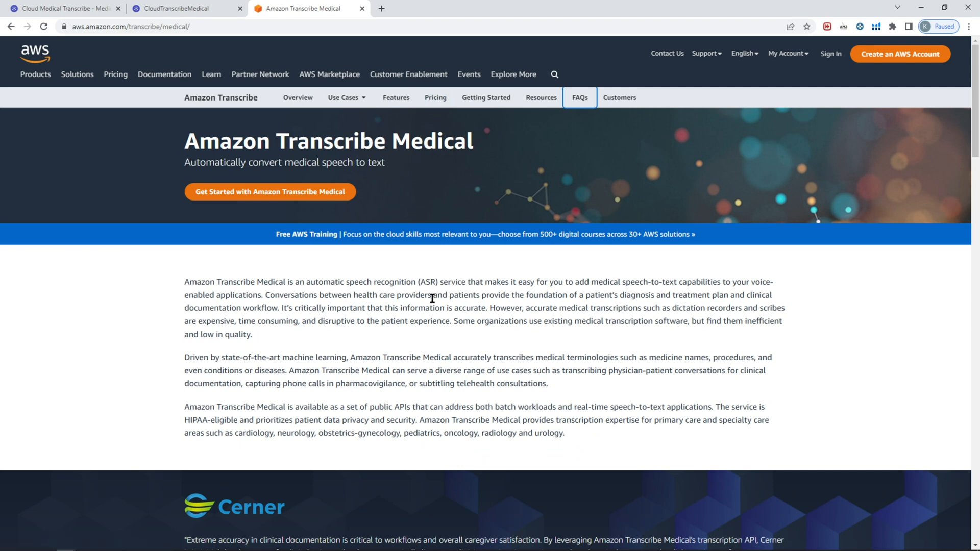
{"action": "mouse_move", "coordinate": [426, 303]}
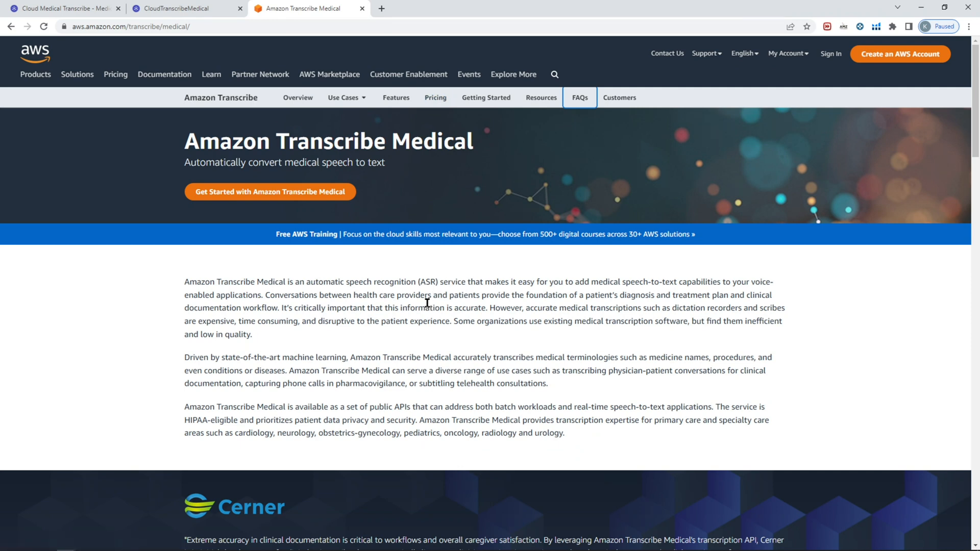
{"action": "mouse_move", "coordinate": [411, 313]}
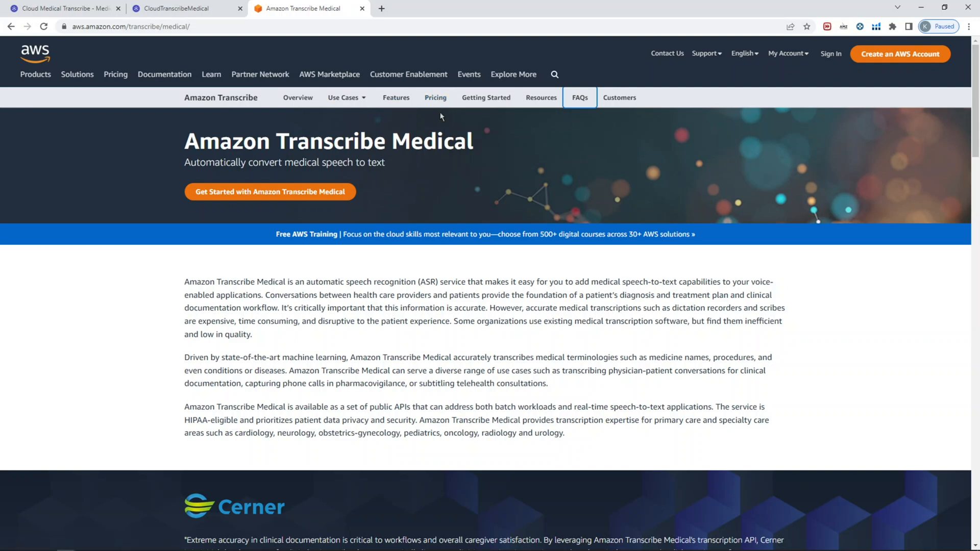
{"action": "left_click", "coordinate": [182, 8]}
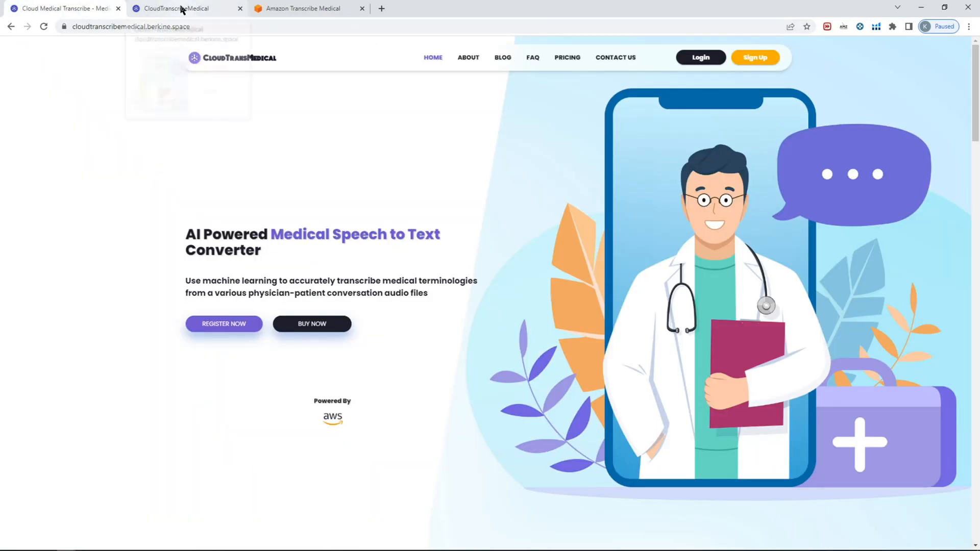
Sign in on the login page using the Demo: Admin account credentials
{"action": "left_click", "coordinate": [700, 57]}
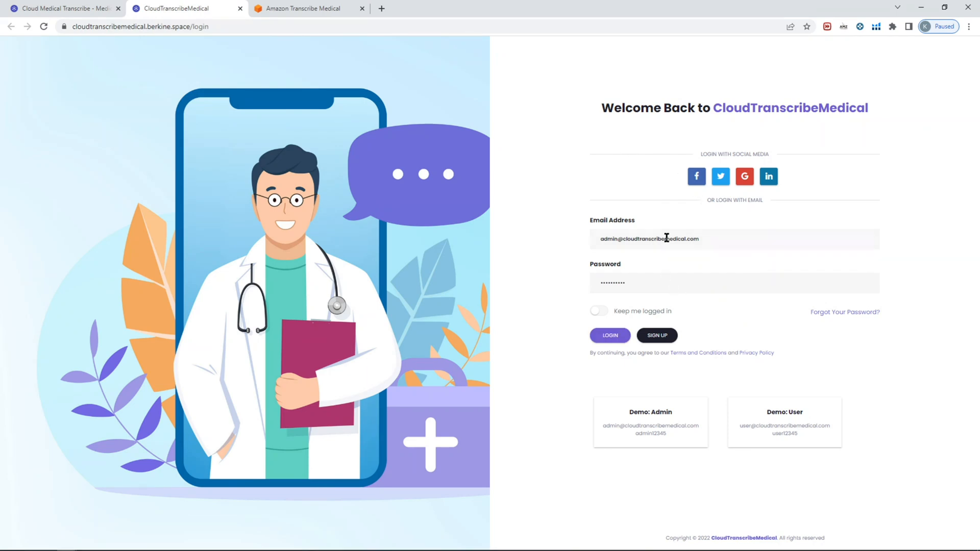
{"action": "mouse_move", "coordinate": [768, 176]}
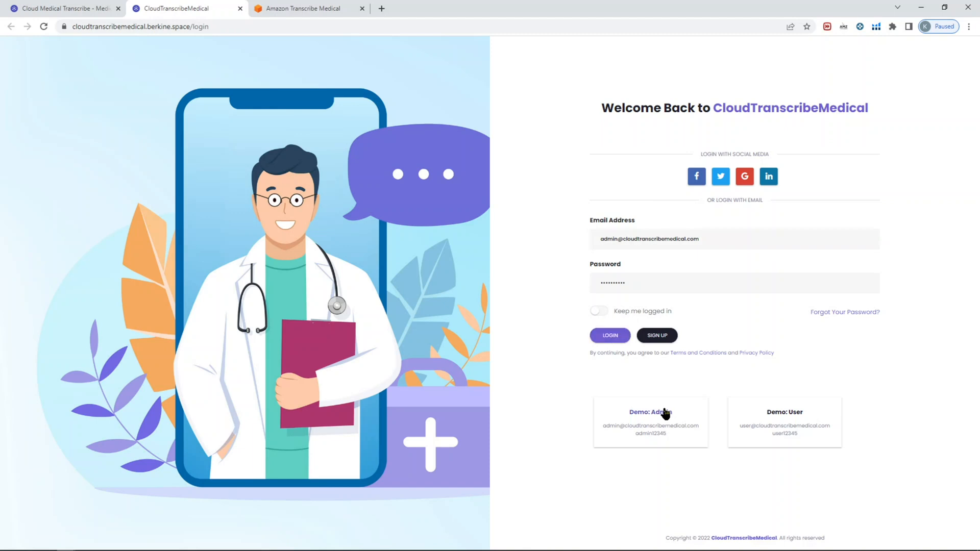
{"action": "left_click", "coordinate": [609, 335]}
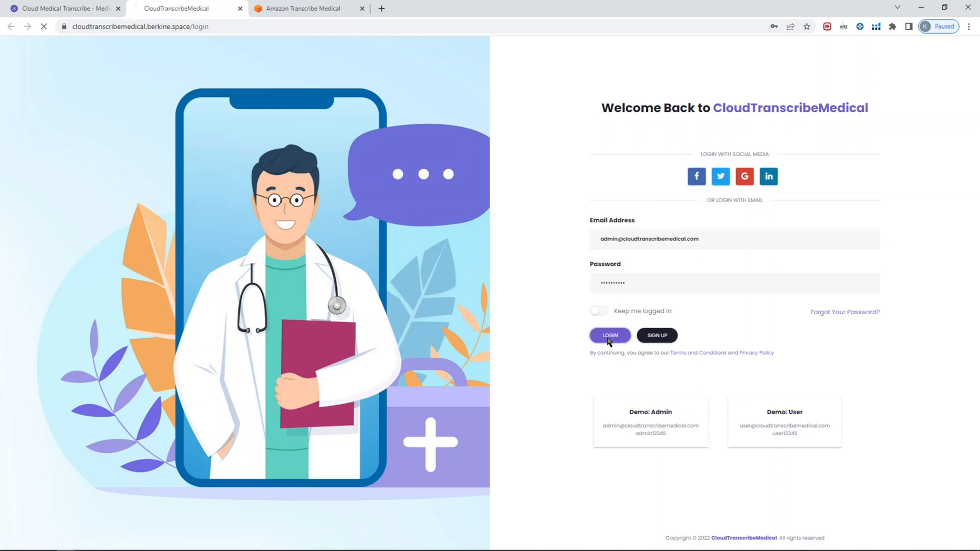
{"action": "left_click", "coordinate": [609, 336]}
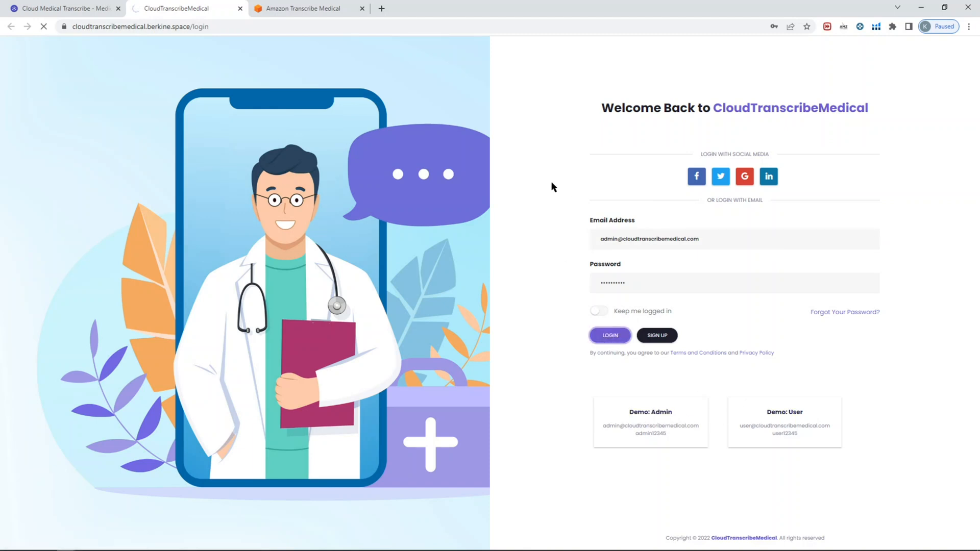
Land on the admin dashboard and review this month's users, income, minutes and task statistics
{"action": "left_click", "coordinate": [609, 335]}
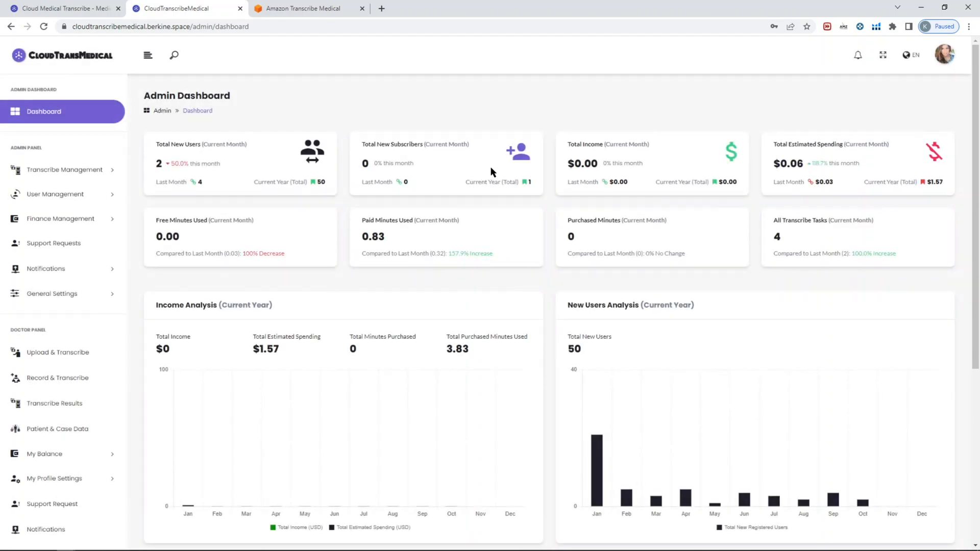
{"action": "mouse_move", "coordinate": [503, 278]}
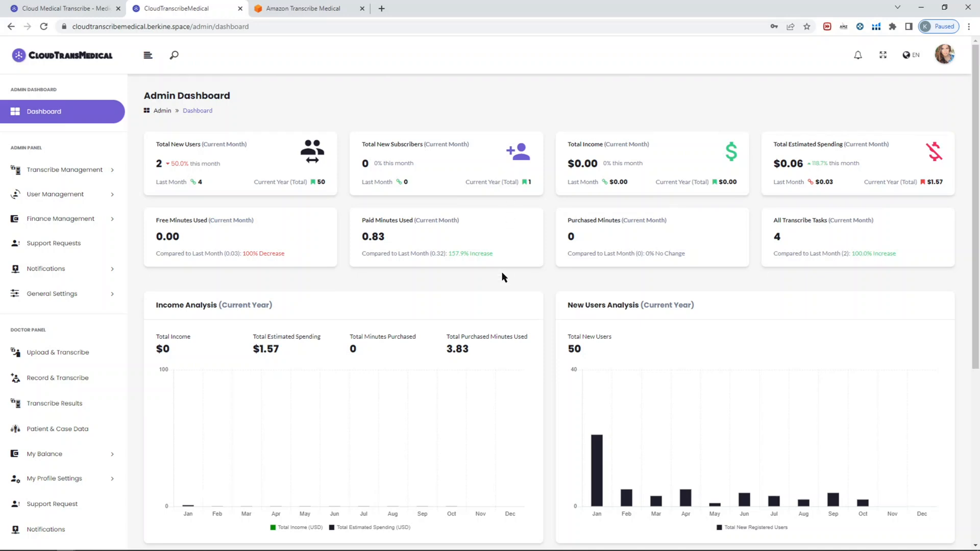
{"action": "mouse_move", "coordinate": [553, 280]}
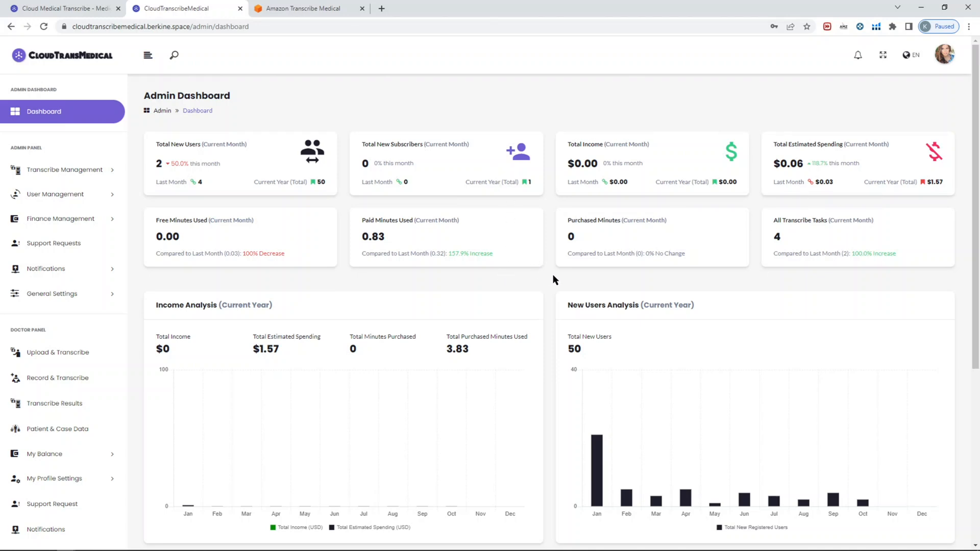
{"action": "mouse_move", "coordinate": [552, 279]}
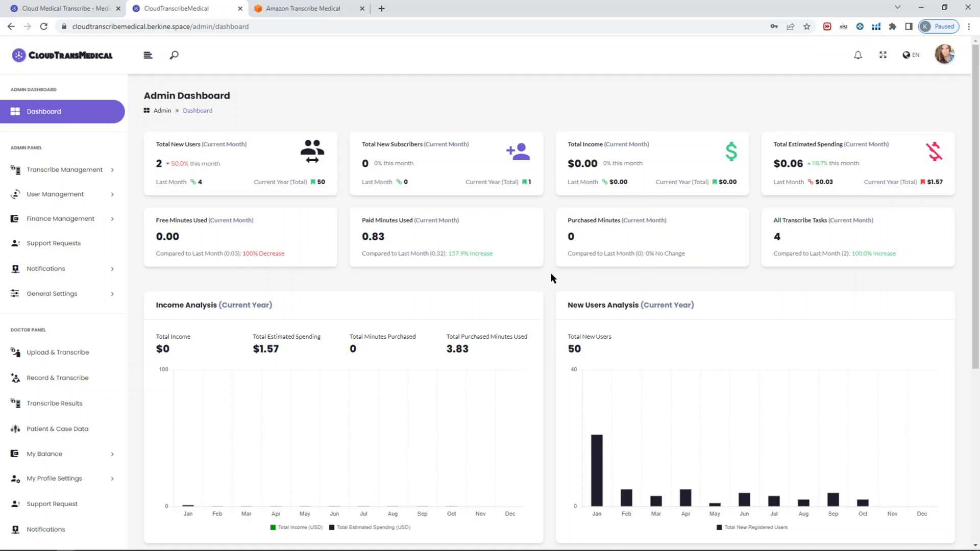
{"action": "mouse_move", "coordinate": [412, 235]}
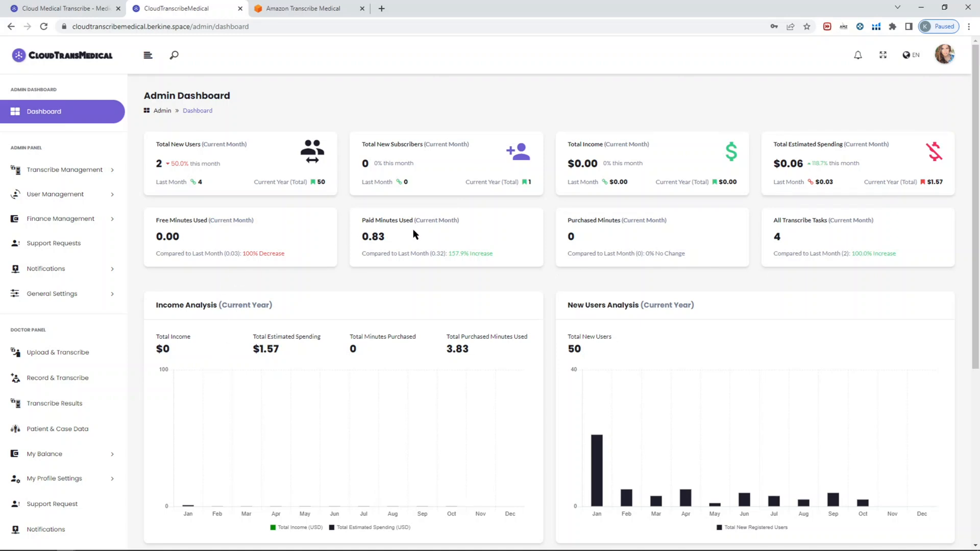
{"action": "mouse_move", "coordinate": [615, 232]}
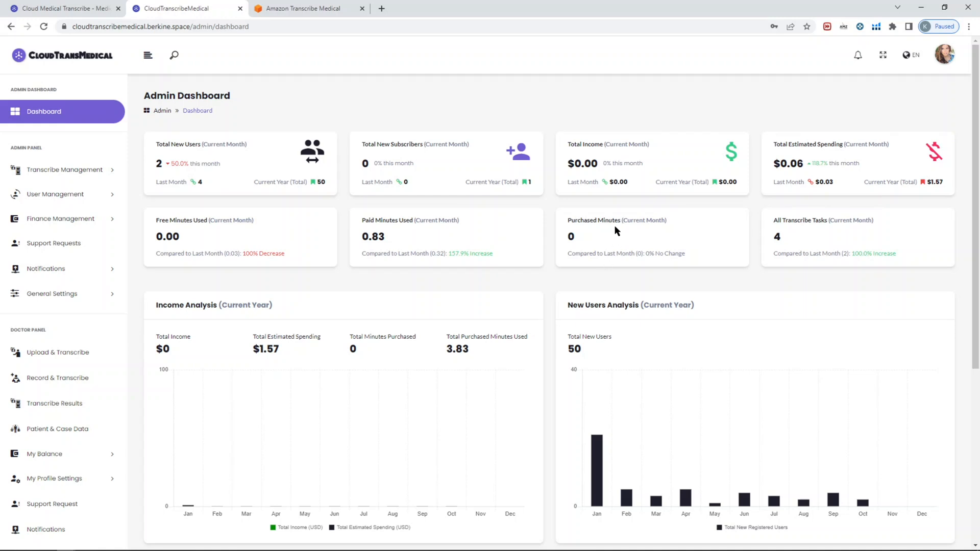
{"action": "scroll", "scroll_direction": "down", "scroll_amount": 3}
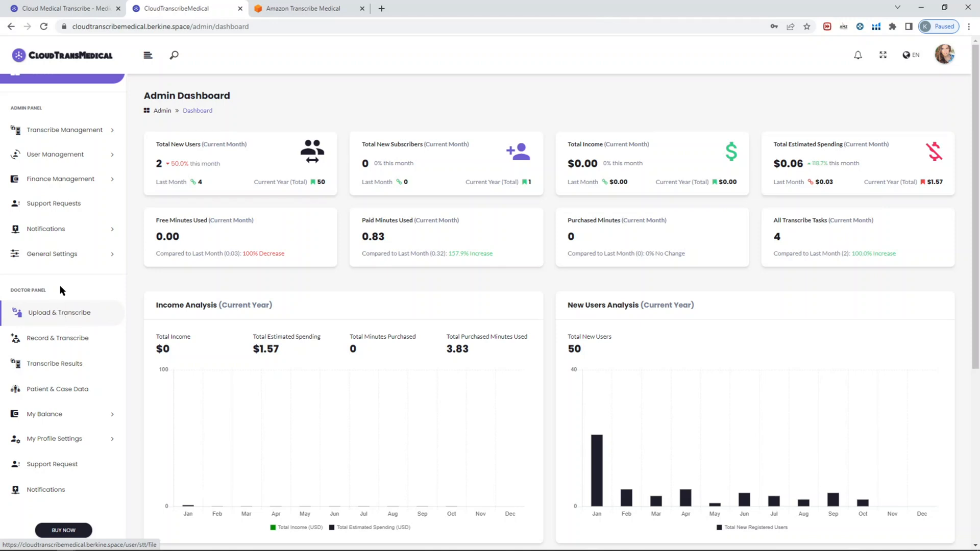
{"action": "mouse_move", "coordinate": [101, 316]}
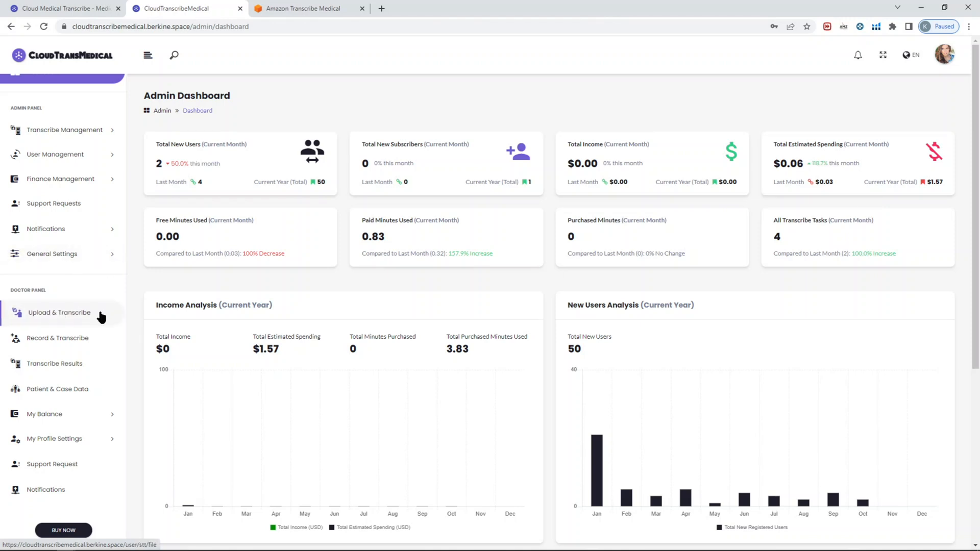
{"action": "mouse_move", "coordinate": [63, 316]}
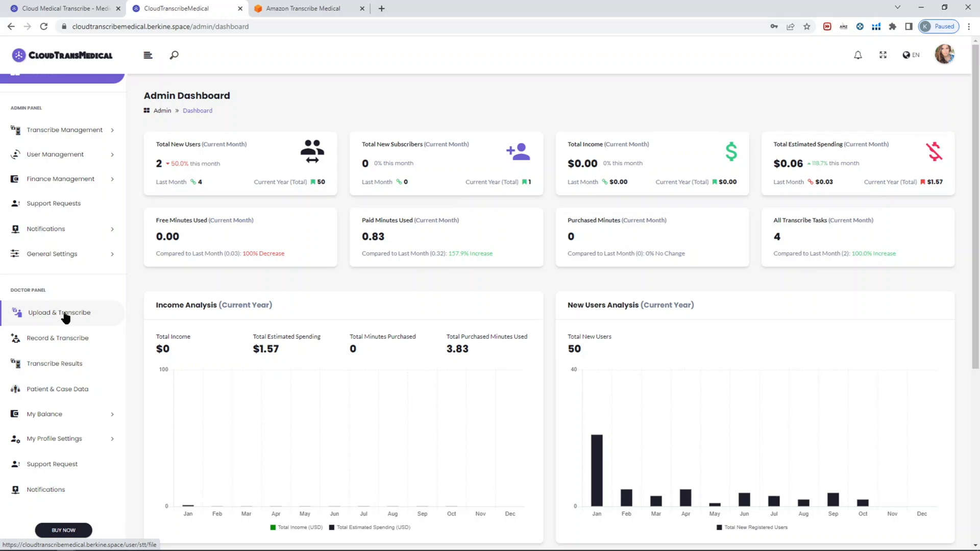
Go to Upload & Transcribe, open the audio file picker and cancel it without choosing a file
{"action": "left_click", "coordinate": [59, 312]}
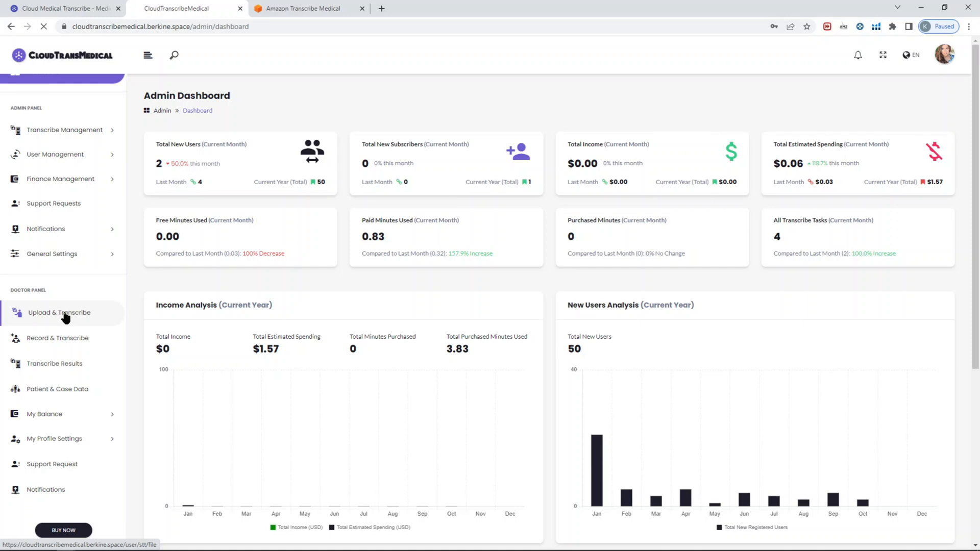
{"action": "left_click", "coordinate": [59, 313]}
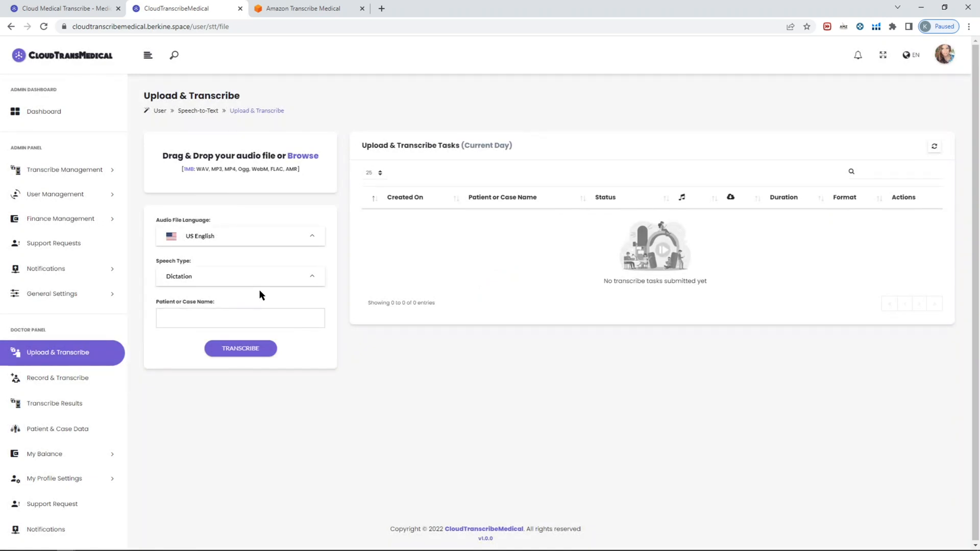
{"action": "mouse_move", "coordinate": [251, 175]}
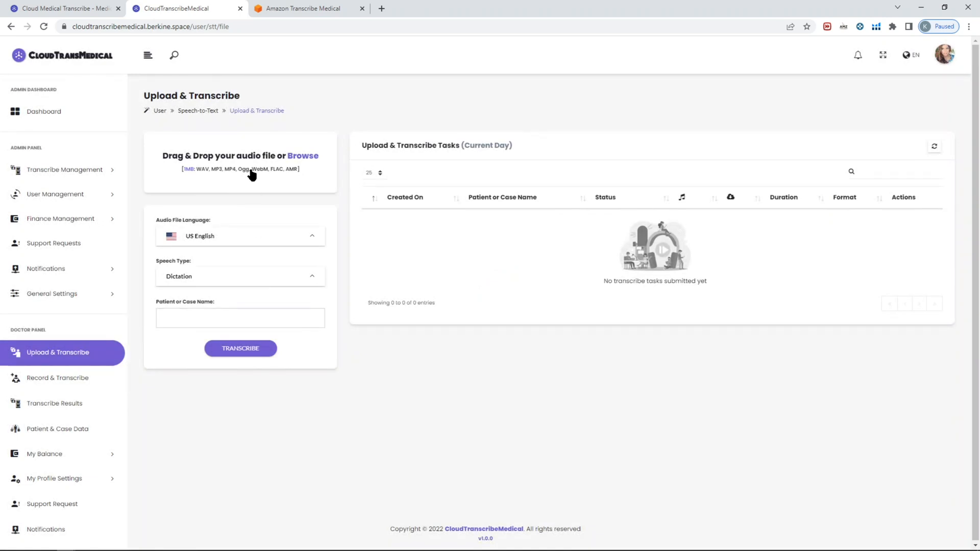
{"action": "mouse_move", "coordinate": [221, 179]}
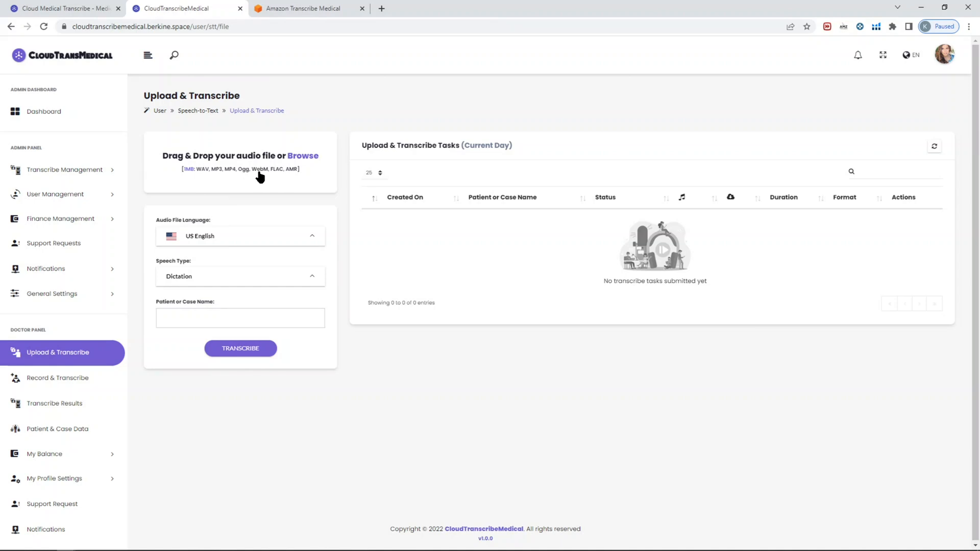
{"action": "mouse_move", "coordinate": [293, 177]}
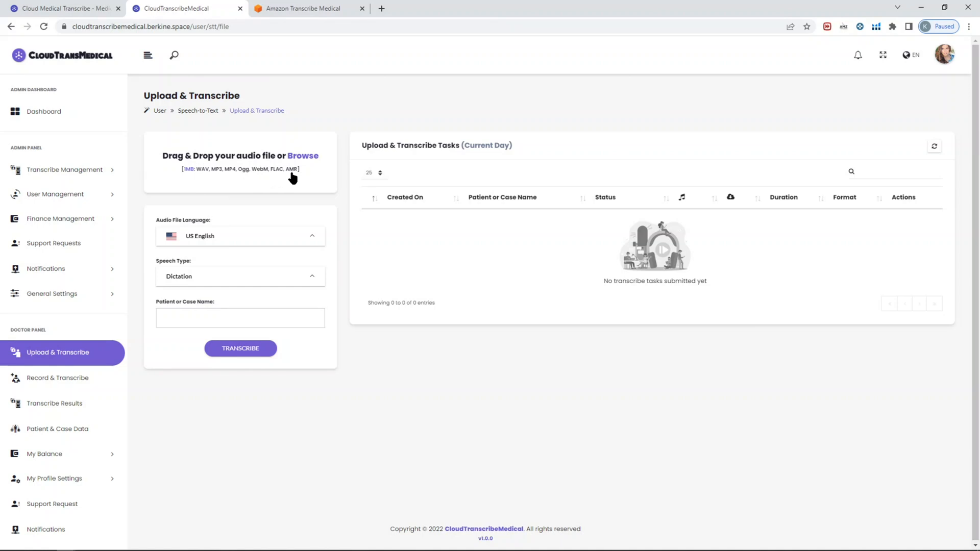
{"action": "mouse_move", "coordinate": [346, 224]}
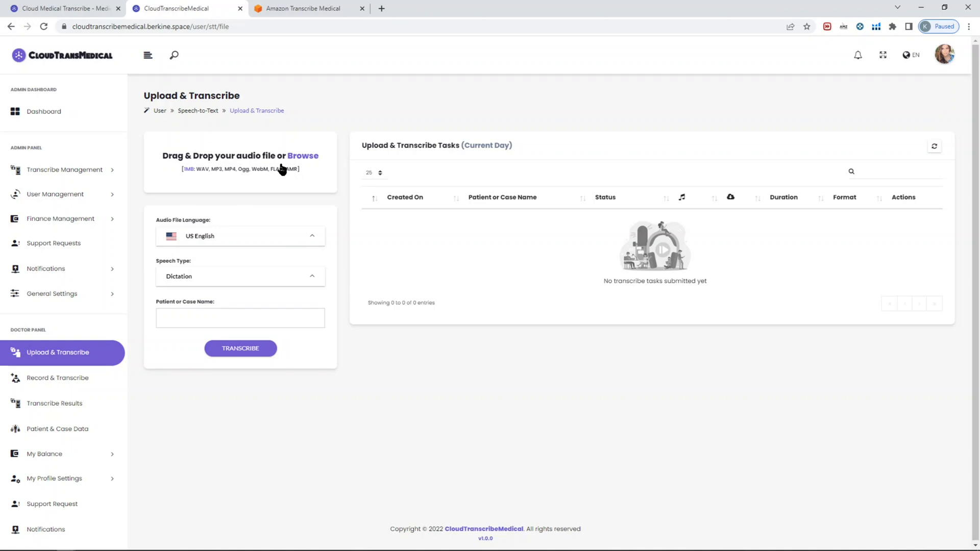
{"action": "mouse_move", "coordinate": [185, 177]}
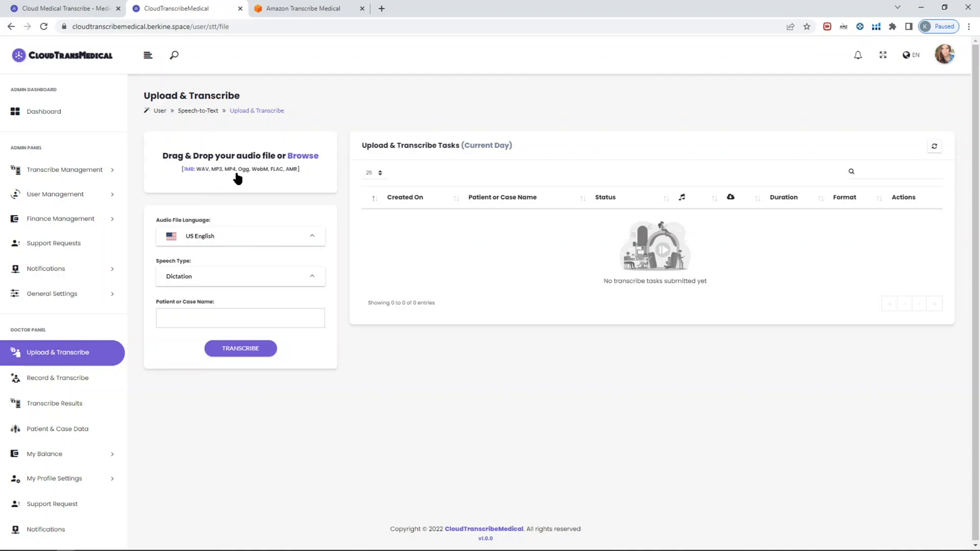
{"action": "mouse_move", "coordinate": [261, 182]}
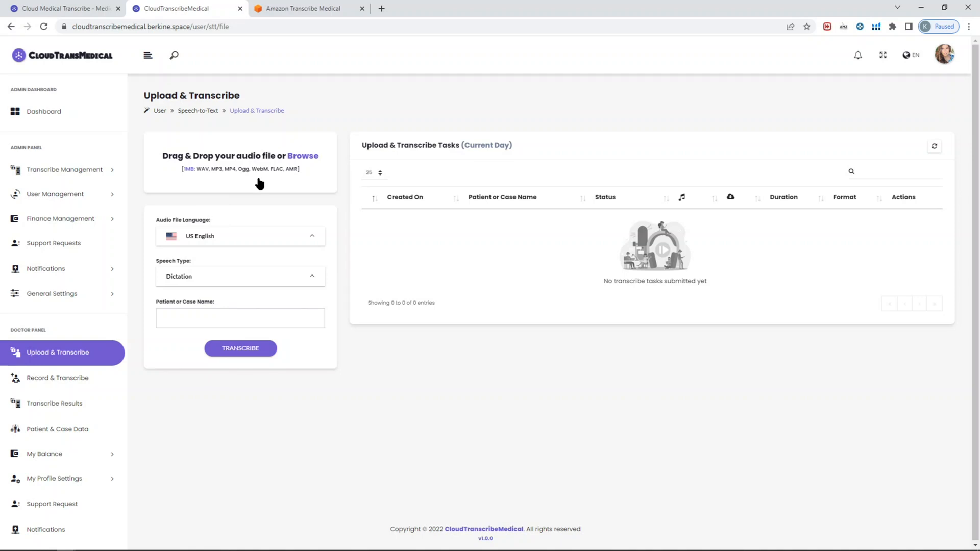
{"action": "mouse_move", "coordinate": [251, 179]}
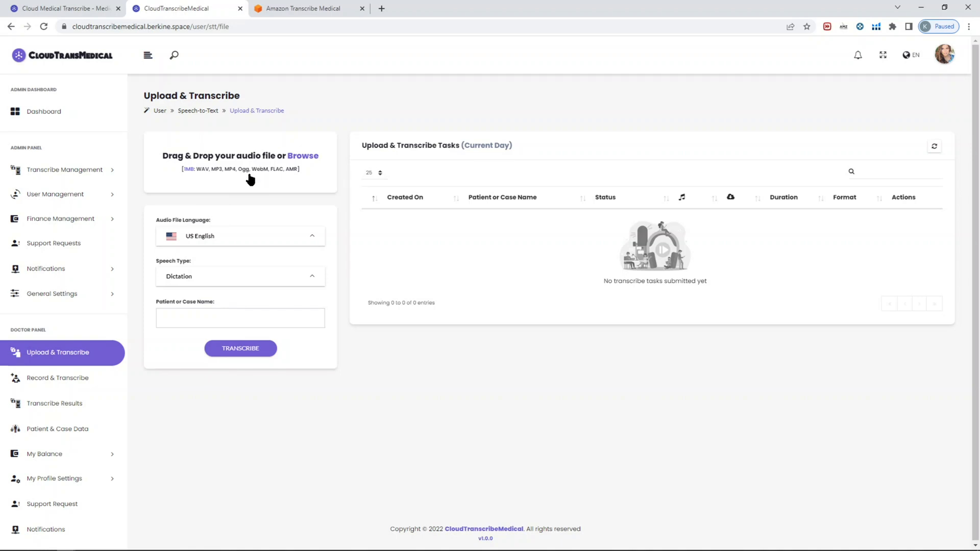
{"action": "mouse_move", "coordinate": [235, 177]}
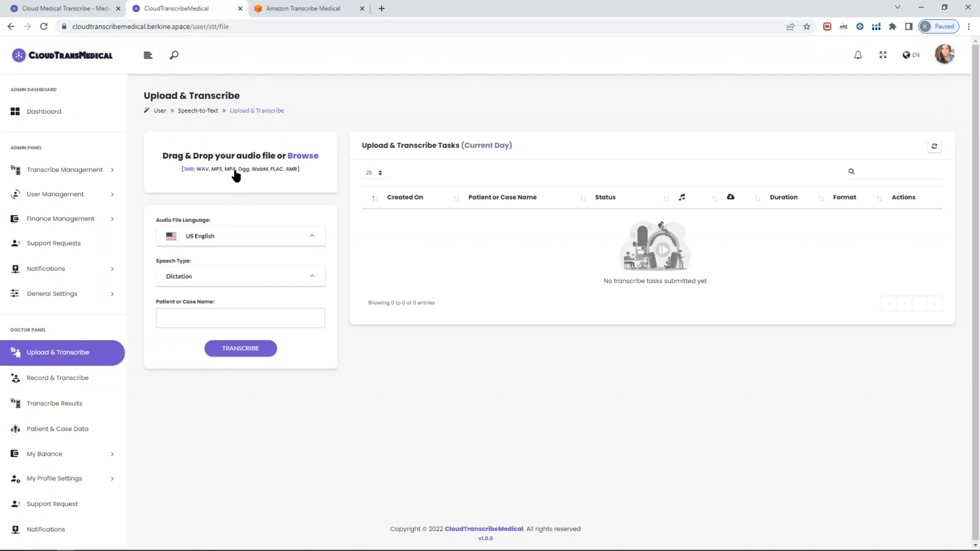
{"action": "mouse_move", "coordinate": [190, 174]}
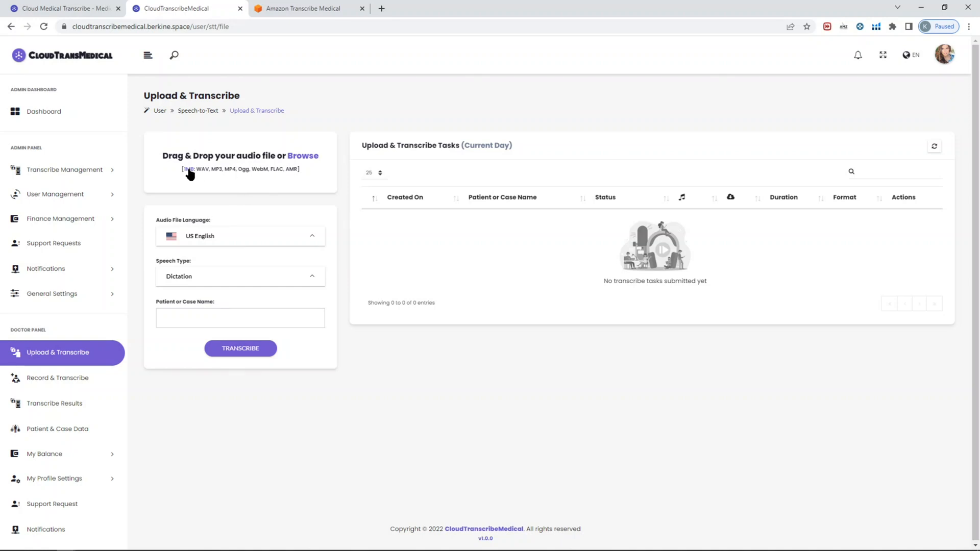
{"action": "left_click", "coordinate": [302, 156]}
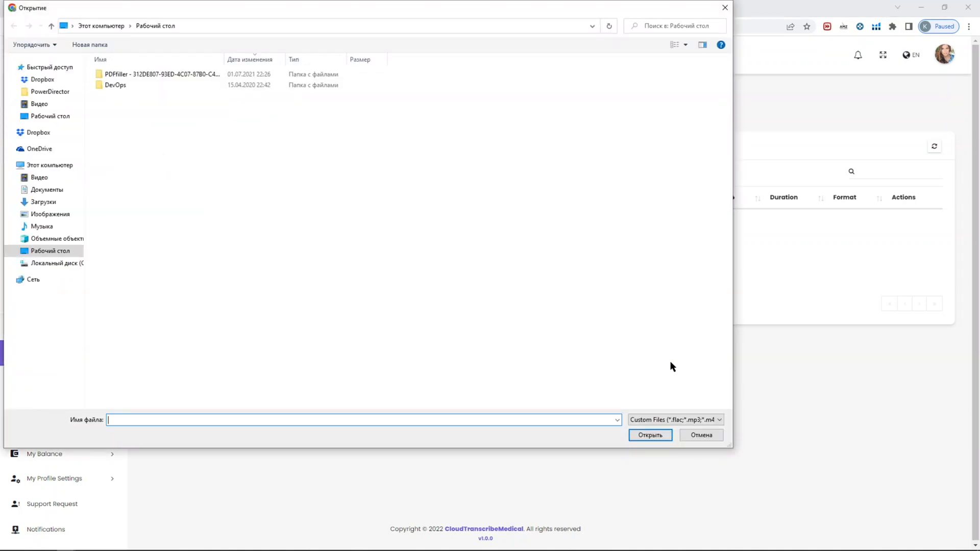
{"action": "left_click", "coordinate": [700, 434]}
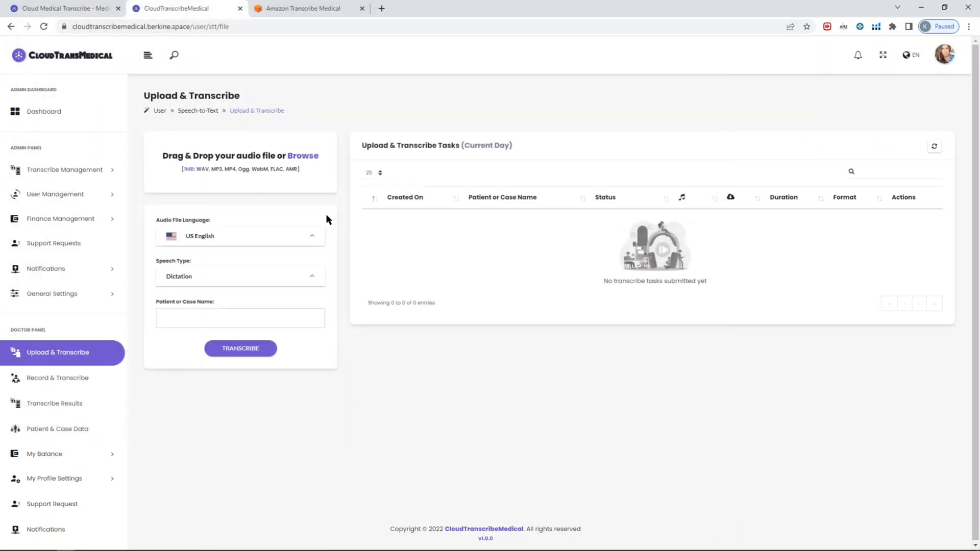
{"action": "left_click", "coordinate": [239, 236]}
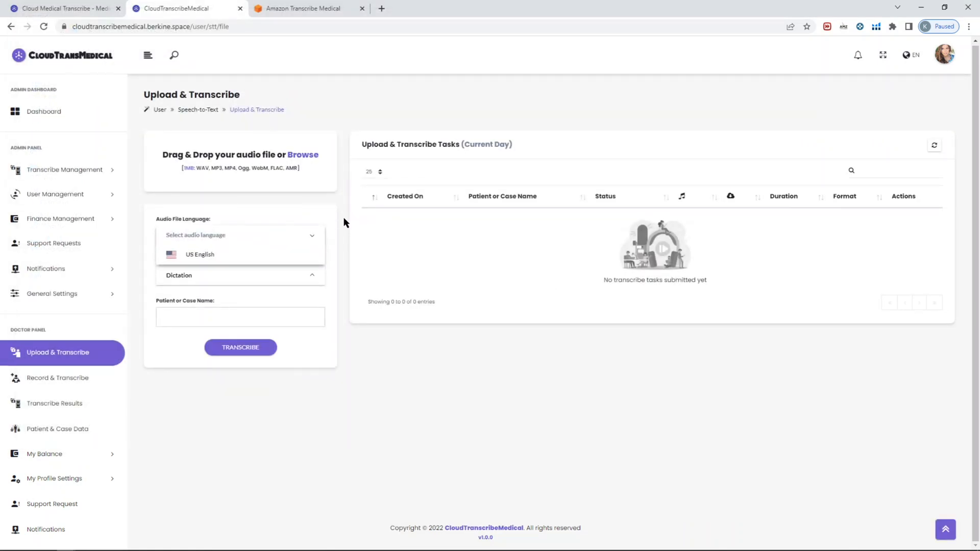
{"action": "left_click", "coordinate": [199, 254]}
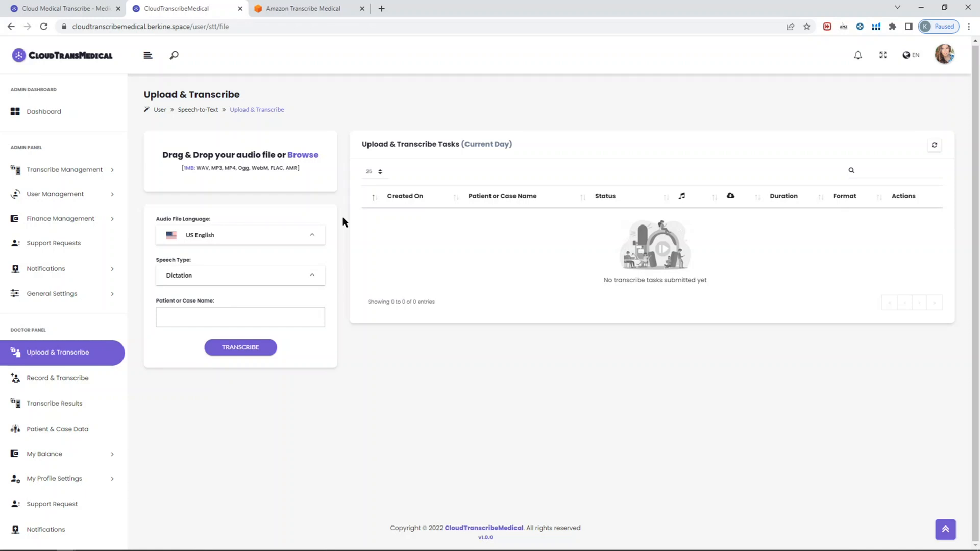
{"action": "mouse_move", "coordinate": [341, 243]}
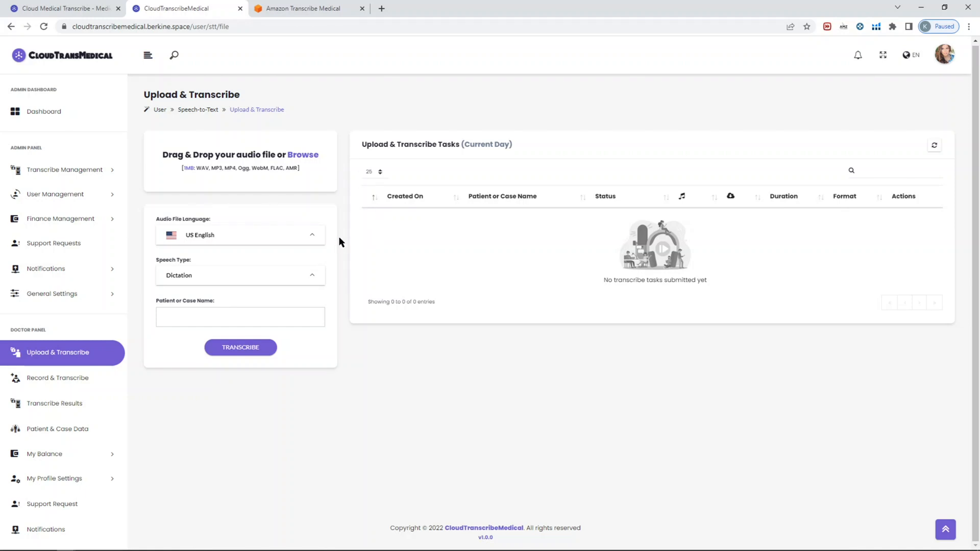
{"action": "mouse_move", "coordinate": [343, 242]}
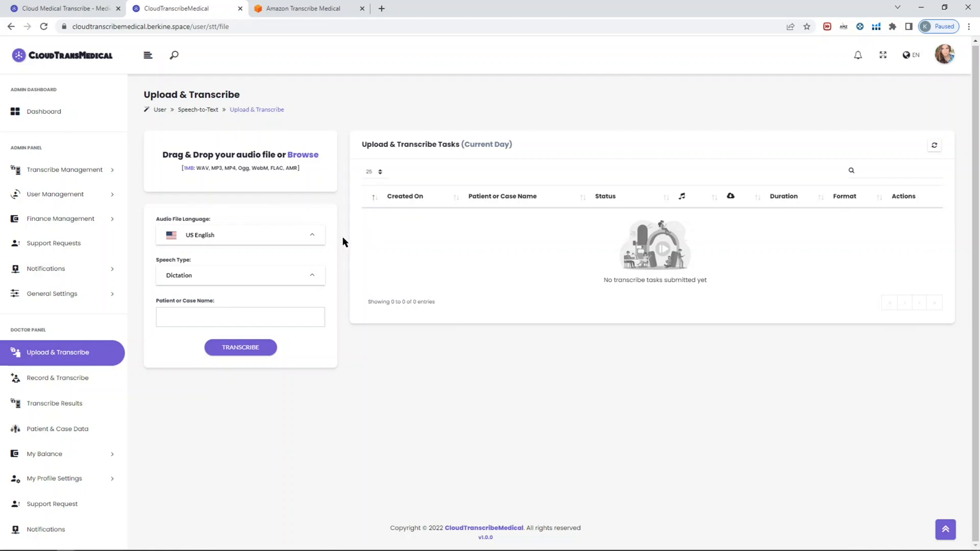
Switch speech type to Conversation with 2 People, then set it back to Dictation
{"action": "left_click", "coordinate": [239, 274]}
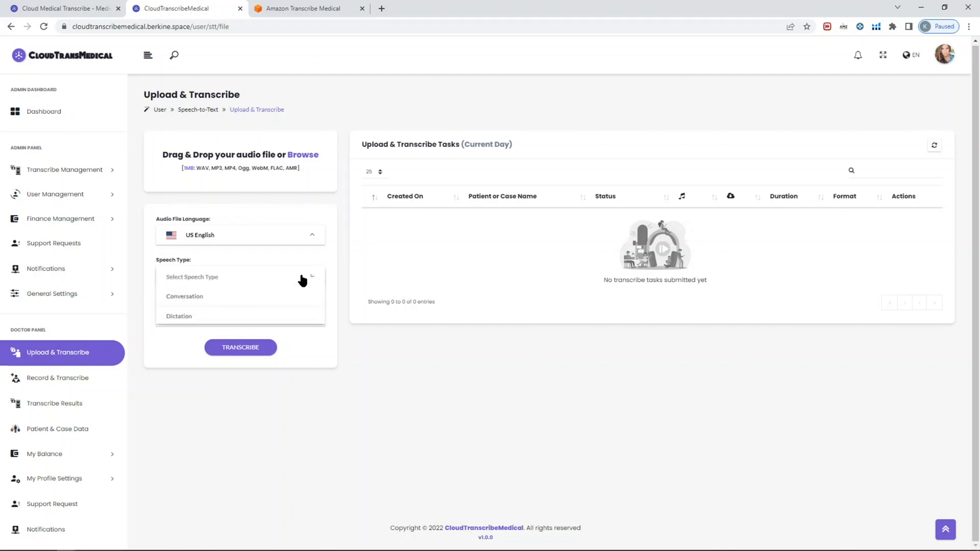
{"action": "mouse_move", "coordinate": [343, 274]}
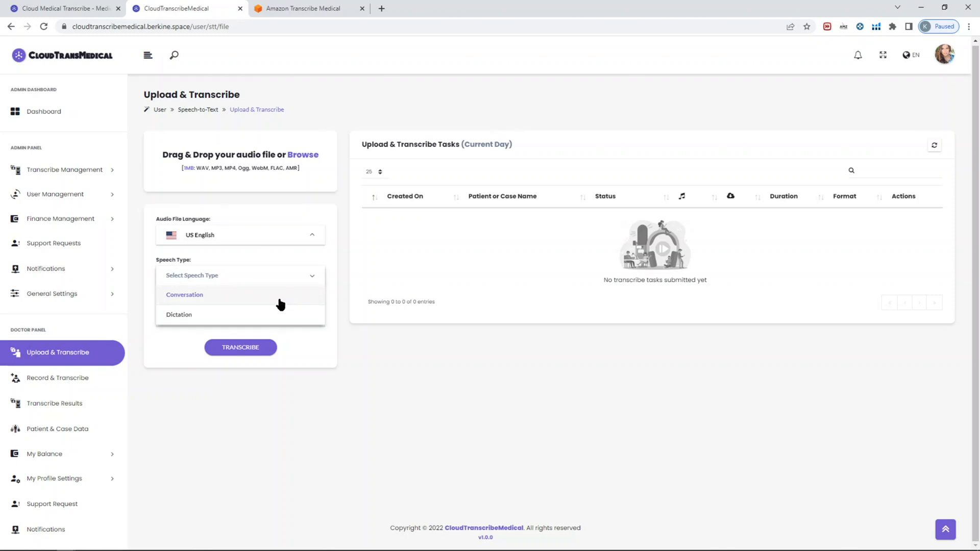
{"action": "left_click", "coordinate": [185, 294]}
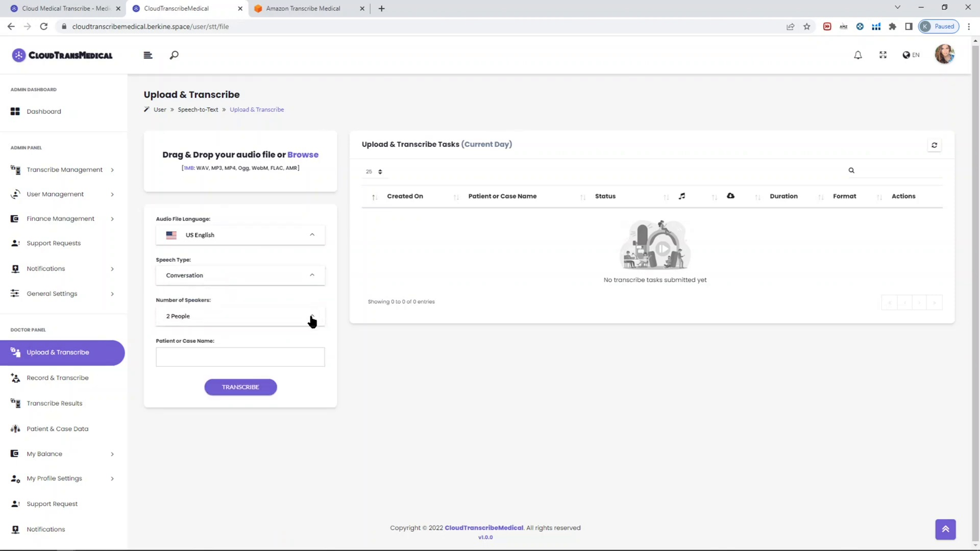
{"action": "left_click", "coordinate": [239, 315]}
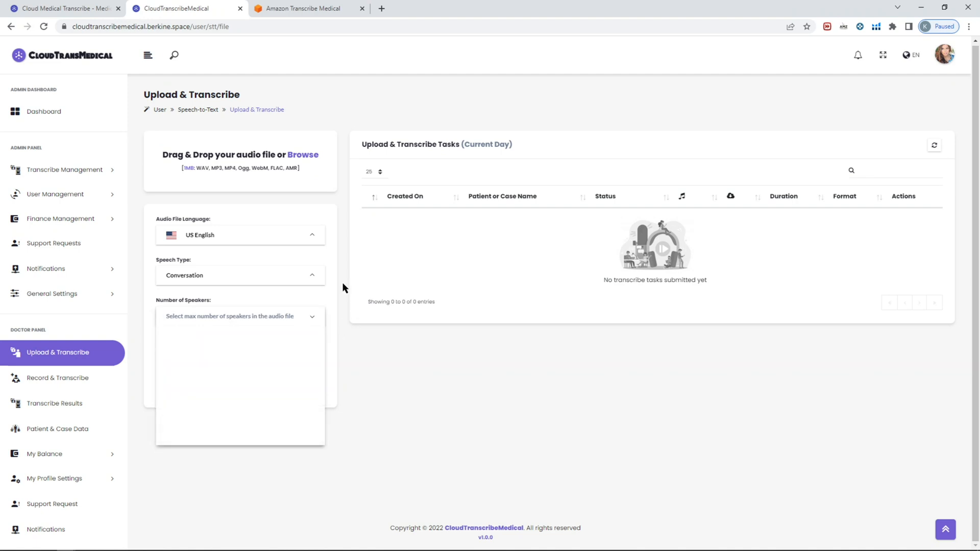
{"action": "left_click", "coordinate": [239, 315]}
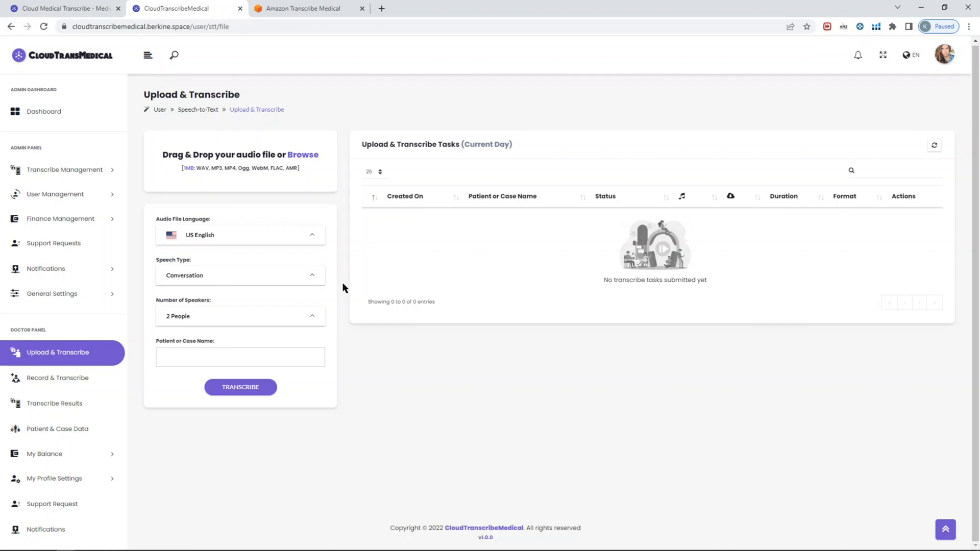
{"action": "mouse_move", "coordinate": [335, 298]}
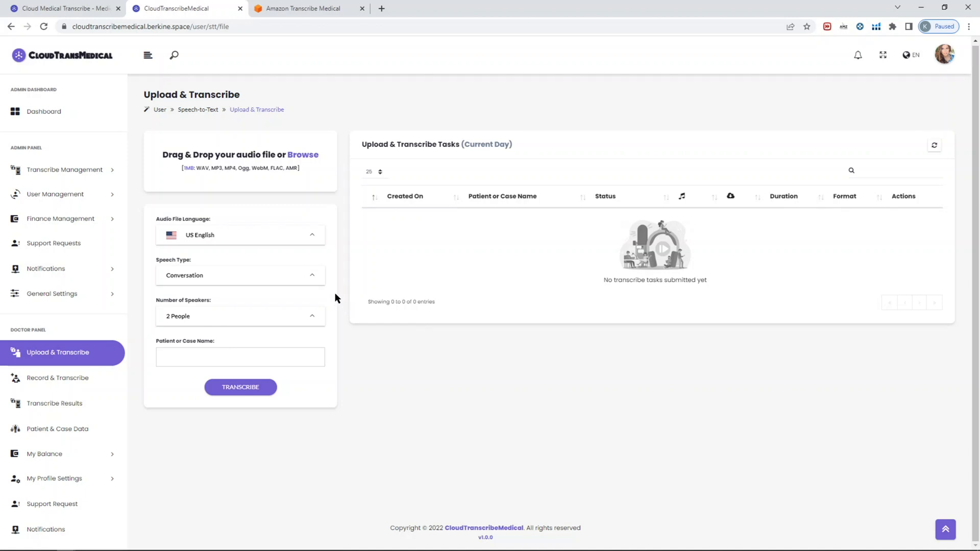
{"action": "mouse_move", "coordinate": [336, 289]}
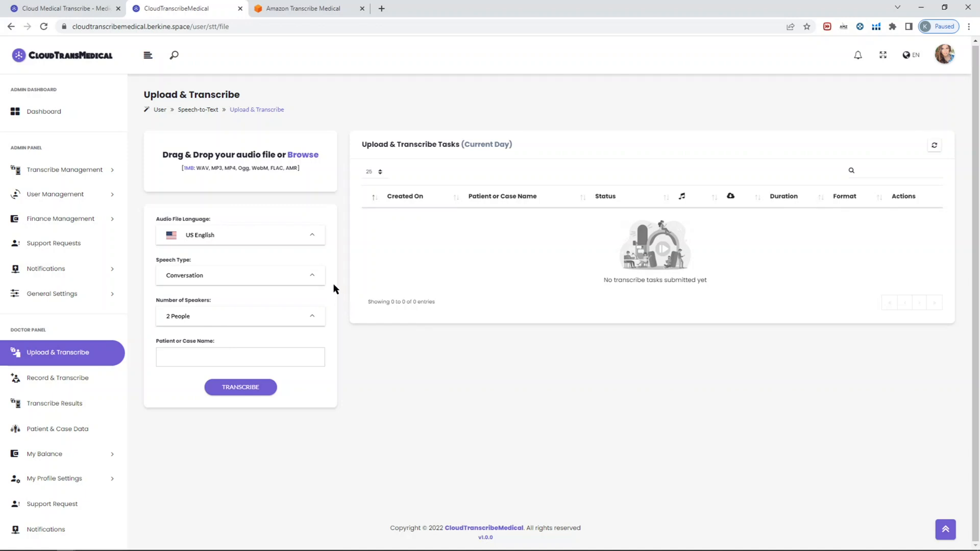
{"action": "left_click", "coordinate": [239, 274]}
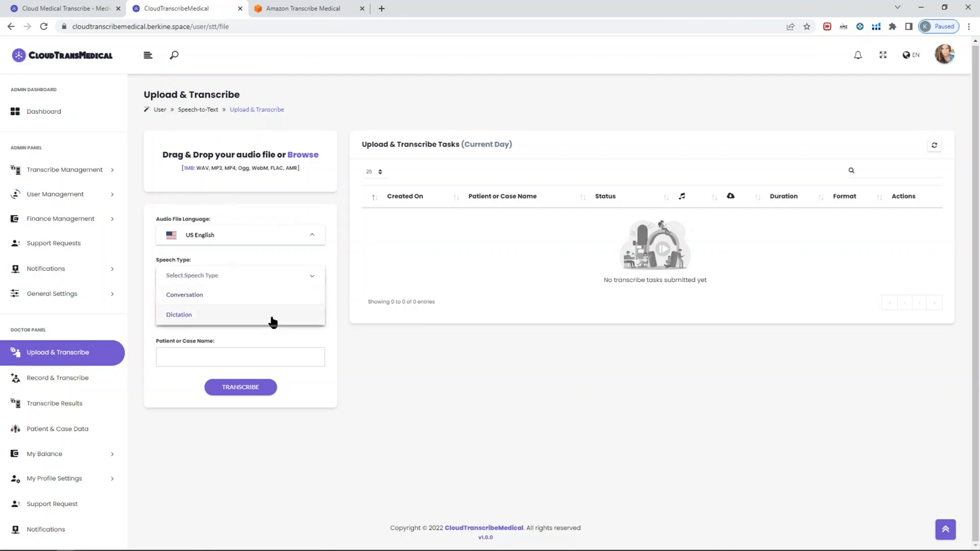
{"action": "left_click", "coordinate": [179, 315]}
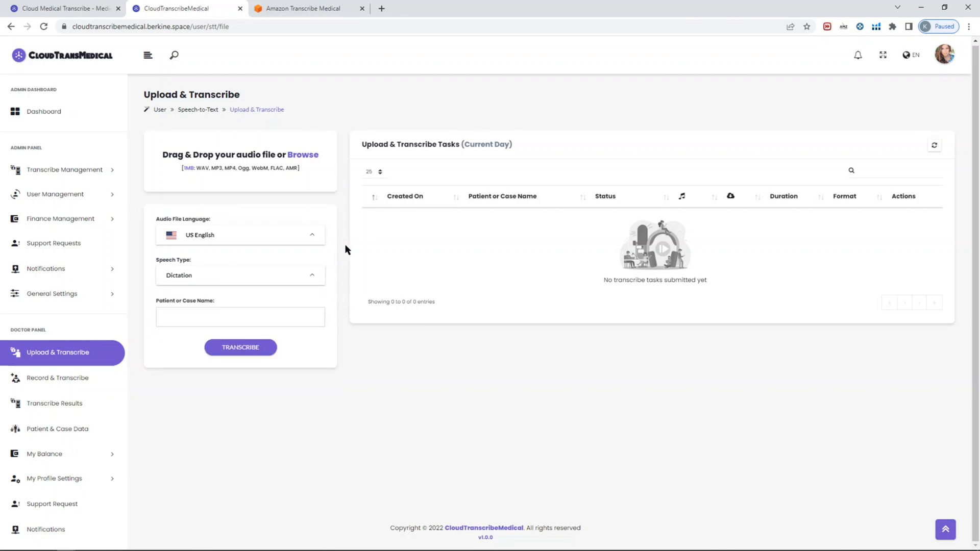
{"action": "mouse_move", "coordinate": [342, 269]}
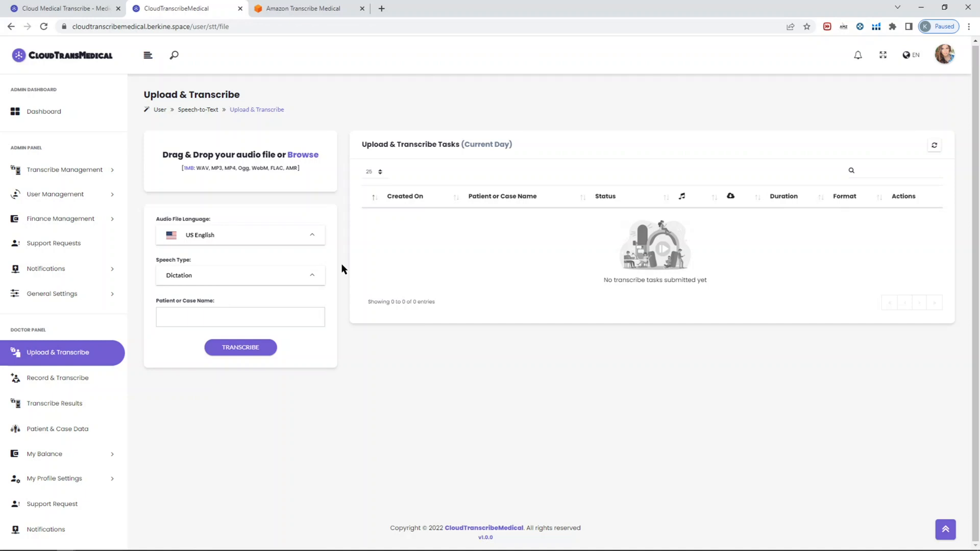
{"action": "mouse_move", "coordinate": [338, 265]}
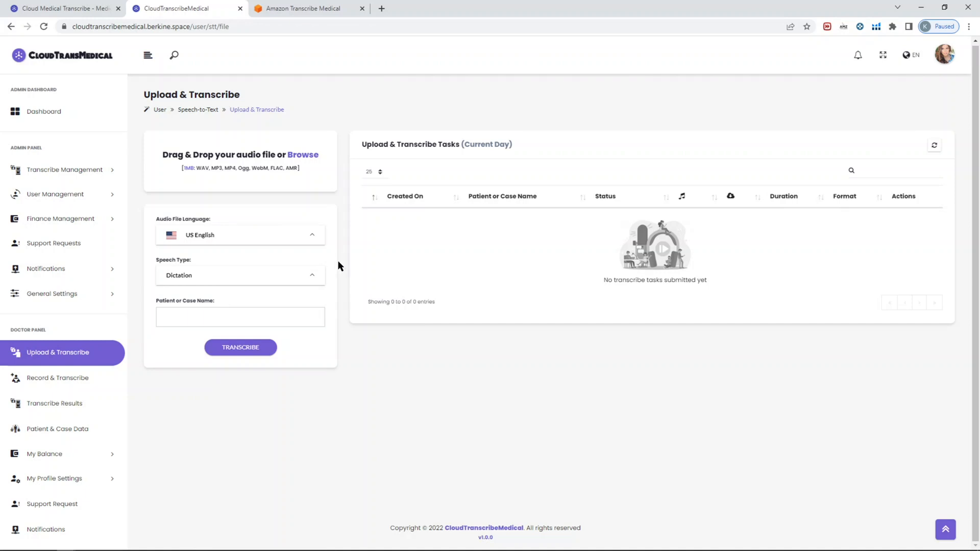
Check the Patient or Case Name suggestions, then go to the Patient & Case Data page
{"action": "left_click", "coordinate": [240, 316]}
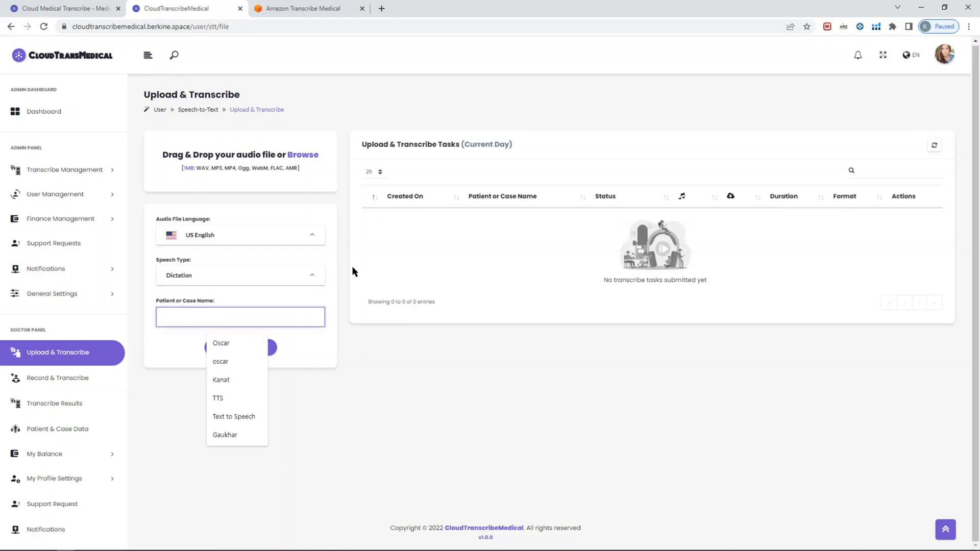
{"action": "mouse_move", "coordinate": [350, 296]}
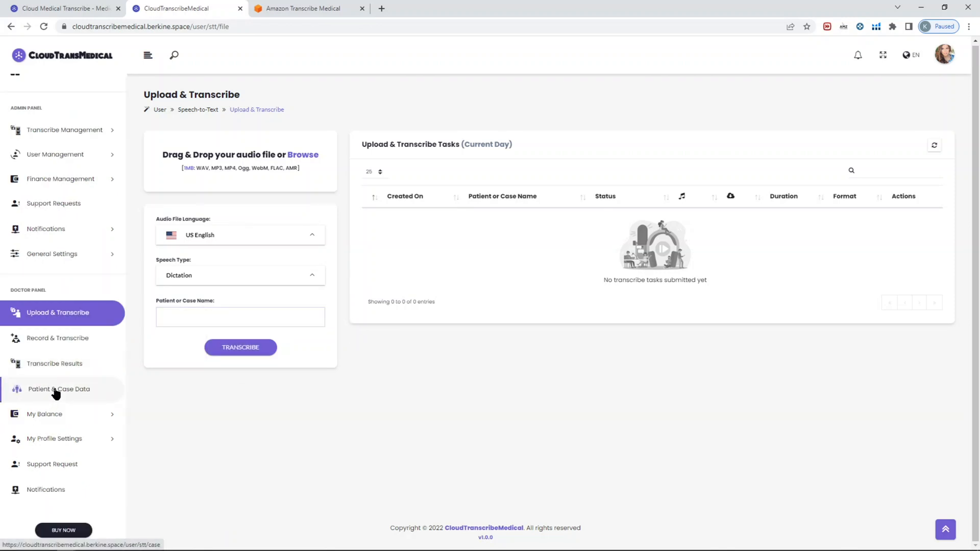
{"action": "left_click", "coordinate": [59, 389]}
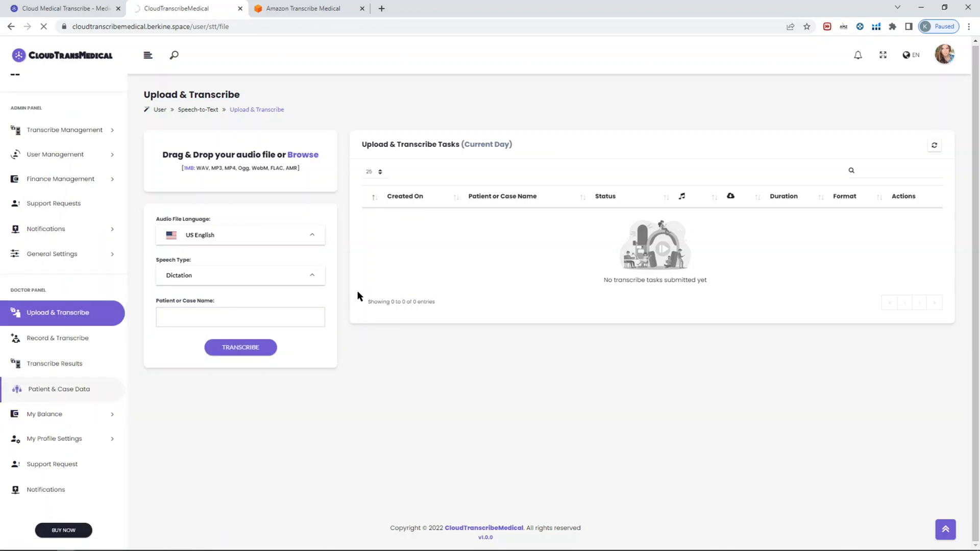
Show totals for All Patients & Cases, then for the Hola case, and head to Record & Transcribe
{"action": "left_click", "coordinate": [59, 388]}
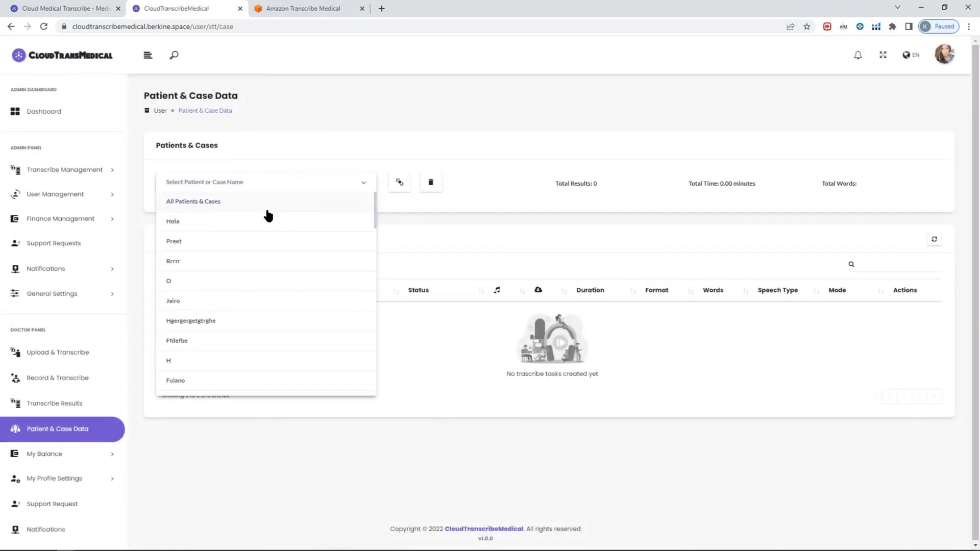
{"action": "left_click", "coordinate": [193, 201]}
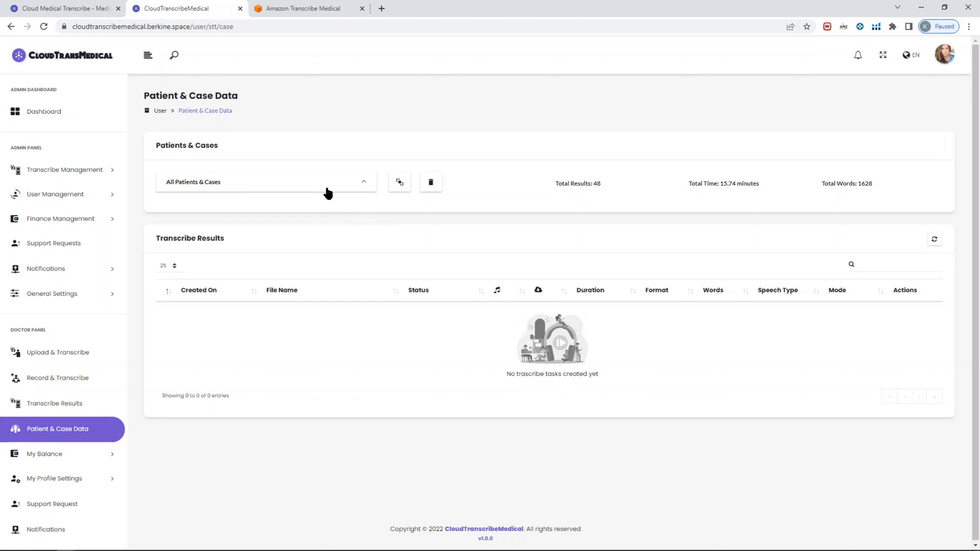
{"action": "mouse_move", "coordinate": [335, 215]}
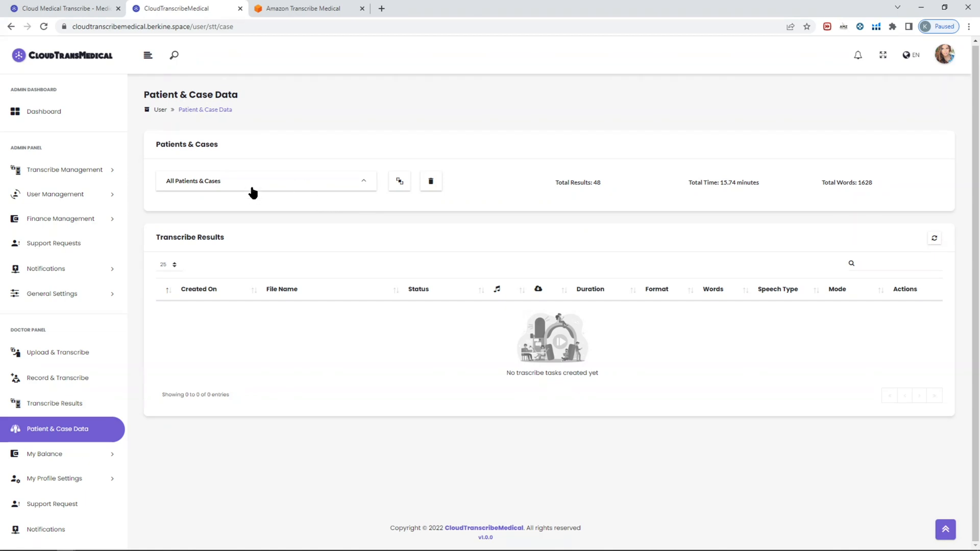
{"action": "mouse_move", "coordinate": [288, 192]}
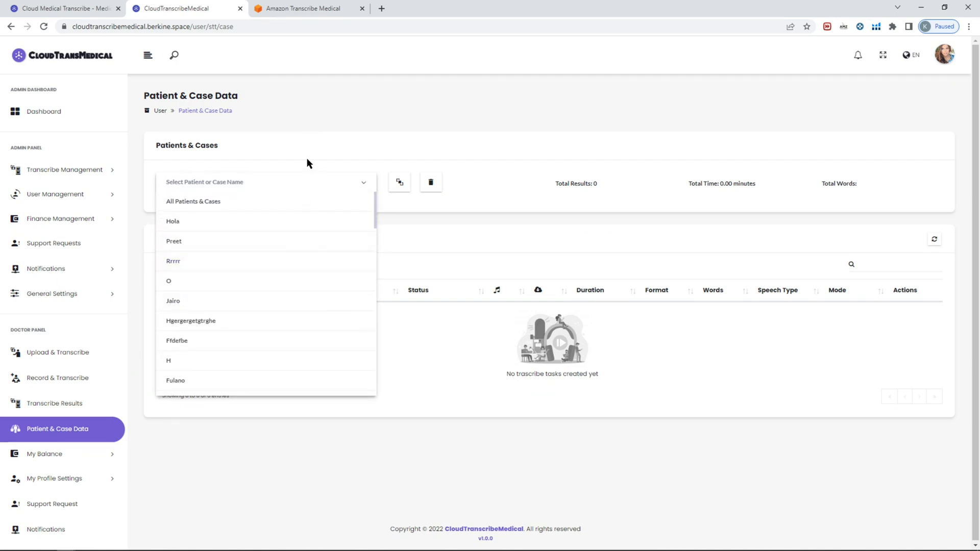
{"action": "left_click", "coordinate": [172, 222]}
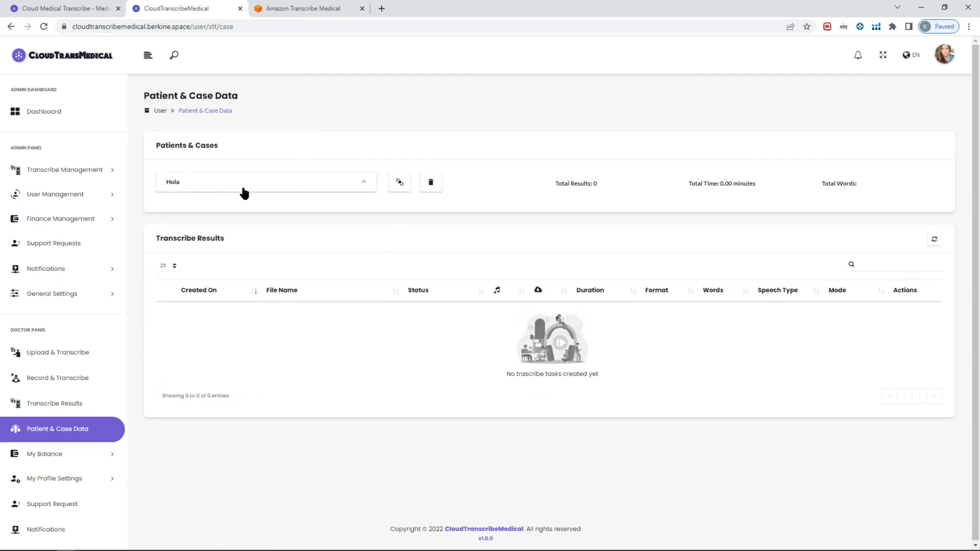
{"action": "left_click", "coordinate": [59, 377]}
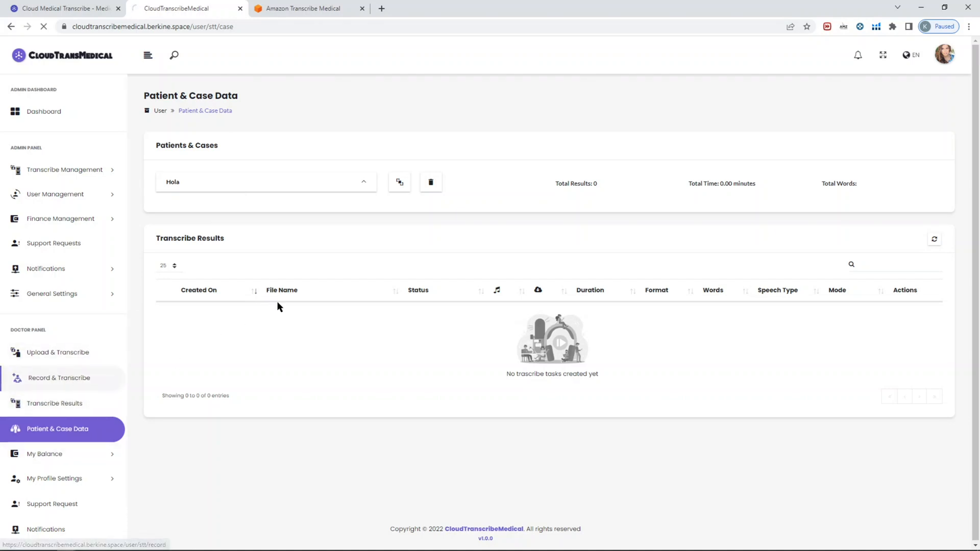
{"action": "mouse_move", "coordinate": [365, 246]}
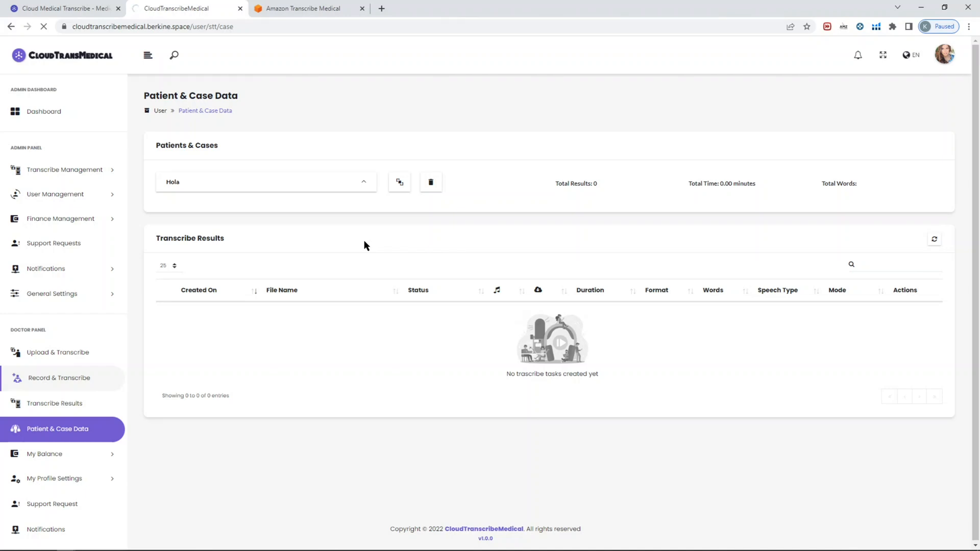
{"action": "mouse_move", "coordinate": [280, 252]}
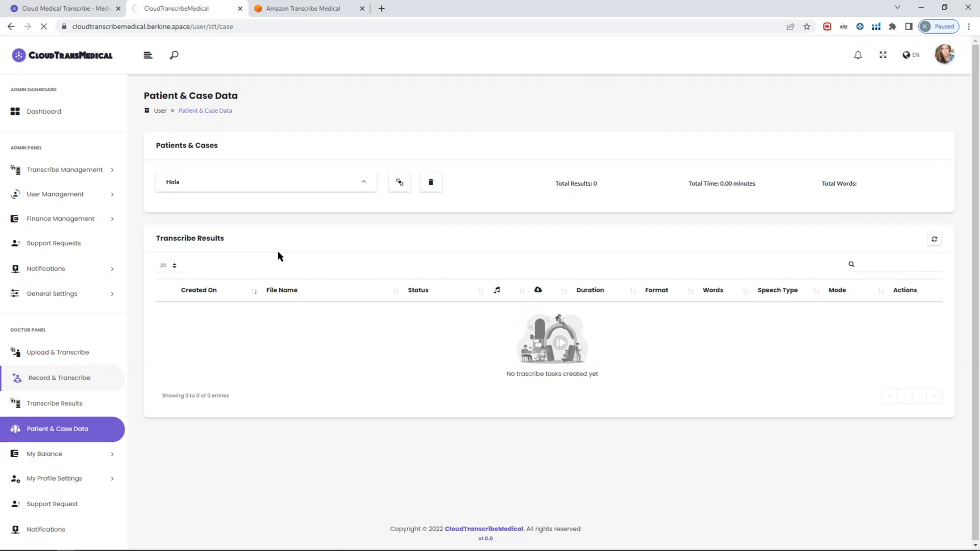
On Record & Transcribe, view the Conversation and Dictation speech types and keep Dictation
{"action": "left_click", "coordinate": [59, 378]}
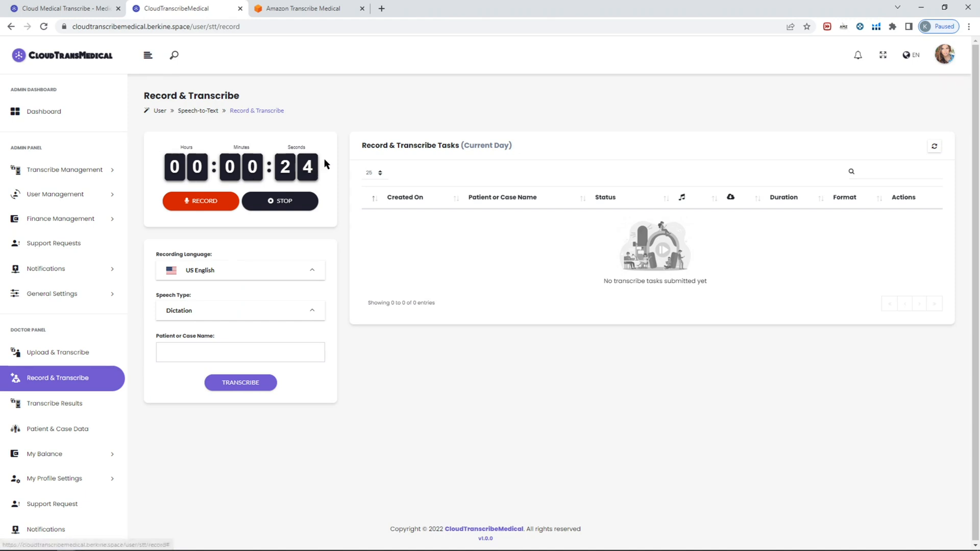
{"action": "mouse_move", "coordinate": [350, 283]}
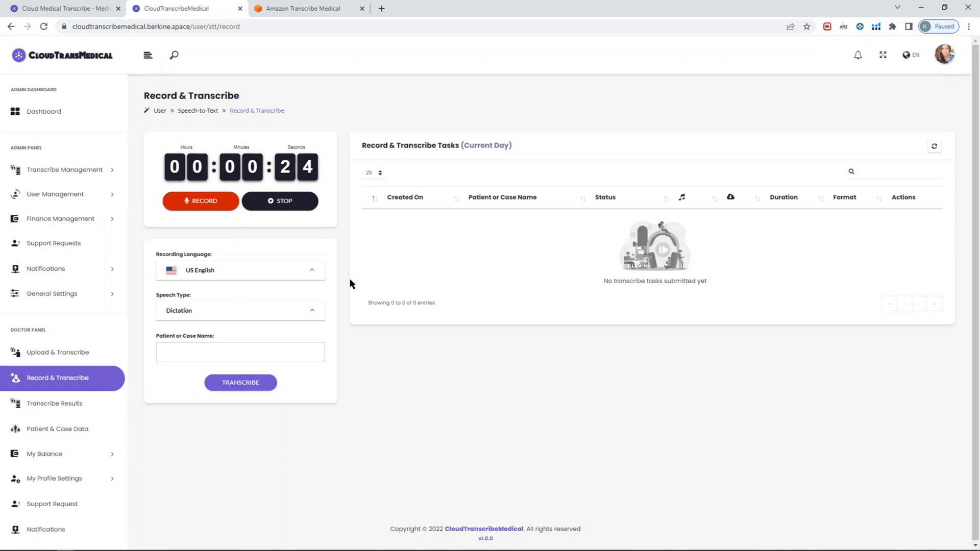
{"action": "mouse_move", "coordinate": [342, 215]}
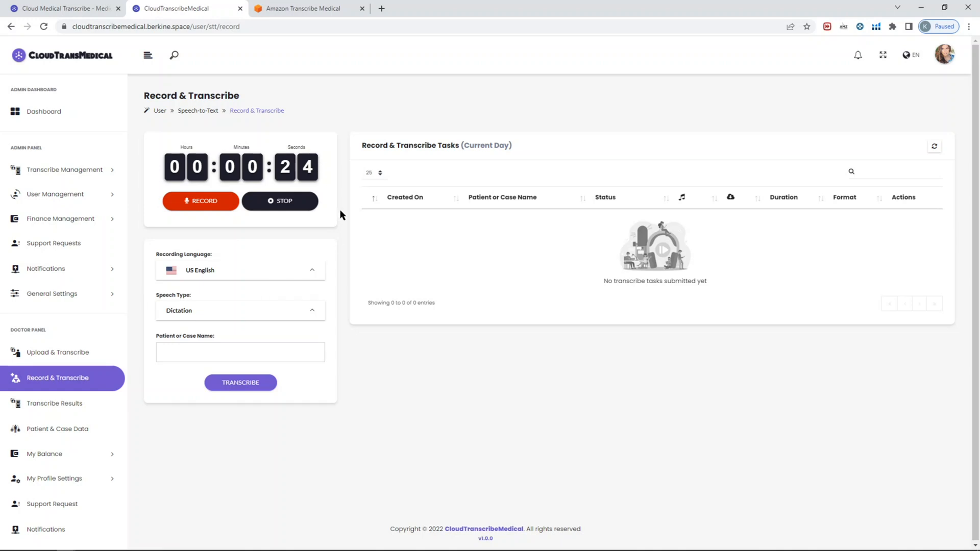
{"action": "mouse_move", "coordinate": [325, 228]}
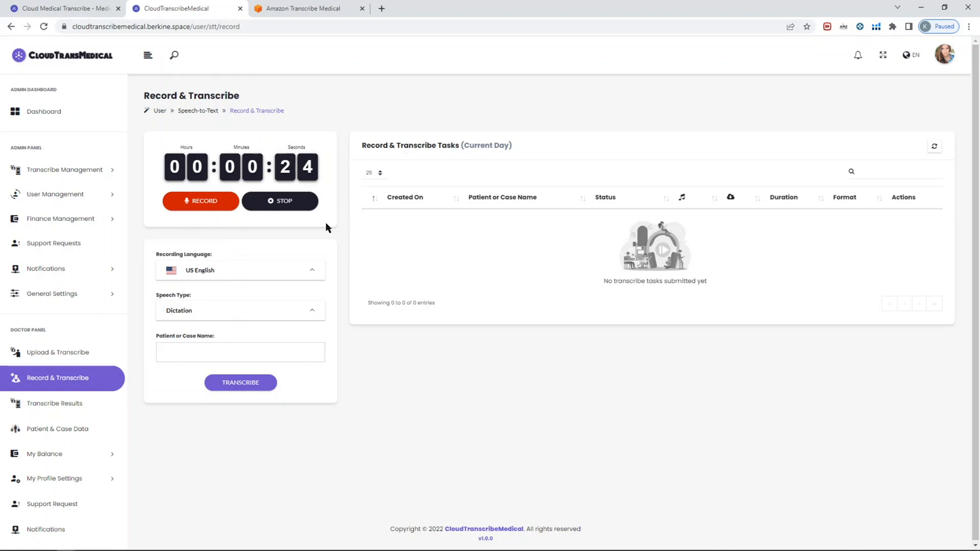
{"action": "mouse_move", "coordinate": [346, 277]}
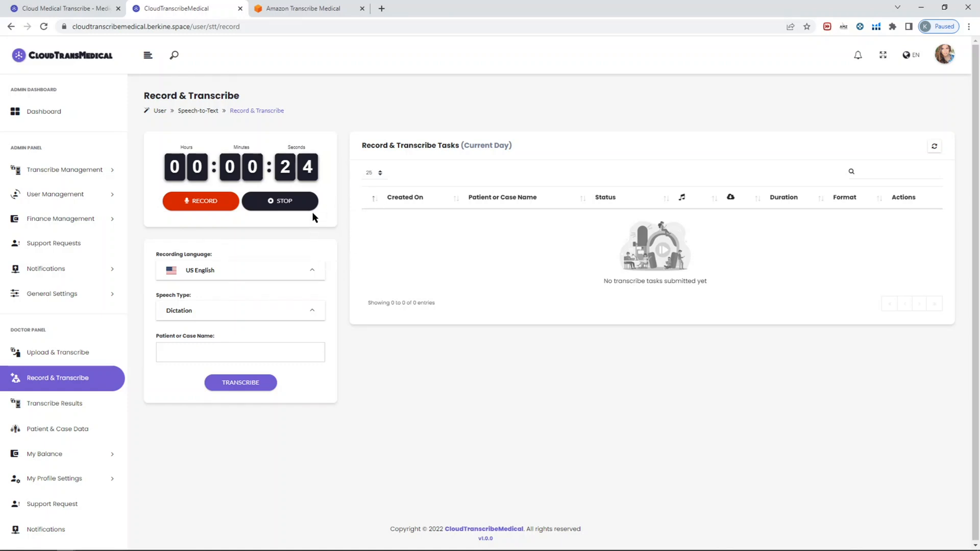
{"action": "mouse_move", "coordinate": [358, 187]}
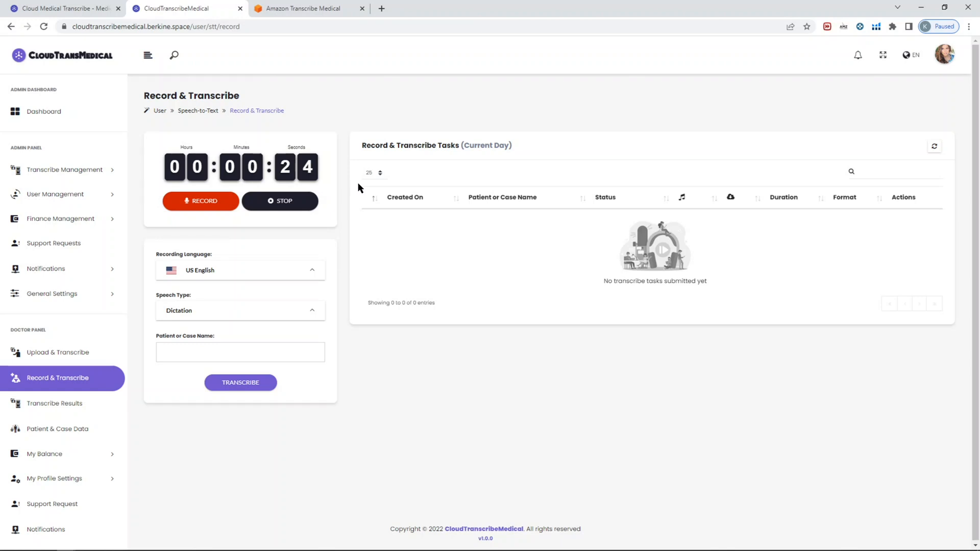
{"action": "mouse_move", "coordinate": [244, 292]}
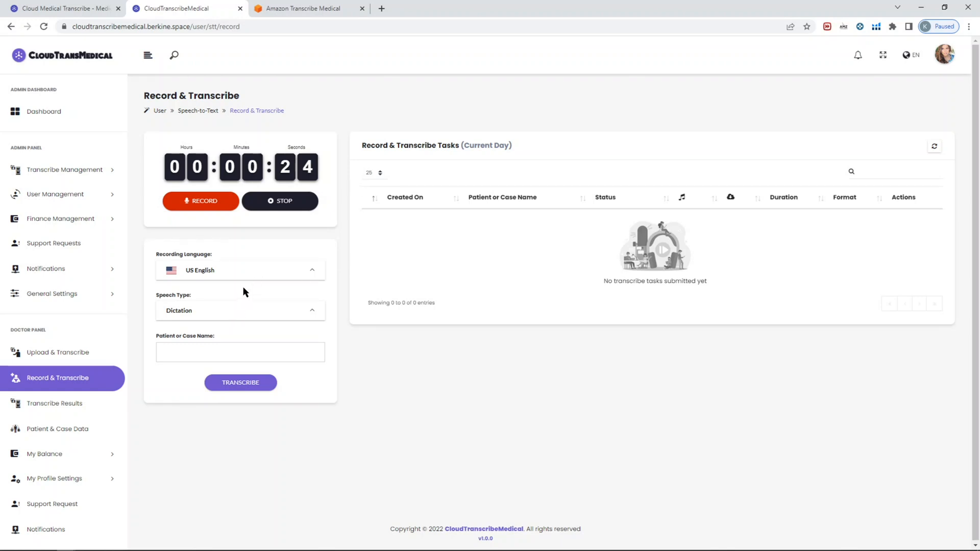
{"action": "left_click", "coordinate": [240, 310]}
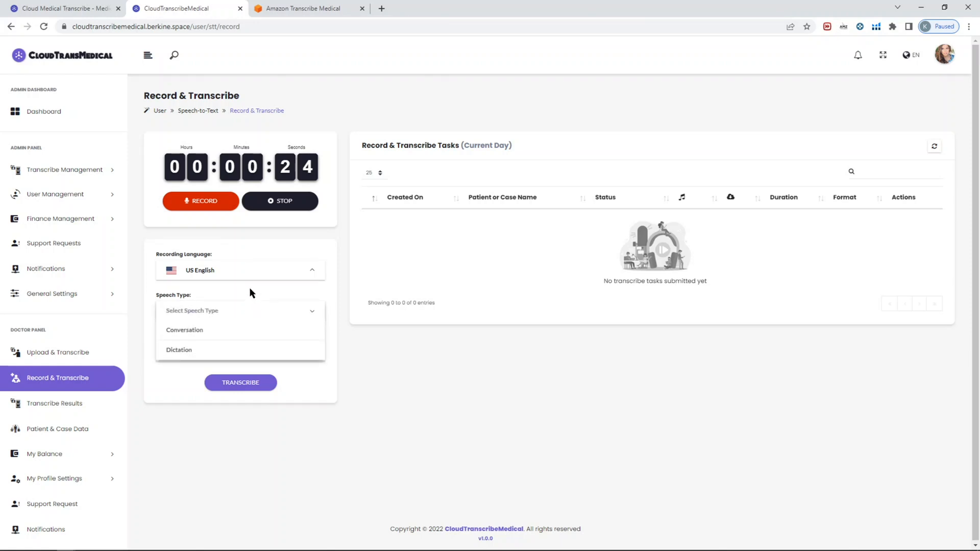
{"action": "mouse_move", "coordinate": [246, 290]}
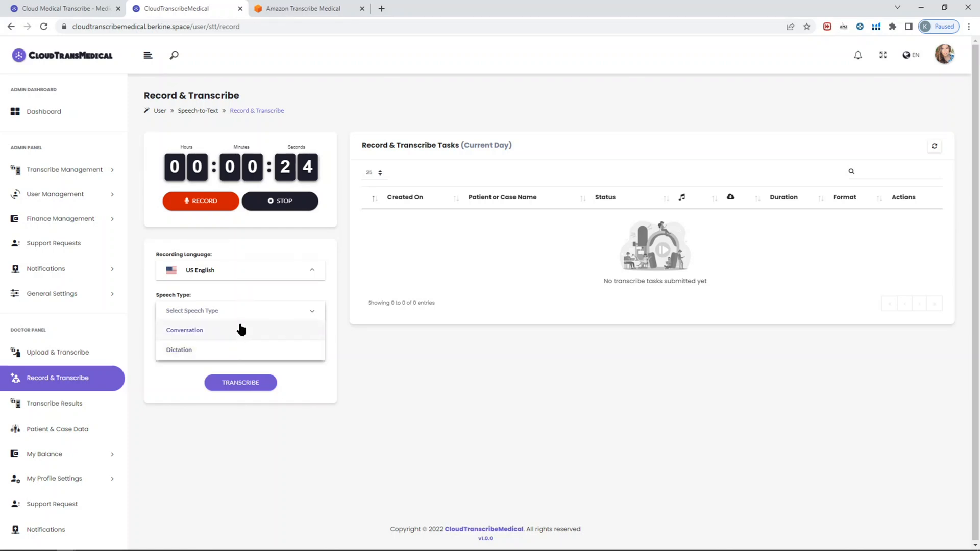
{"action": "mouse_move", "coordinate": [239, 336]}
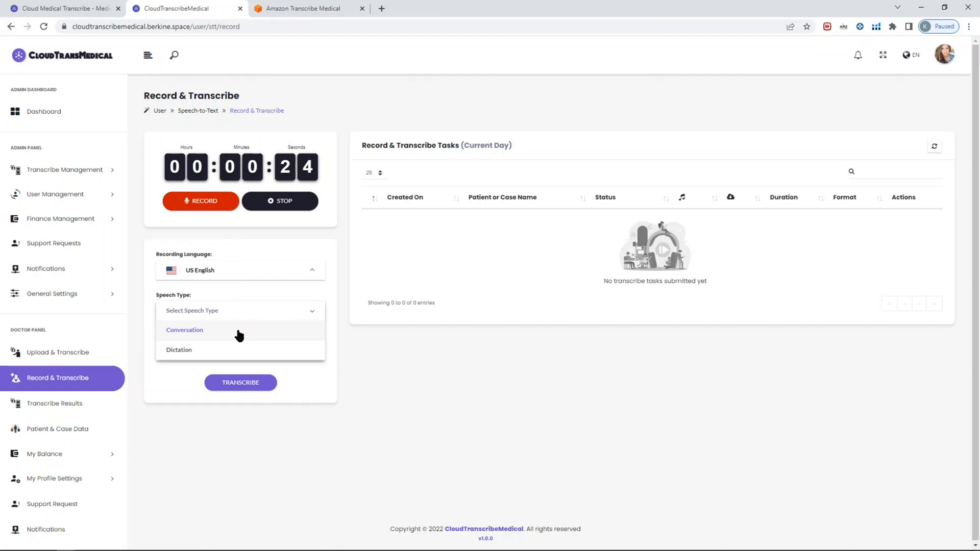
{"action": "left_click", "coordinate": [179, 350]}
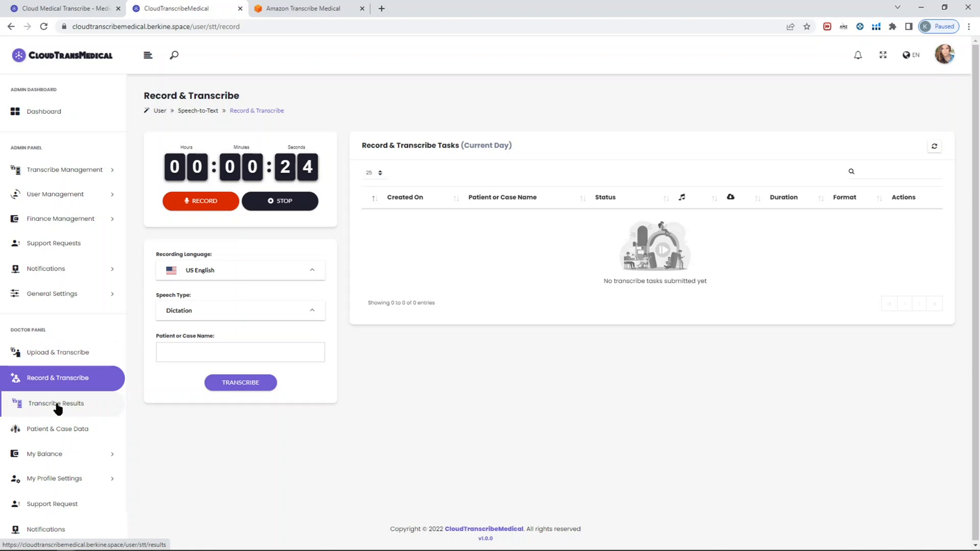
On Transcribe Results, check the Recording and Uploaded File modes and open the jhgf result
{"action": "left_click", "coordinate": [55, 403]}
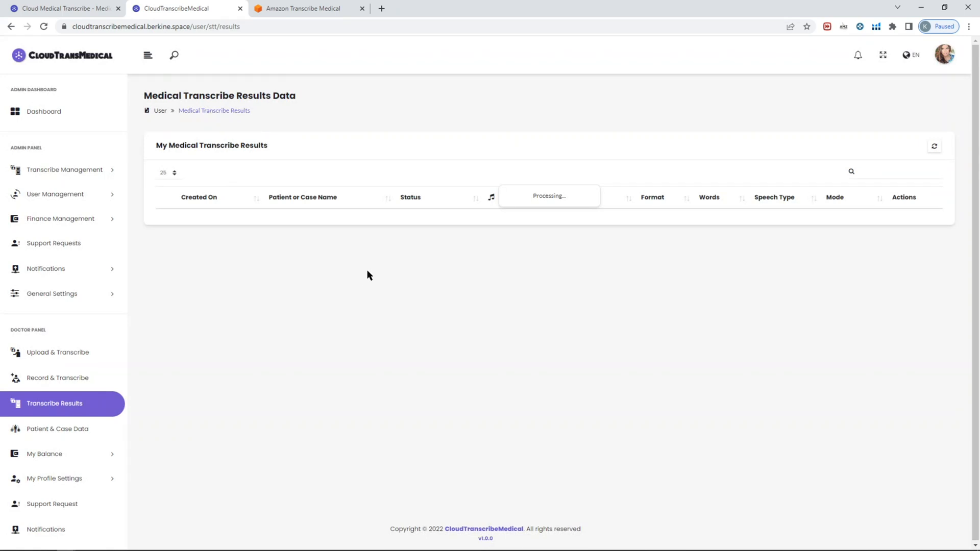
{"action": "mouse_move", "coordinate": [352, 286]}
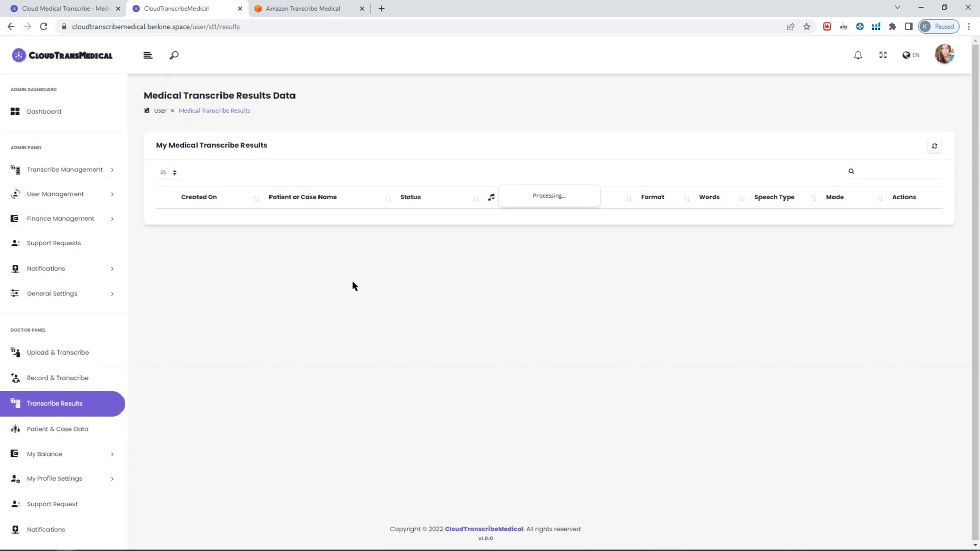
{"action": "mouse_move", "coordinate": [809, 323]}
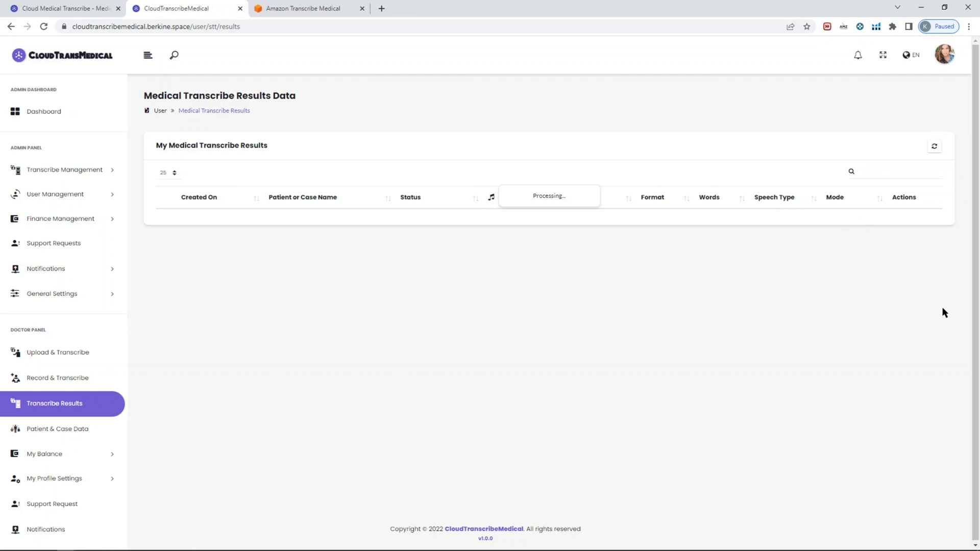
{"action": "mouse_move", "coordinate": [54, 242]}
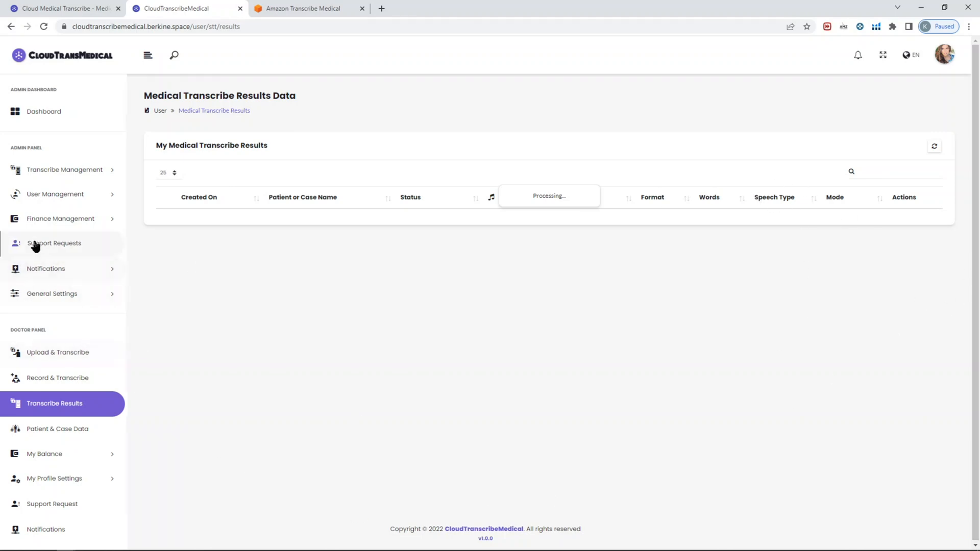
{"action": "mouse_move", "coordinate": [534, 371]}
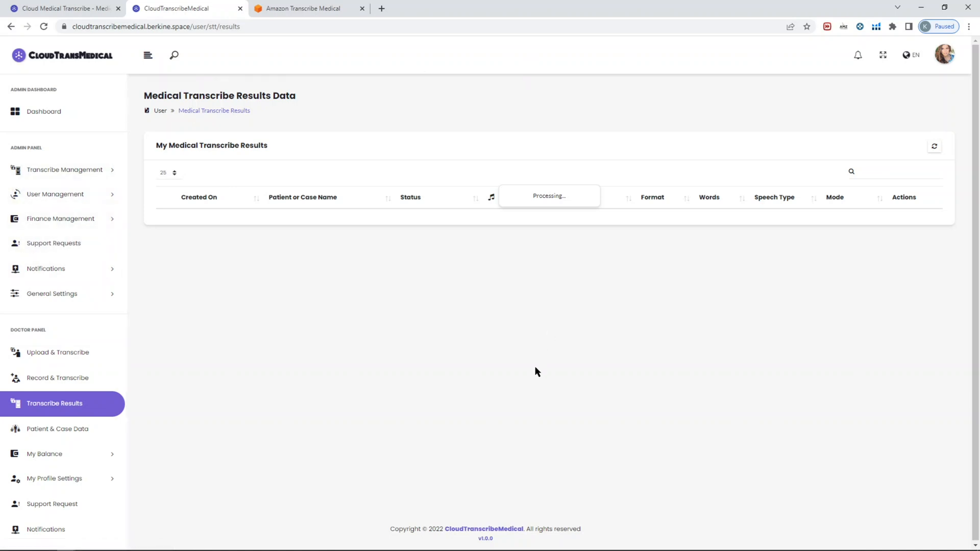
{"action": "mouse_move", "coordinate": [516, 358]}
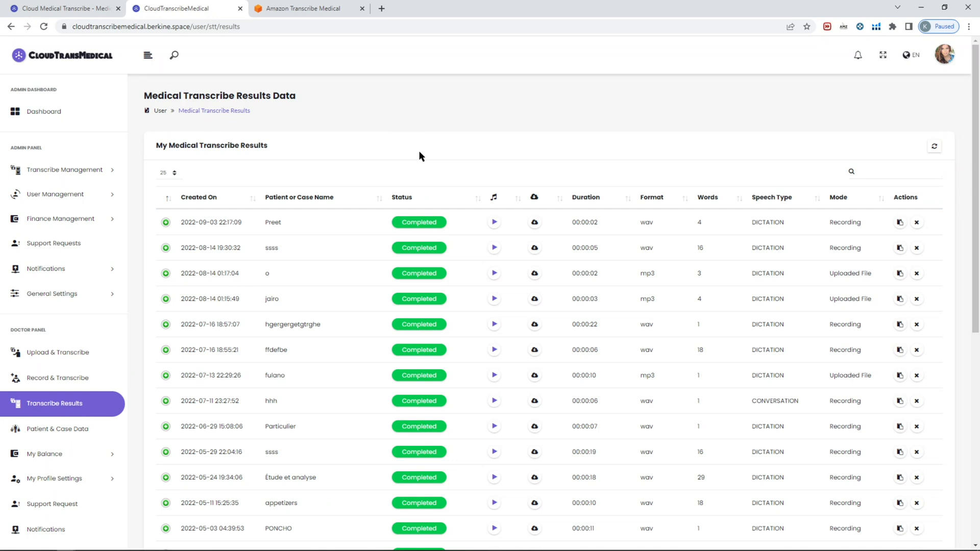
{"action": "mouse_move", "coordinate": [526, 182]}
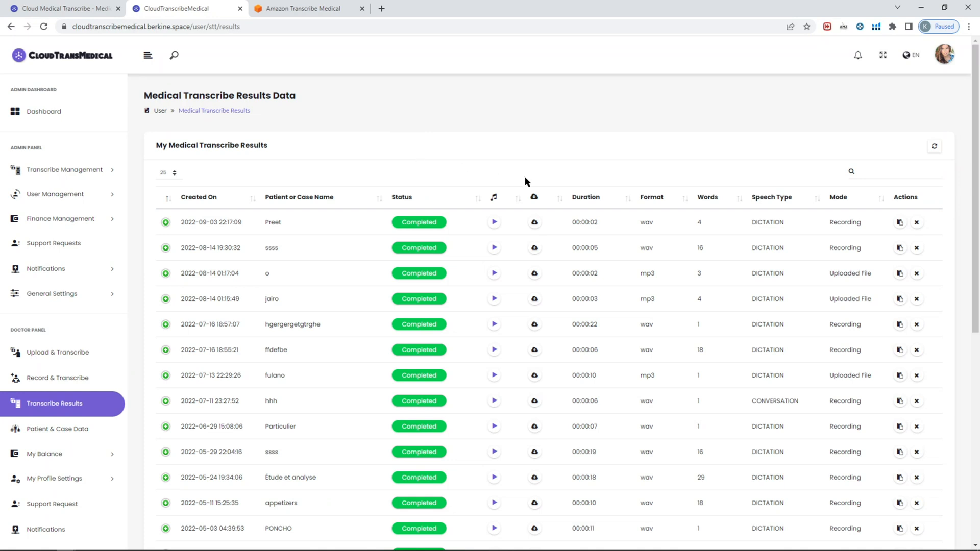
{"action": "mouse_move", "coordinate": [711, 282]}
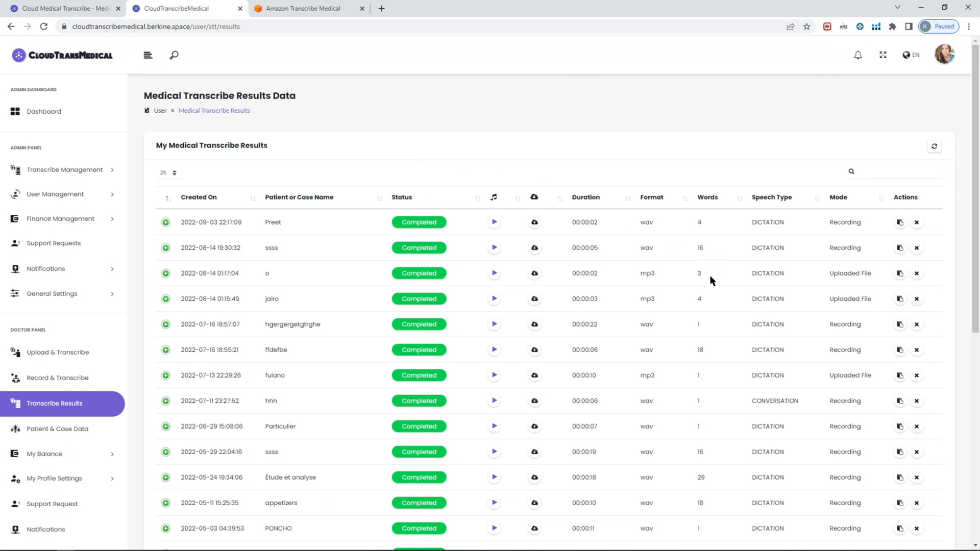
{"action": "double_click", "coordinate": [847, 222]}
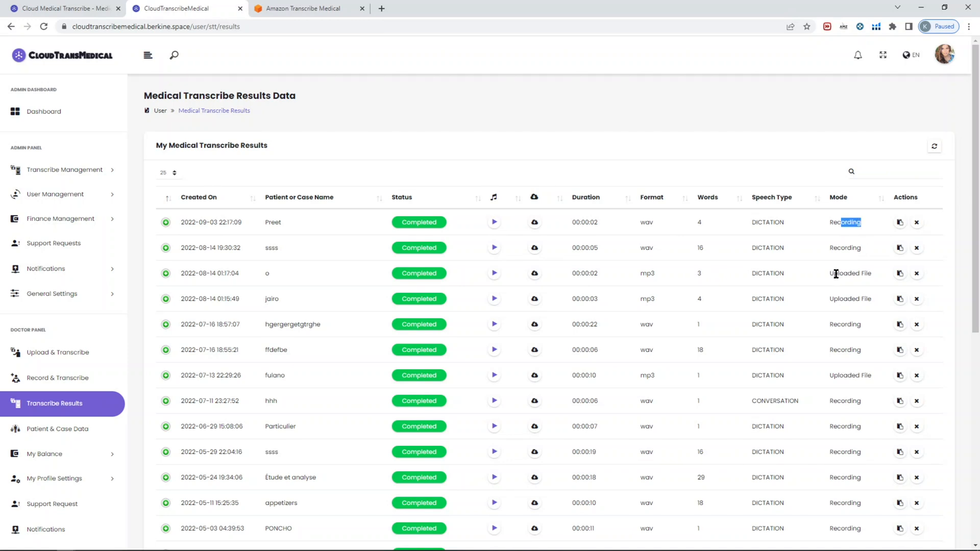
{"action": "double_click", "coordinate": [850, 274]}
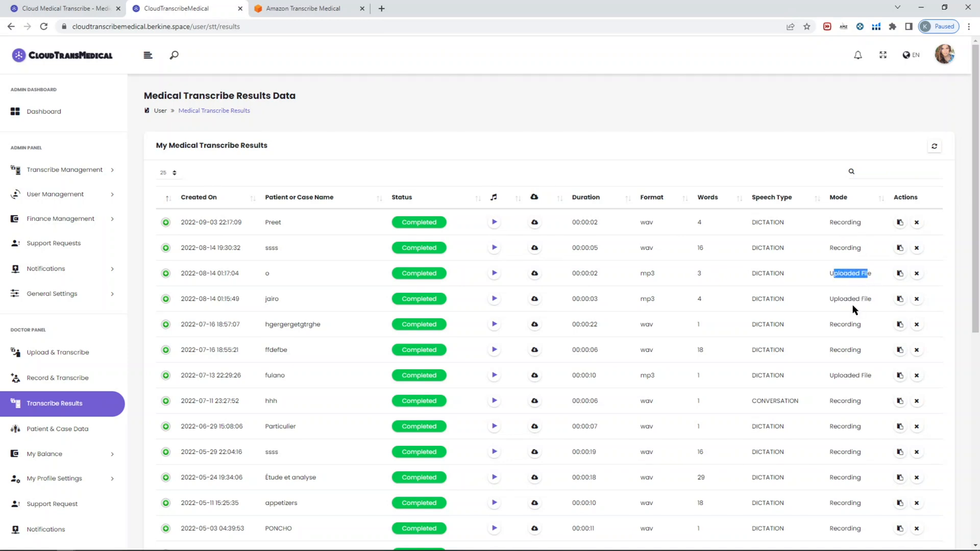
{"action": "scroll", "scroll_direction": "down", "scroll_amount": 3}
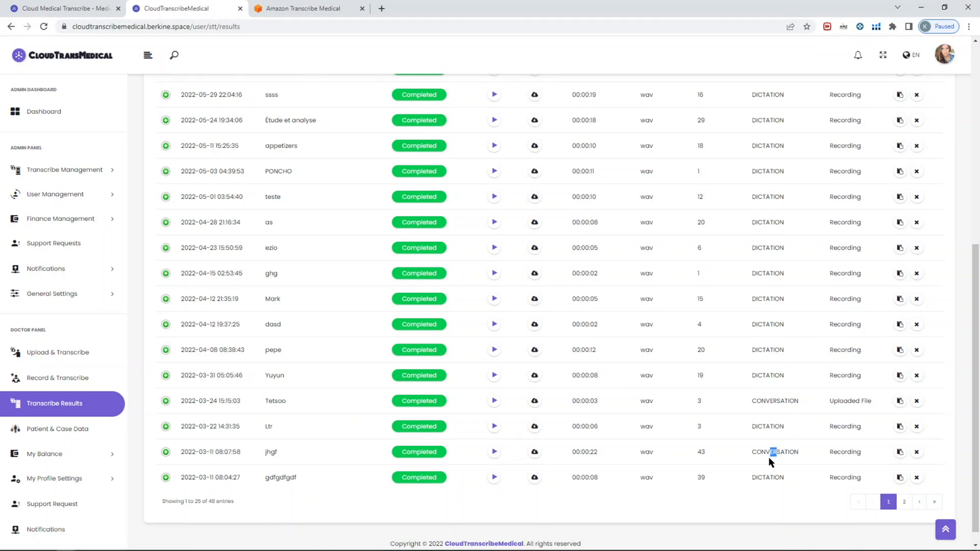
{"action": "left_click", "coordinate": [899, 452]}
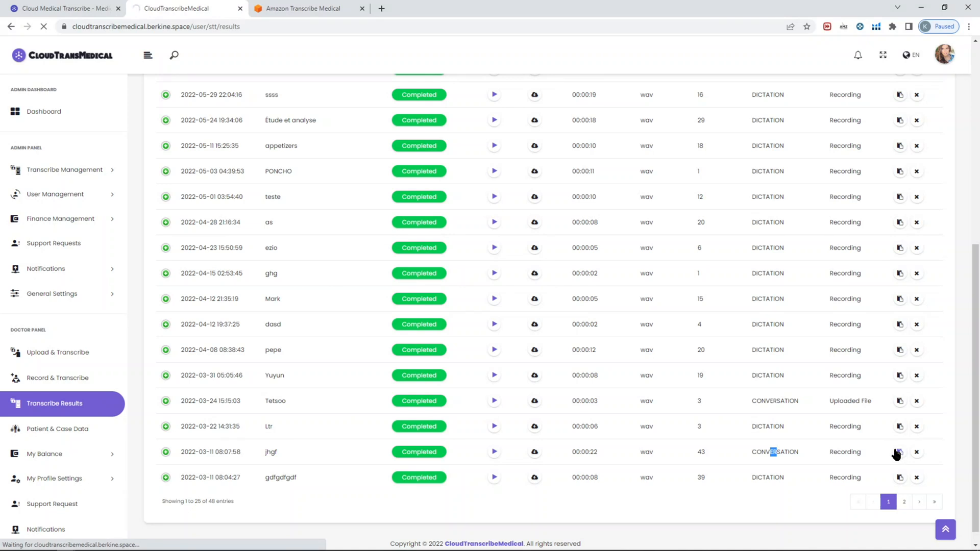
Play the jhgf recording, seeking to about 3 and 6 seconds, restarting and pausing it
{"action": "left_click", "coordinate": [899, 452]}
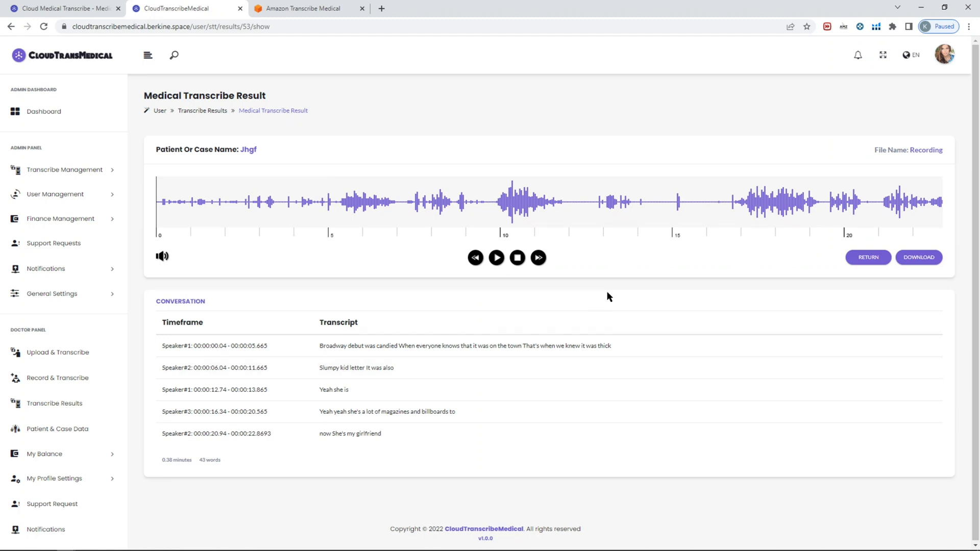
{"action": "mouse_move", "coordinate": [603, 302]}
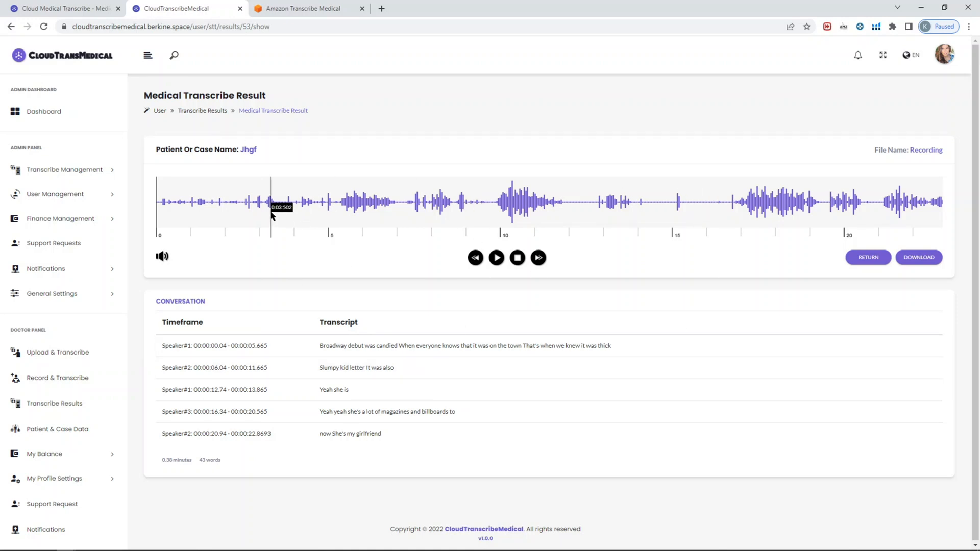
{"action": "left_click", "coordinate": [355, 202]}
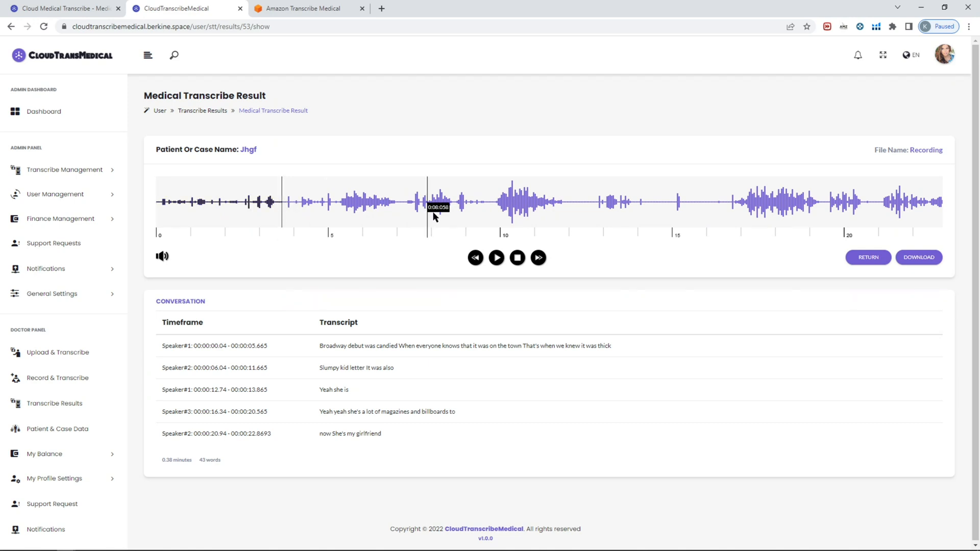
{"action": "left_click", "coordinate": [475, 257]}
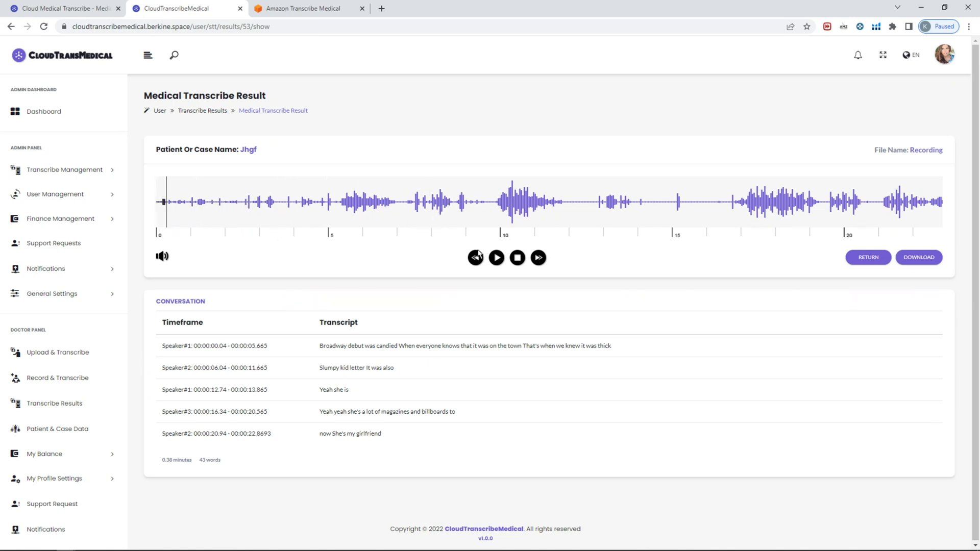
{"action": "left_click", "coordinate": [496, 257]}
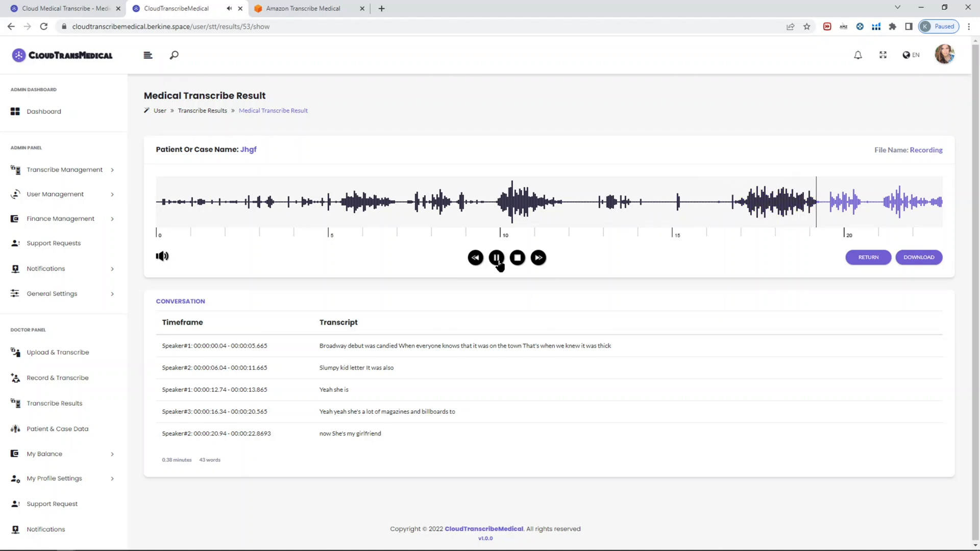
{"action": "left_click", "coordinate": [496, 257]}
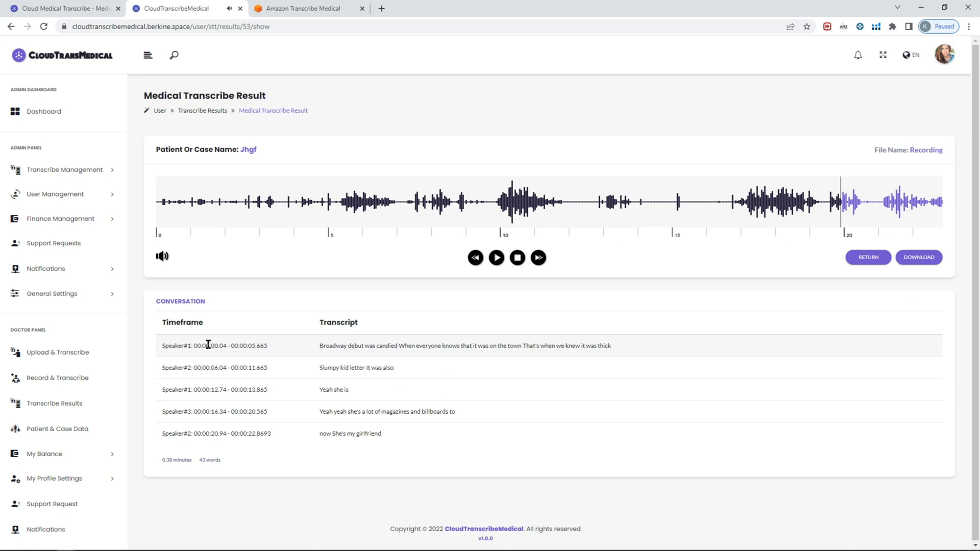
Select the first and fourth transcript lines and seek playback to about 10 and 2 seconds
{"action": "double_click", "coordinate": [191, 345]}
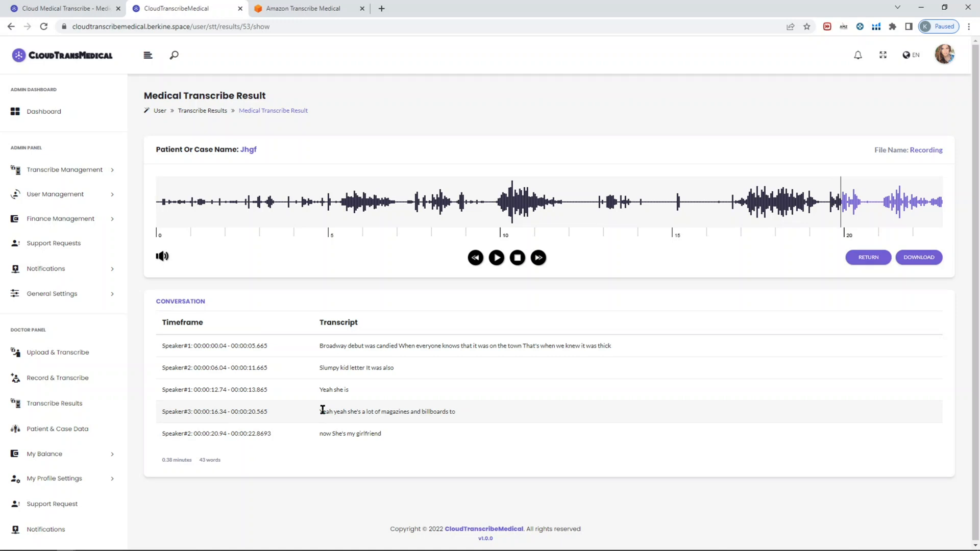
{"action": "left_click_drag", "start_coordinate": [319, 411], "coordinate": [447, 411]}
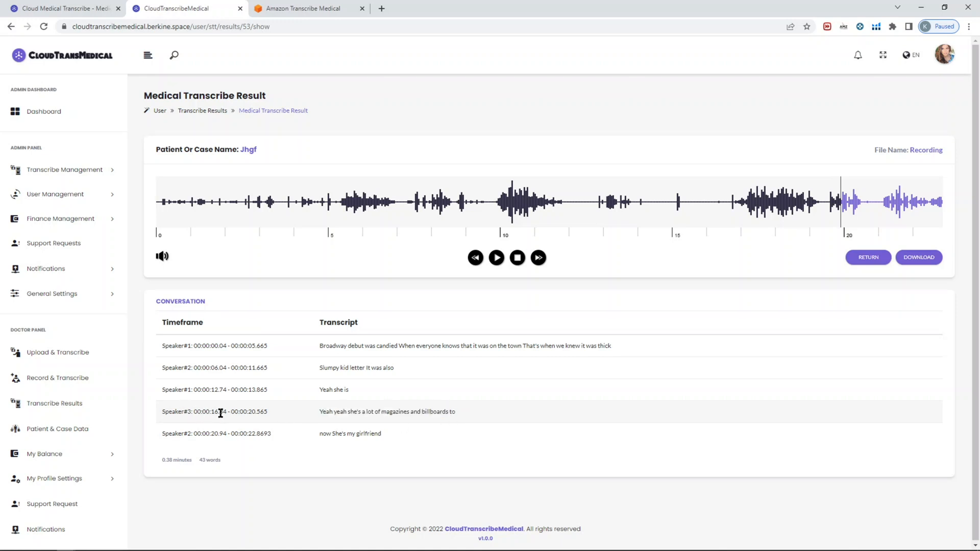
{"action": "left_click", "coordinate": [511, 207]}
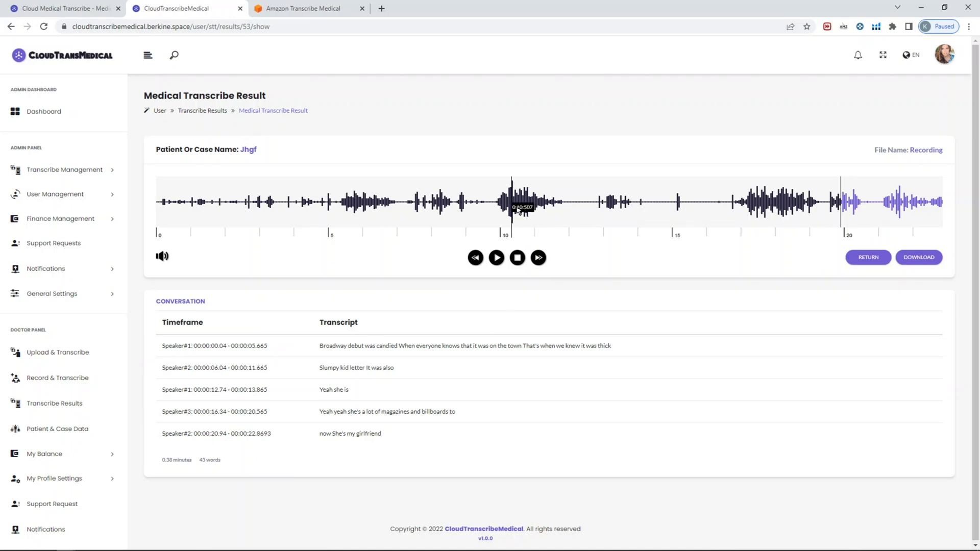
{"action": "left_click", "coordinate": [218, 202]}
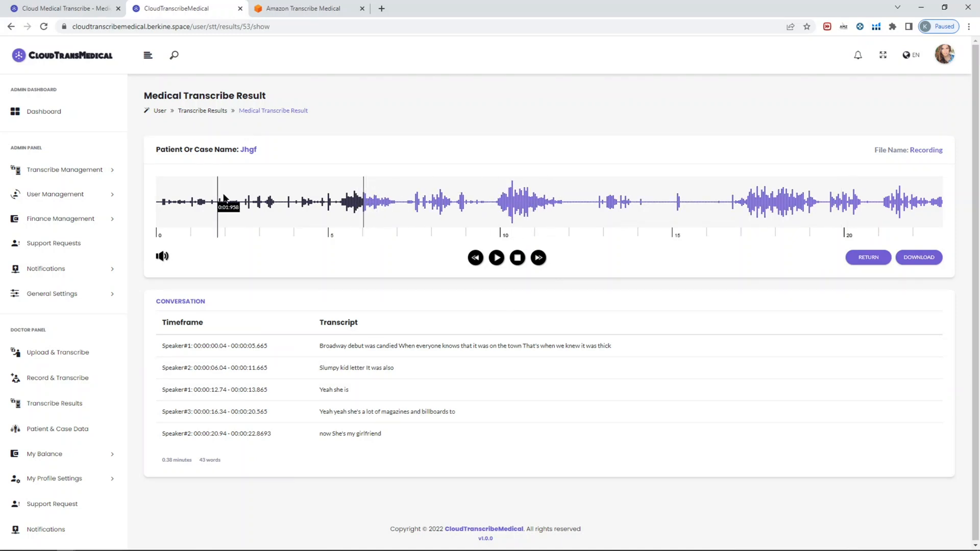
{"action": "left_click", "coordinate": [234, 202]}
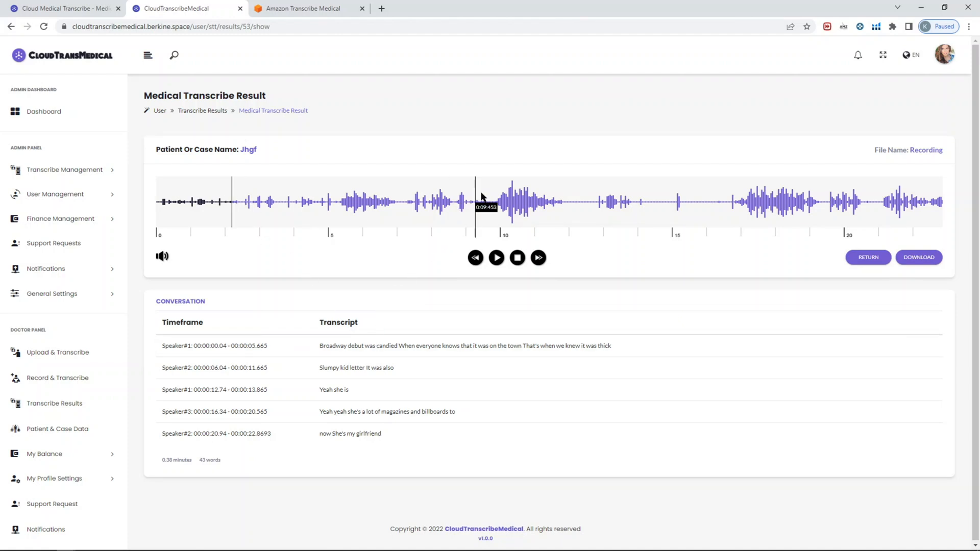
{"action": "mouse_move", "coordinate": [402, 138]}
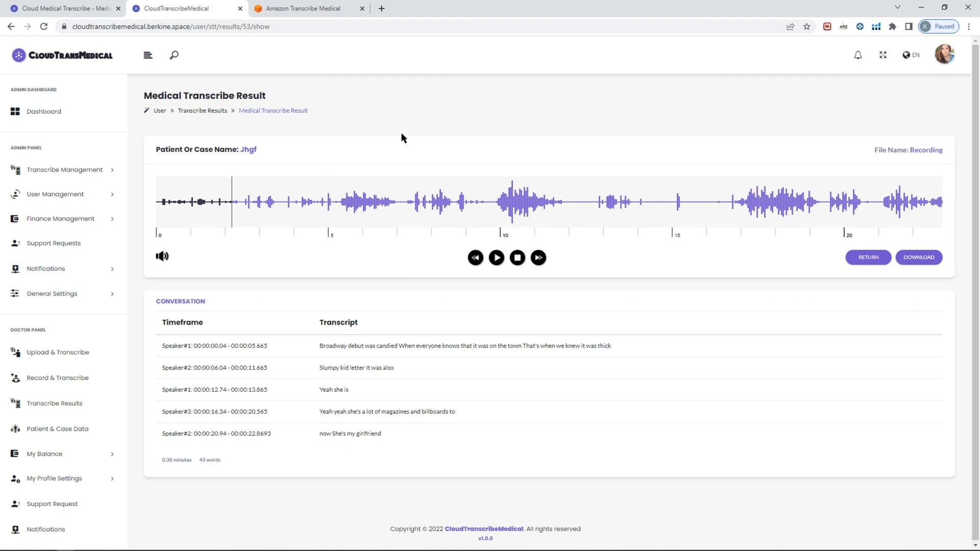
{"action": "mouse_move", "coordinate": [285, 320]}
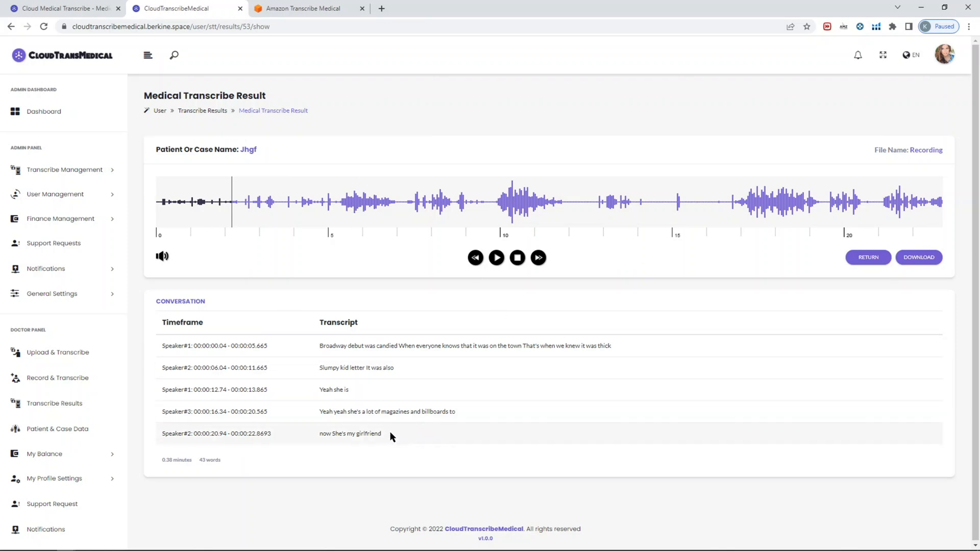
{"action": "mouse_move", "coordinate": [918, 257]}
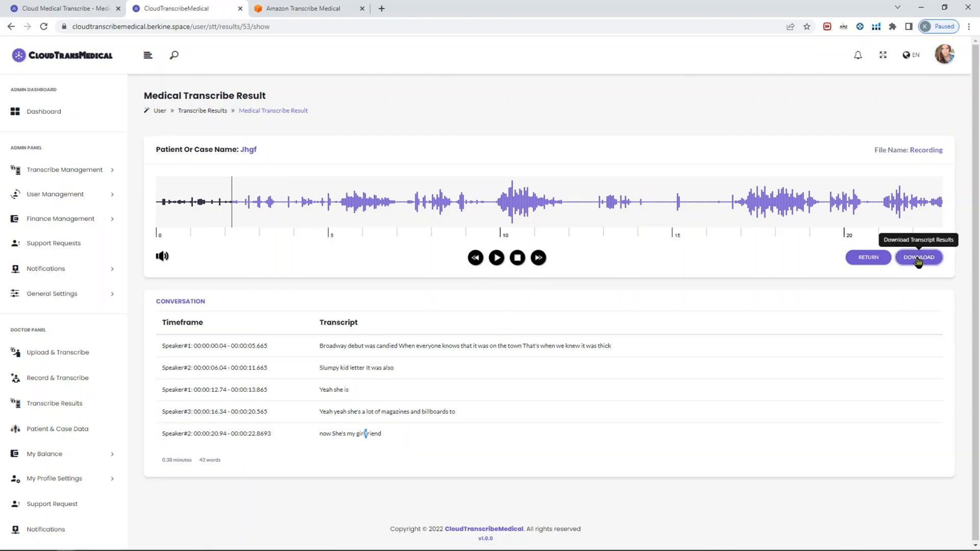
Download the Jhgf transcript as .txt, read it in Notepad, then close Notepad
{"action": "left_click", "coordinate": [917, 257]}
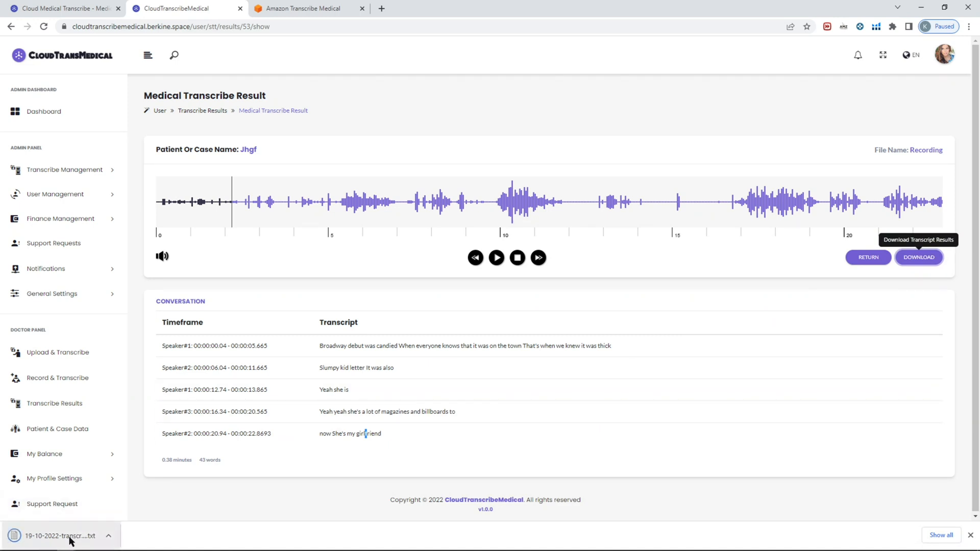
{"action": "left_click", "coordinate": [57, 535]}
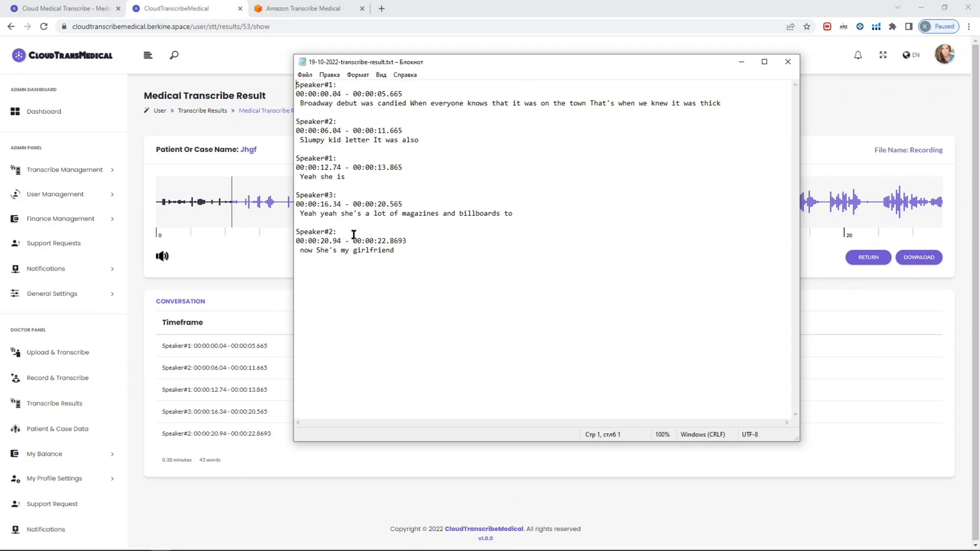
{"action": "left_click_drag", "start_coordinate": [335, 213], "coordinate": [417, 213]}
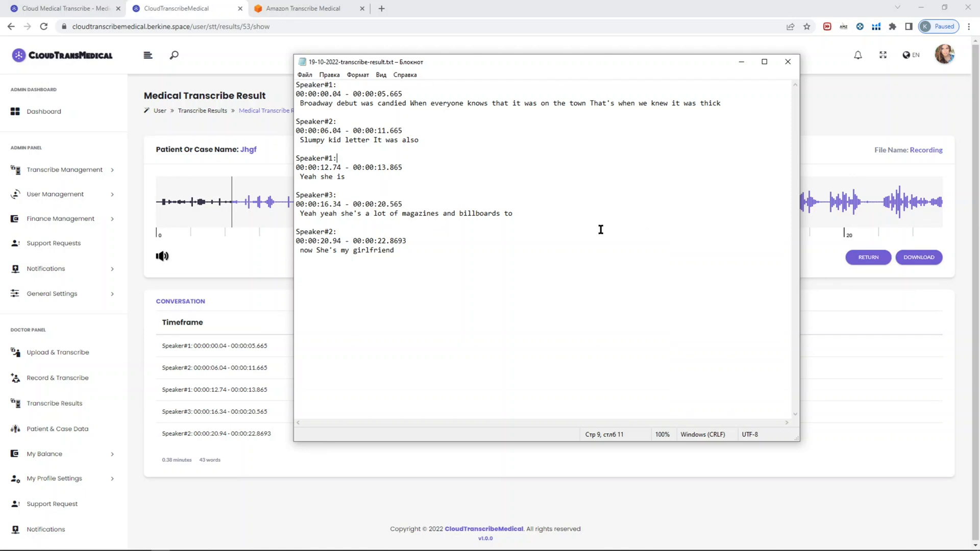
{"action": "left_click", "coordinate": [787, 61]}
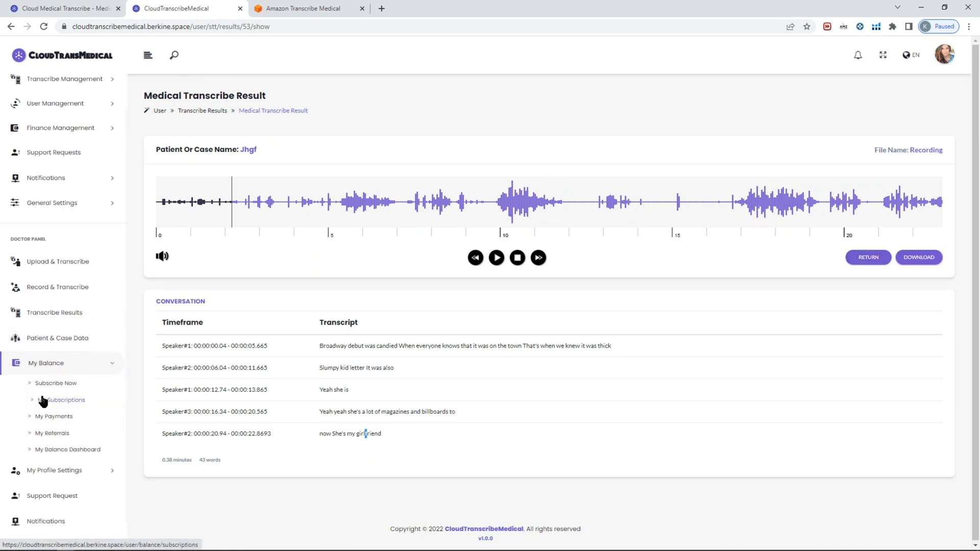
View the Subscription Plans page, comparing the monthly plans with the prepaid minute packs
{"action": "left_click", "coordinate": [62, 399]}
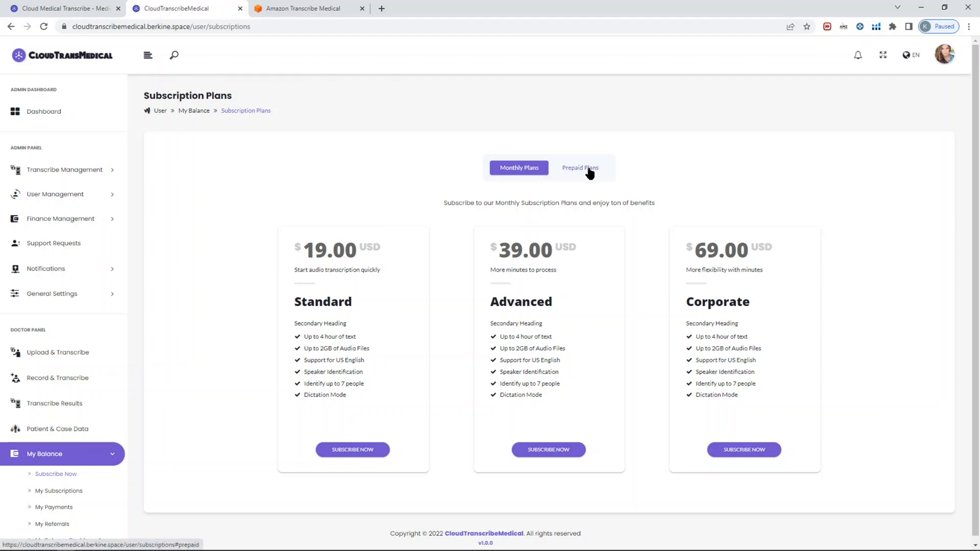
{"action": "left_click", "coordinate": [579, 167]}
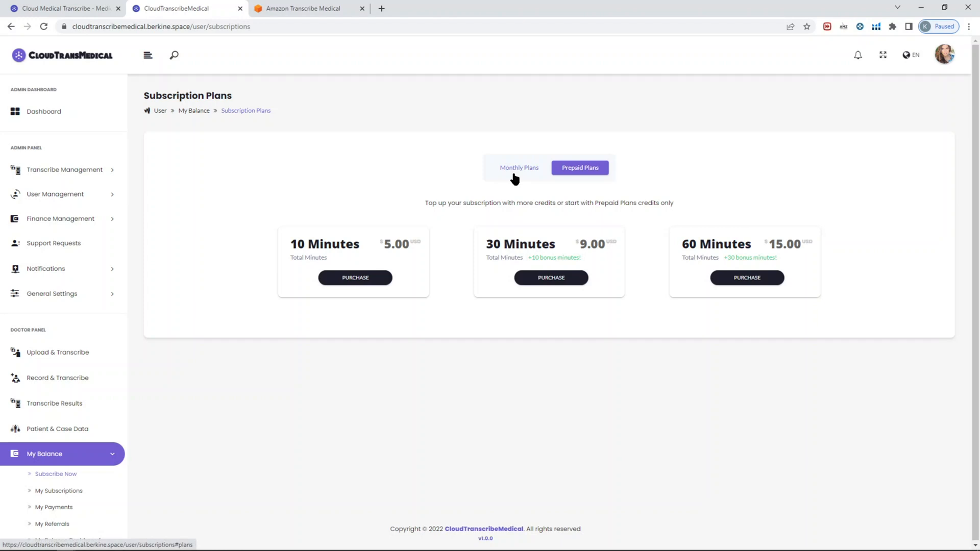
{"action": "mouse_move", "coordinate": [519, 171]}
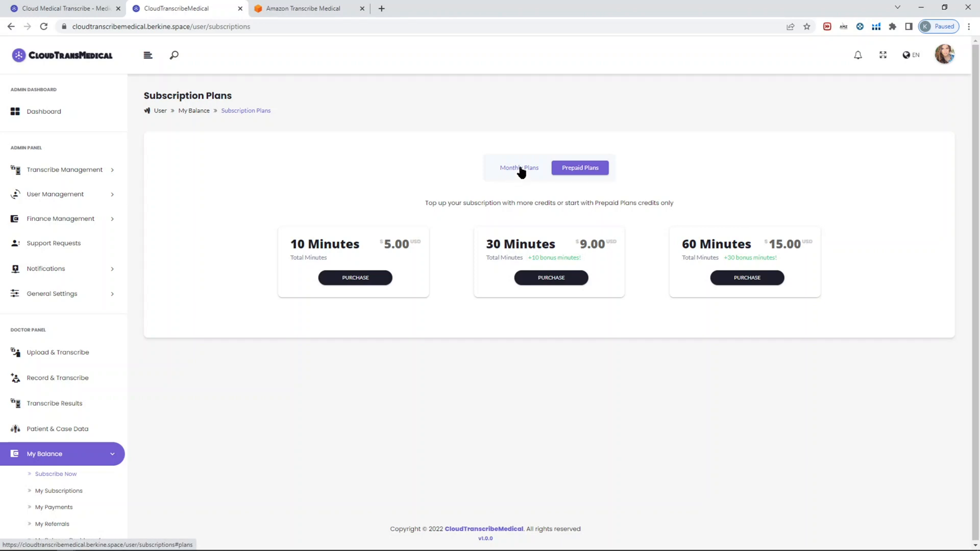
{"action": "left_click", "coordinate": [519, 168]}
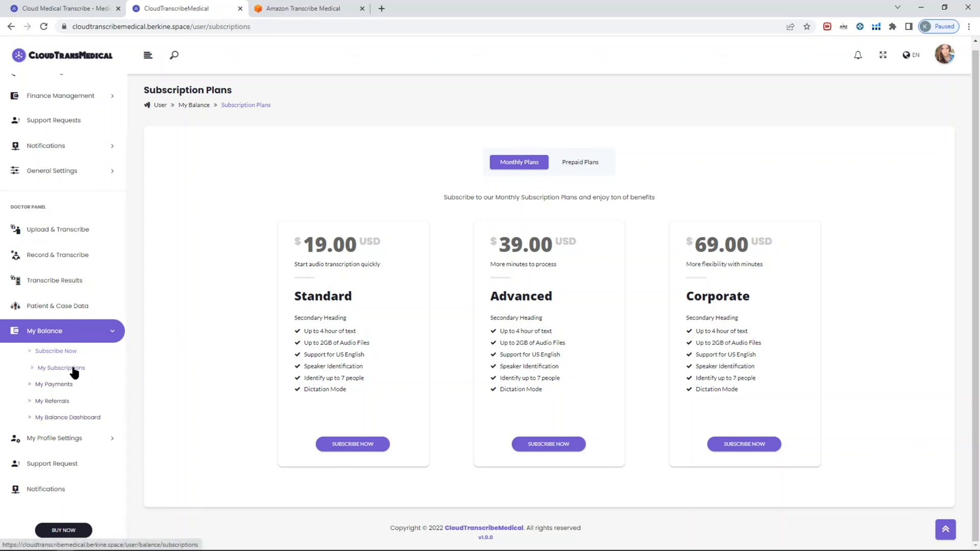
{"action": "left_click", "coordinate": [60, 368]}
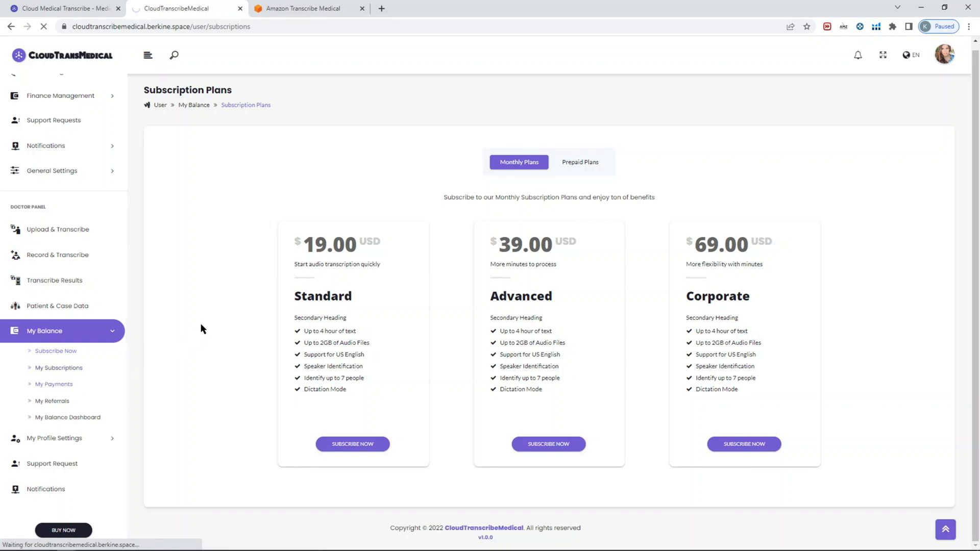
View the empty My Payments history and expand My Profile Settings in the sidebar
{"action": "left_click", "coordinate": [54, 384]}
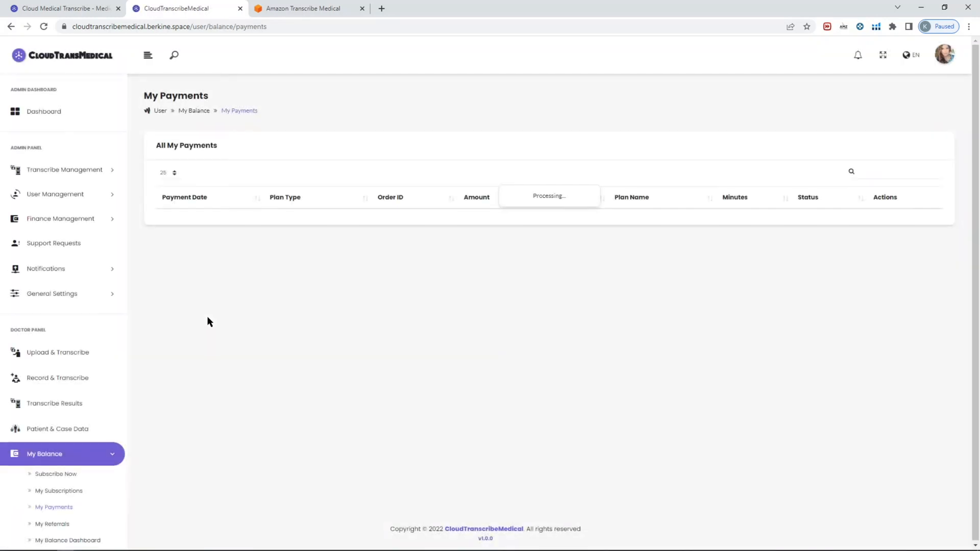
{"action": "scroll", "scroll_direction": "down", "scroll_amount": 3}
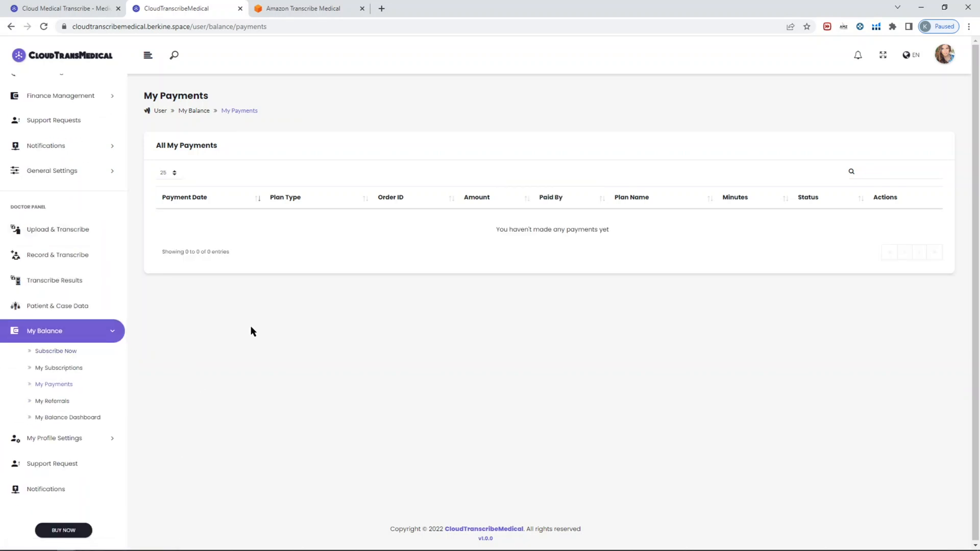
{"action": "left_click", "coordinate": [54, 438]}
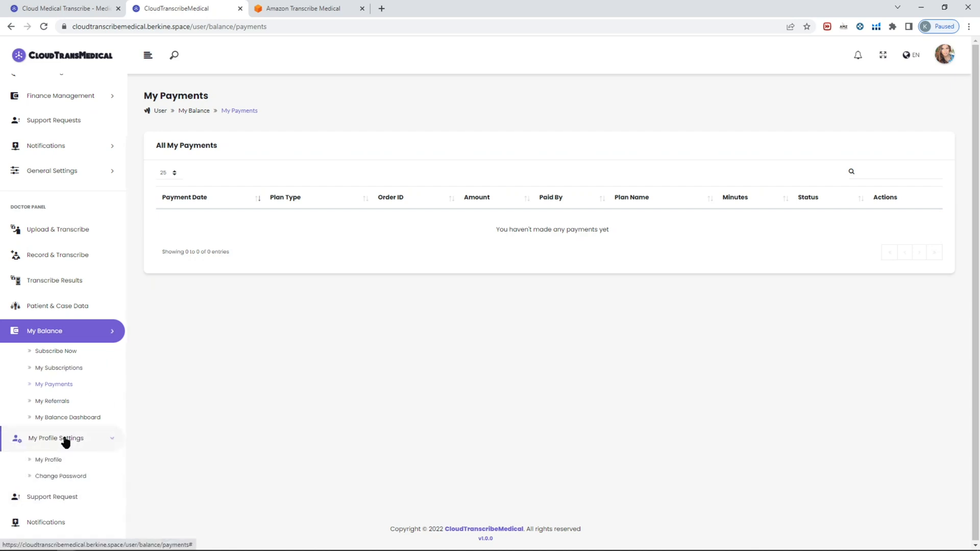
View My Profile with the admin's balance, minutes, personal details and yearly usage chart
{"action": "left_click", "coordinate": [43, 331]}
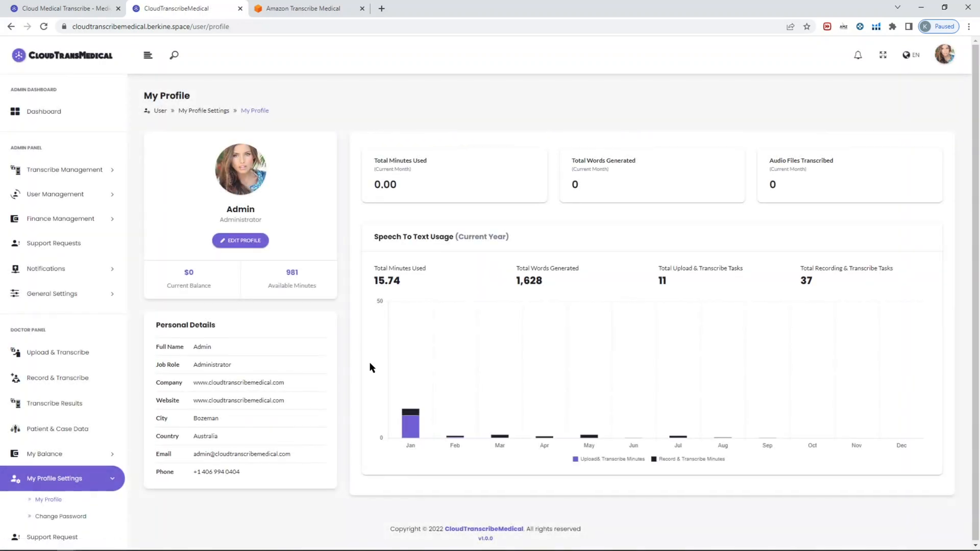
{"action": "mouse_move", "coordinate": [541, 313]}
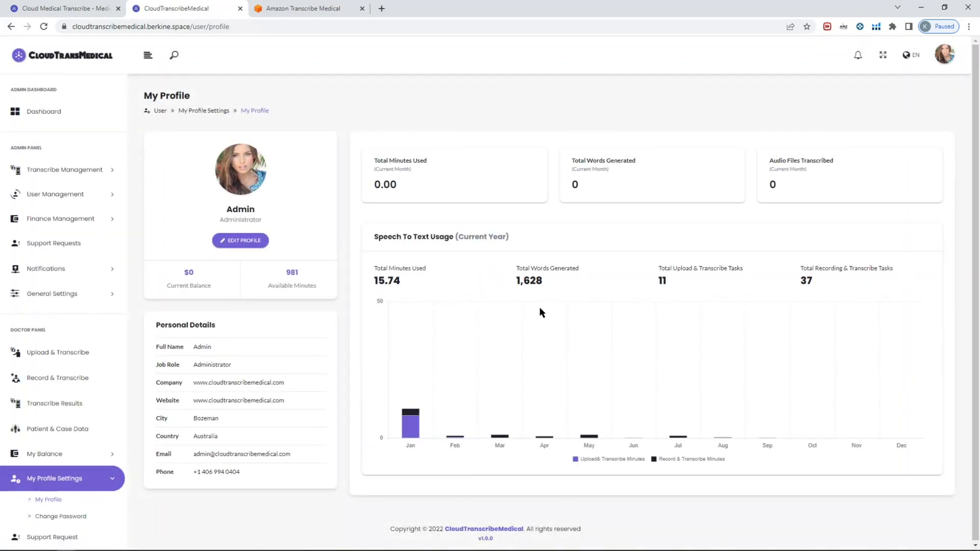
{"action": "mouse_move", "coordinate": [754, 119]}
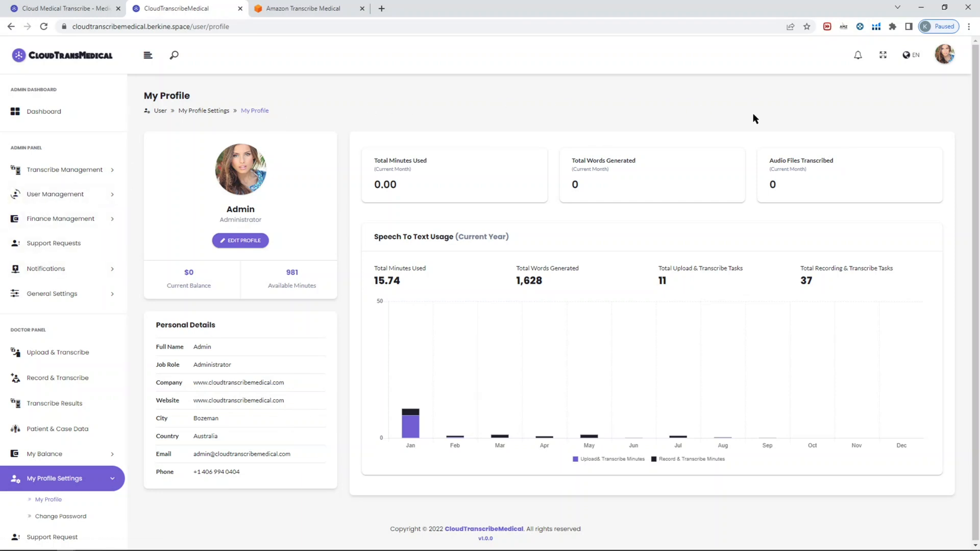
{"action": "mouse_move", "coordinate": [225, 314]}
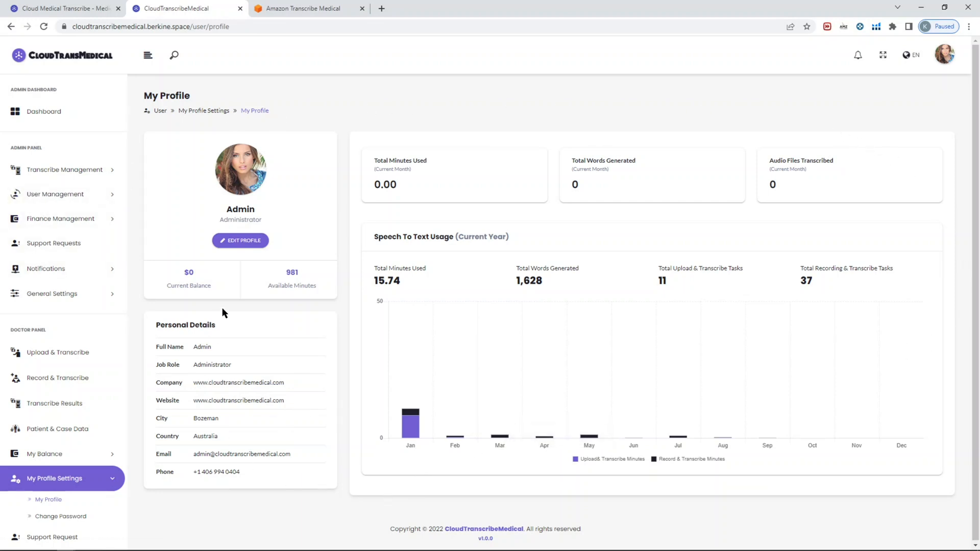
{"action": "mouse_move", "coordinate": [473, 303]}
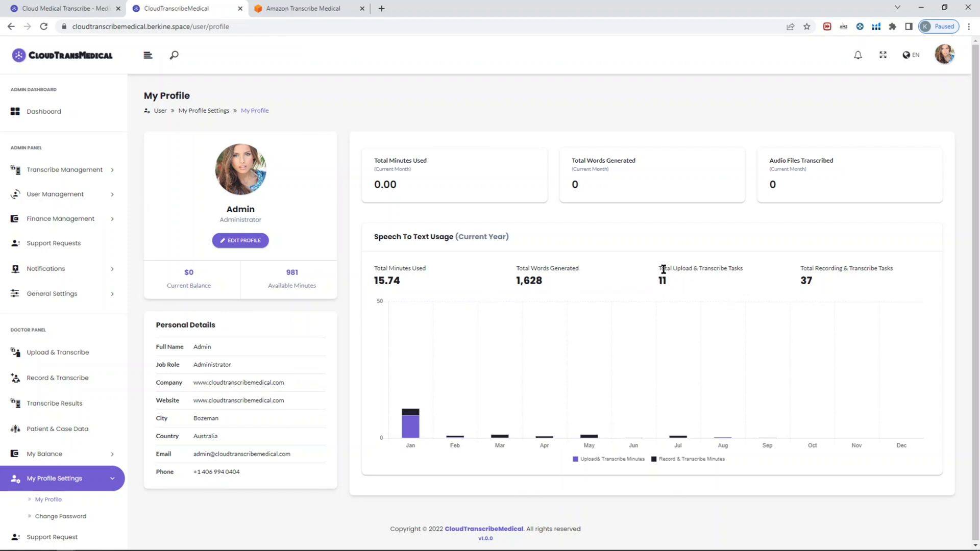
{"action": "mouse_move", "coordinate": [829, 270]}
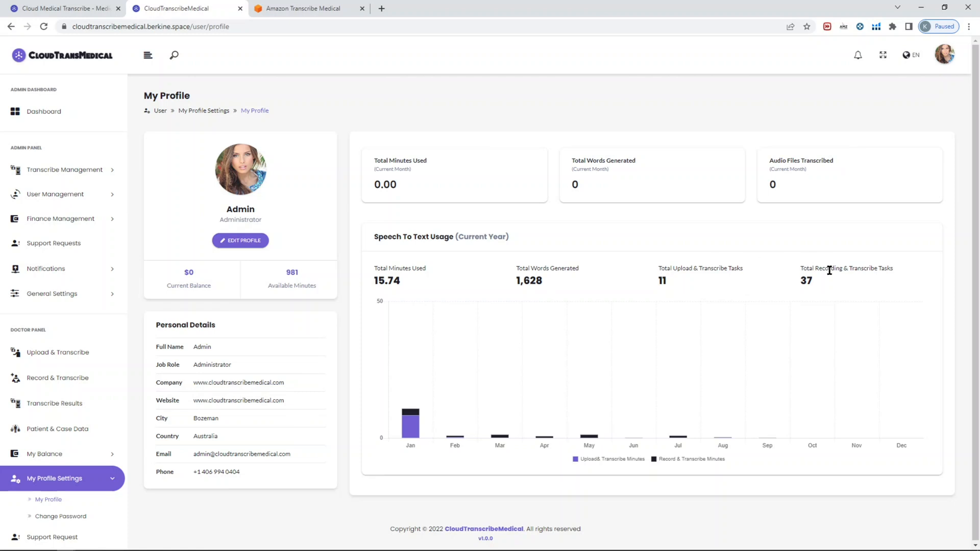
{"action": "mouse_move", "coordinate": [370, 327]}
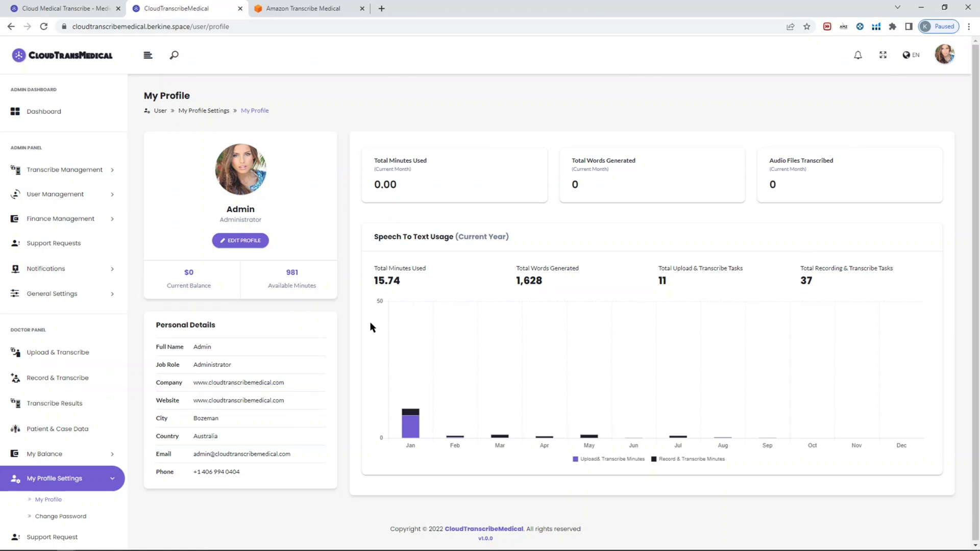
{"action": "mouse_move", "coordinate": [324, 268]}
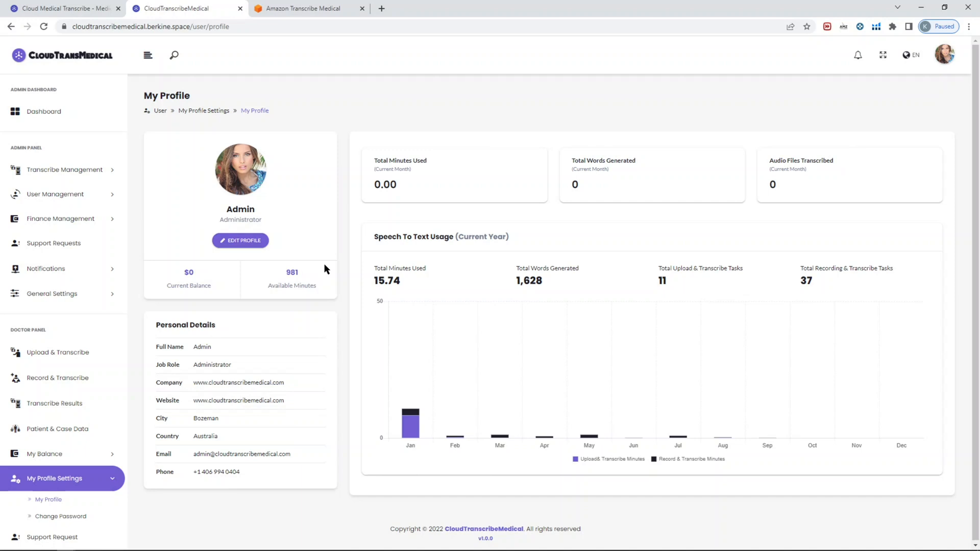
{"action": "mouse_move", "coordinate": [330, 267]}
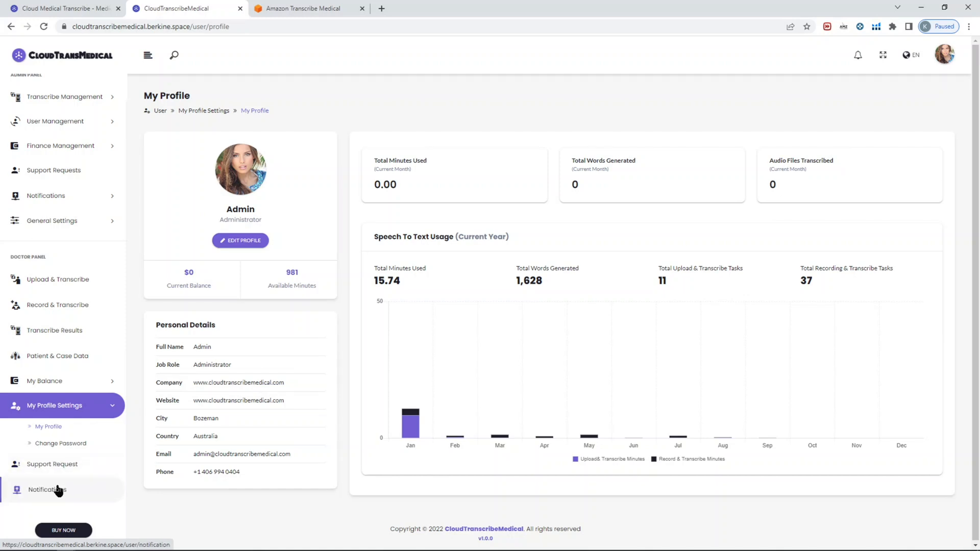
{"action": "mouse_move", "coordinate": [58, 492]}
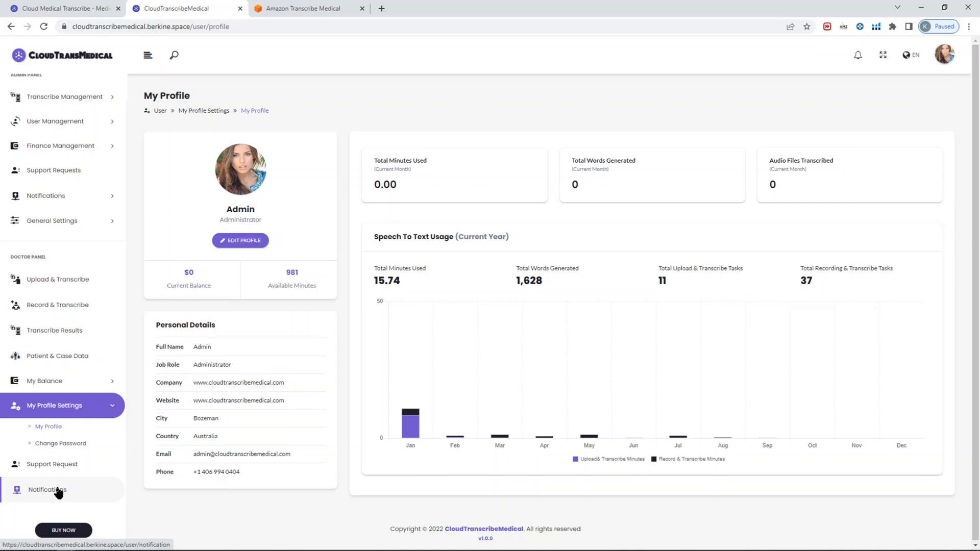
{"action": "mouse_move", "coordinate": [57, 489]}
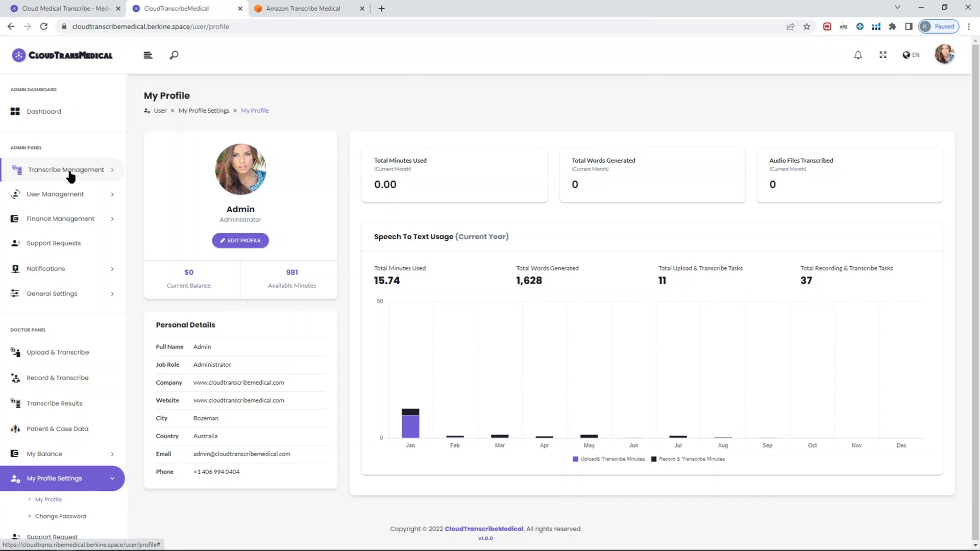
Review the Medical Transcribe Dashboard metrics, including Total Paid Minutes Used, and yearly charts
{"action": "left_click", "coordinate": [66, 169]}
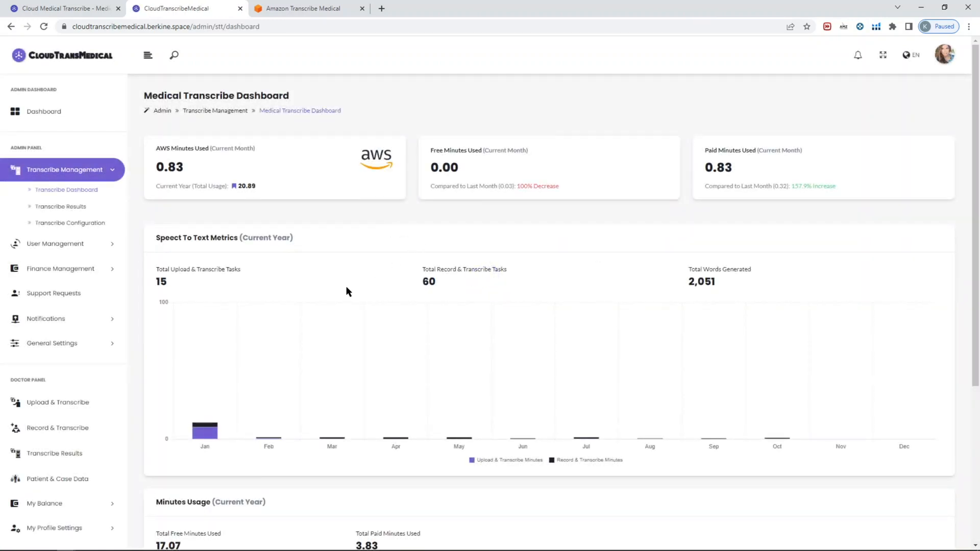
{"action": "scroll", "scroll_direction": "down", "scroll_amount": 3}
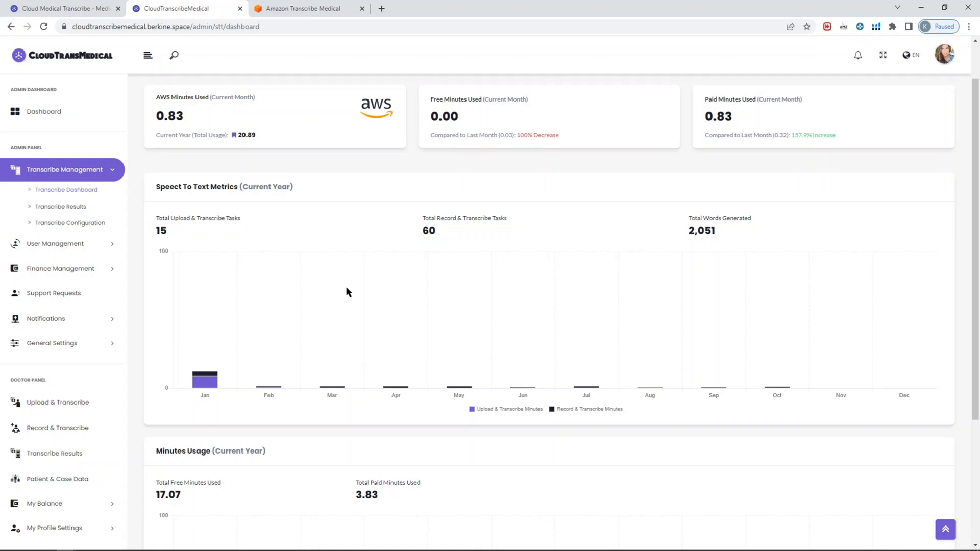
{"action": "mouse_move", "coordinate": [362, 237]}
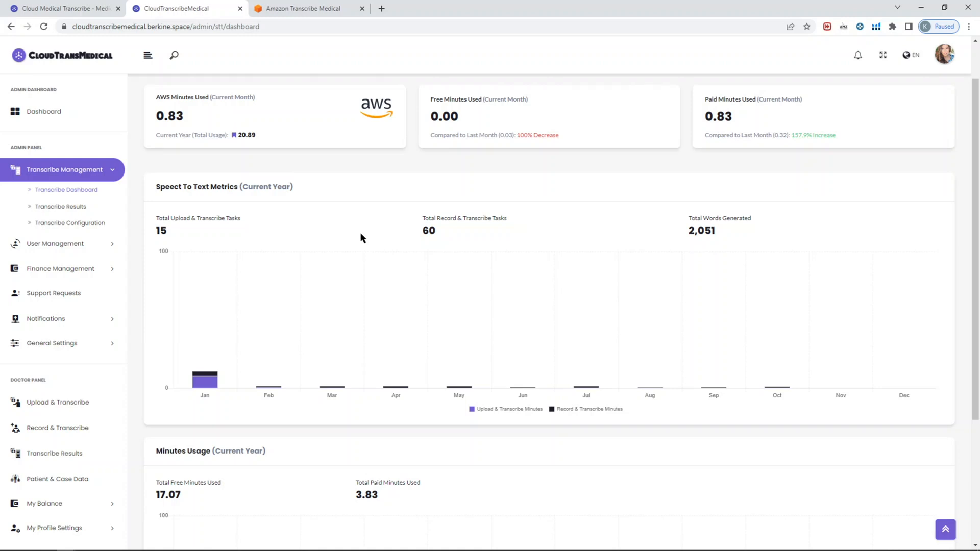
{"action": "mouse_move", "coordinate": [563, 346]}
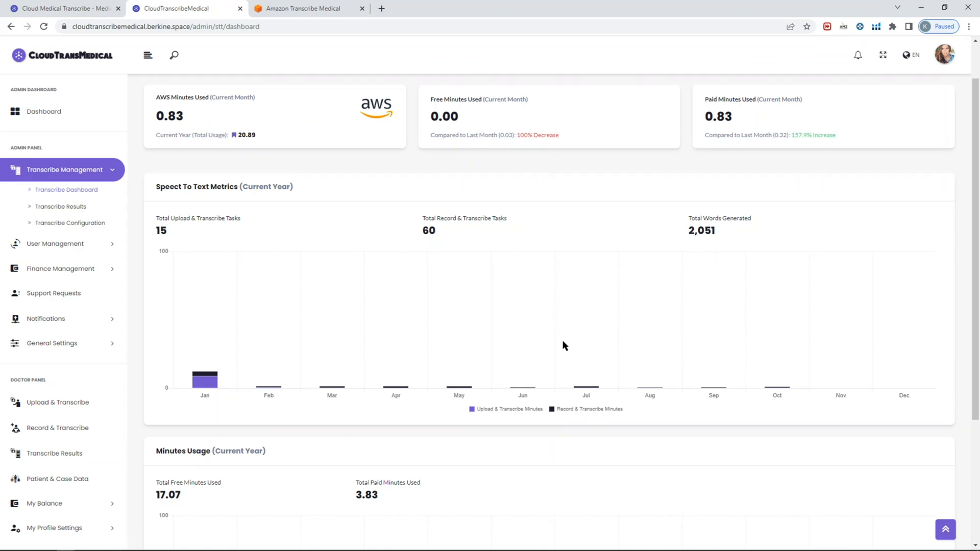
{"action": "mouse_move", "coordinate": [534, 294]}
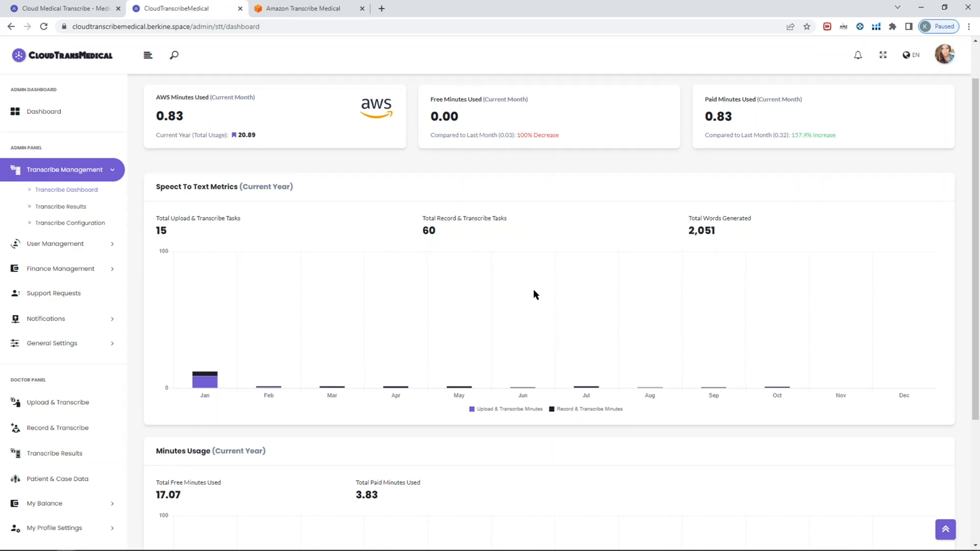
{"action": "scroll", "scroll_direction": "down", "scroll_amount": 3}
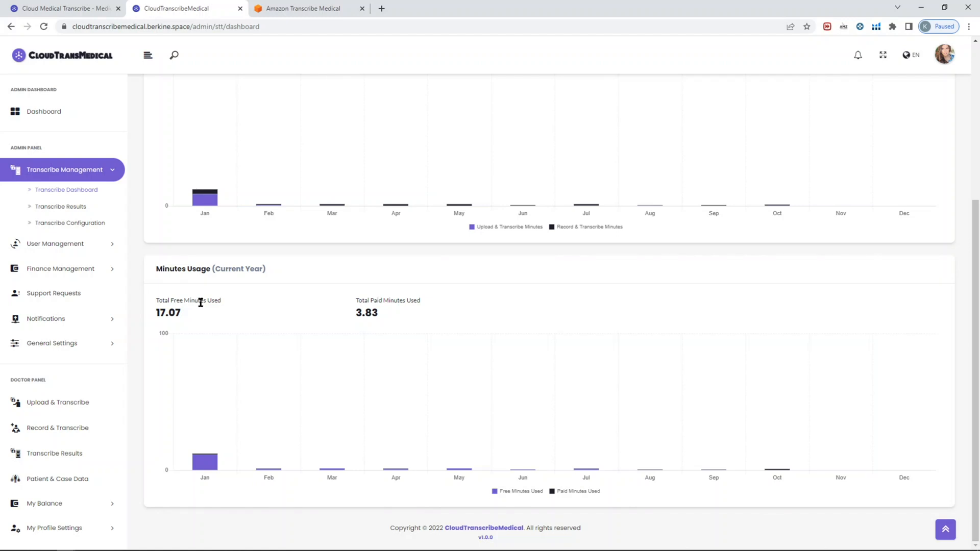
{"action": "double_click", "coordinate": [186, 300]}
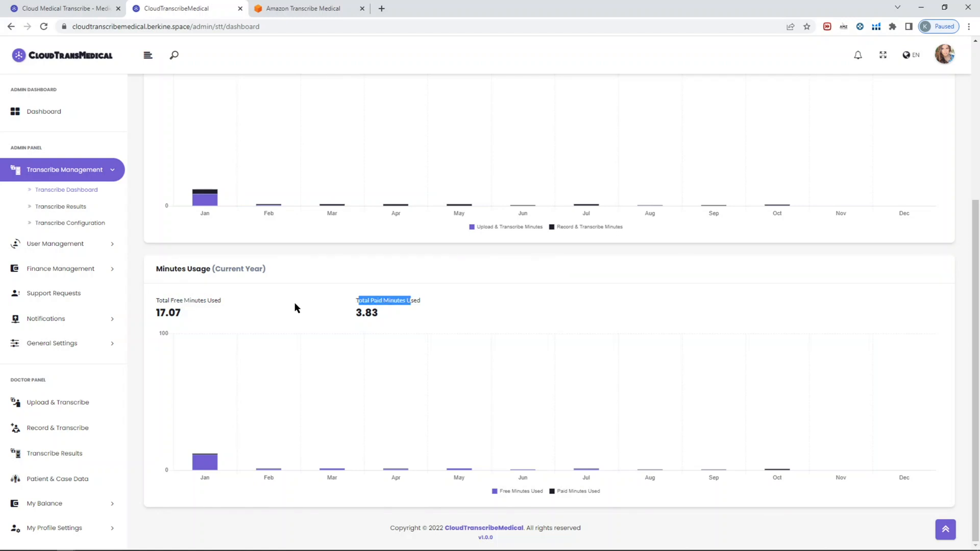
{"action": "scroll", "scroll_direction": "up", "scroll_amount": 3}
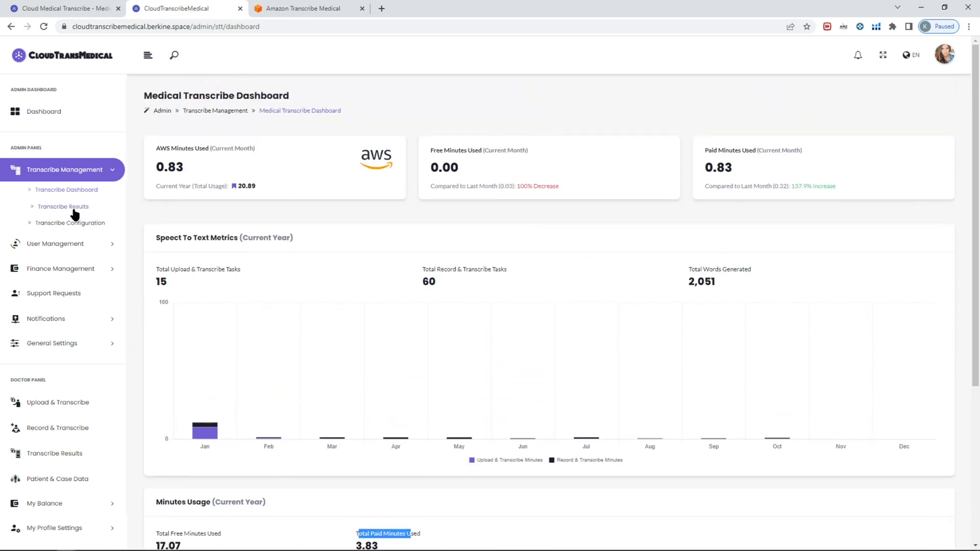
{"action": "mouse_move", "coordinate": [82, 222]}
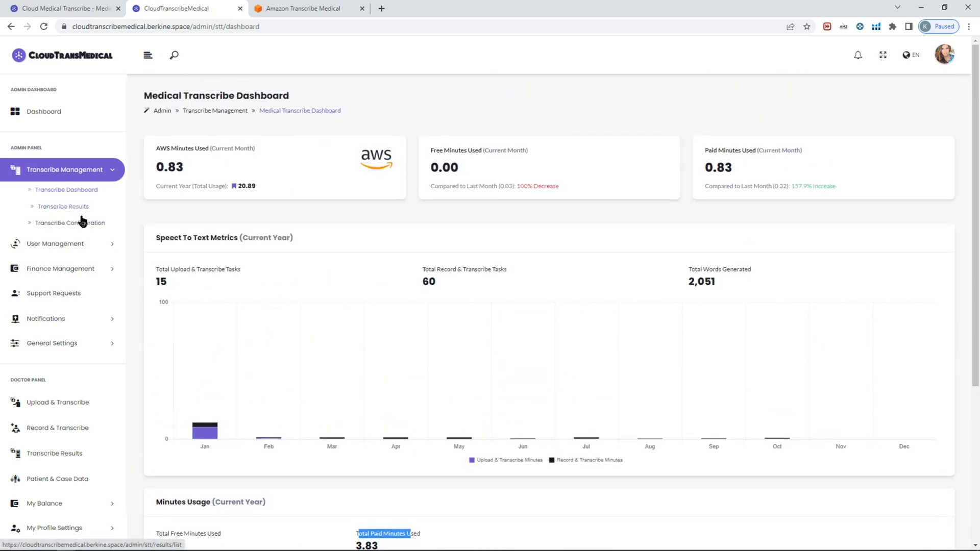
{"action": "mouse_move", "coordinate": [64, 206]}
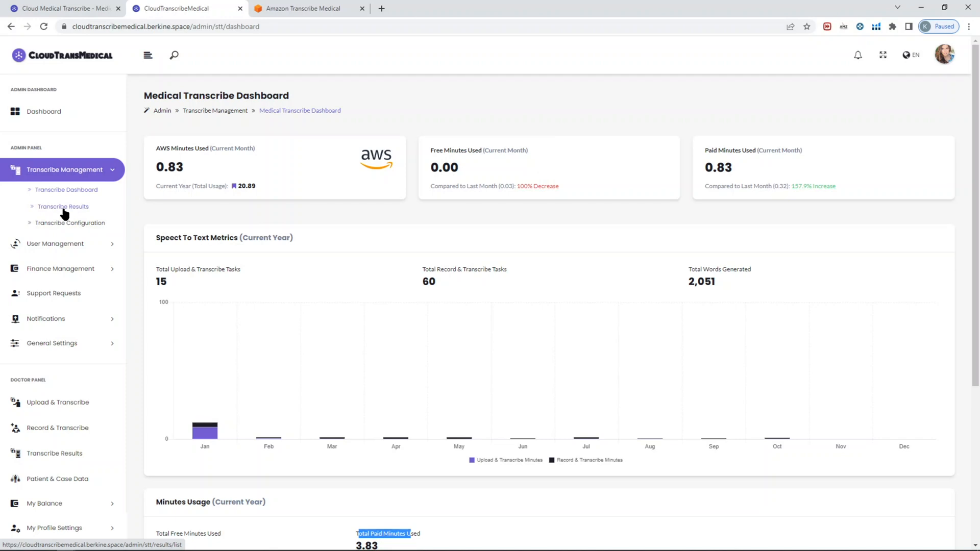
Move on to Transcribe Results and then the Transcribe Configuration settings
{"action": "left_click", "coordinate": [71, 223]}
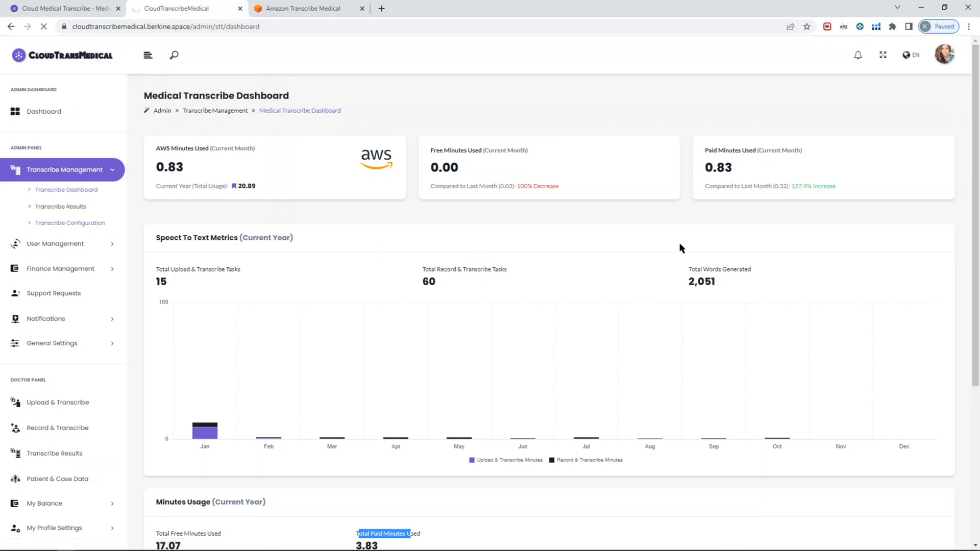
{"action": "mouse_move", "coordinate": [600, 274]}
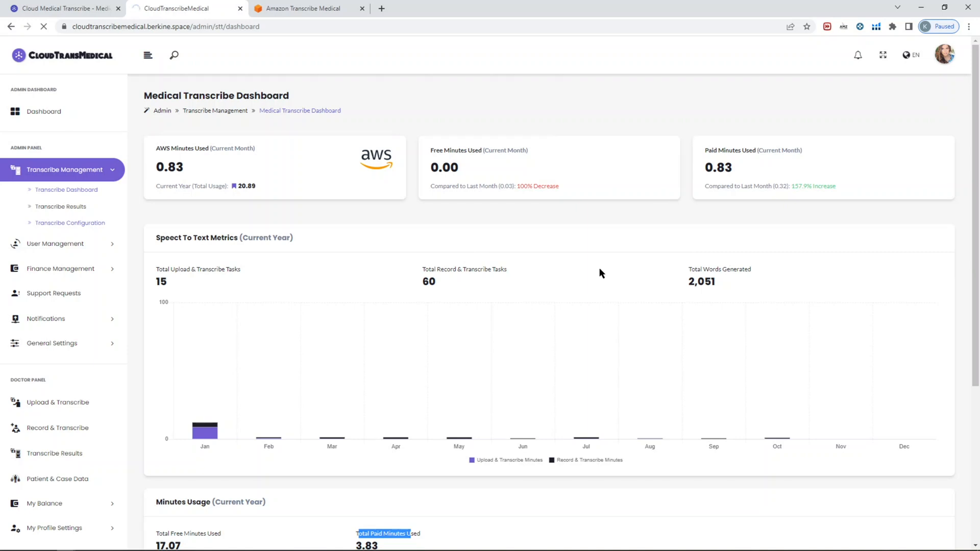
{"action": "left_click", "coordinate": [70, 223]}
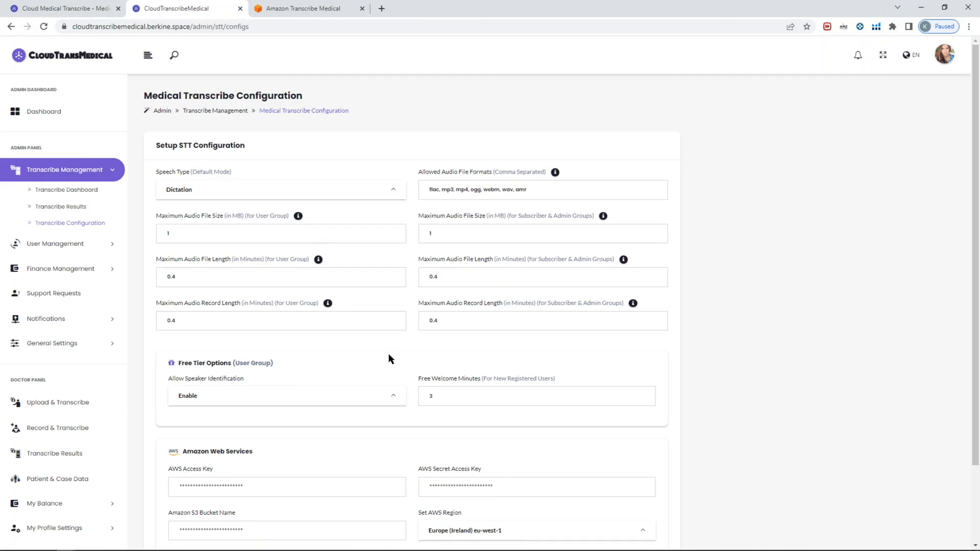
{"action": "mouse_move", "coordinate": [694, 216]}
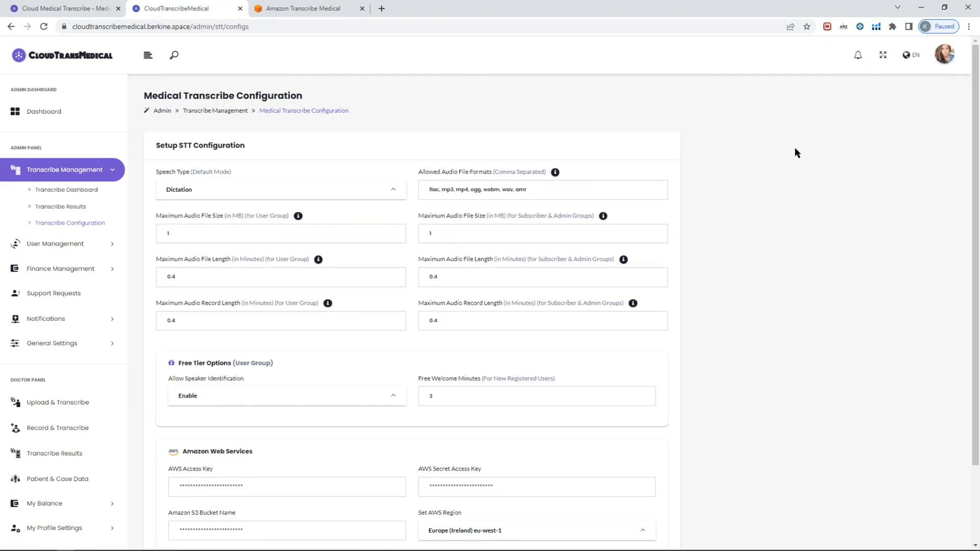
{"action": "scroll", "scroll_direction": "down", "scroll_amount": 3}
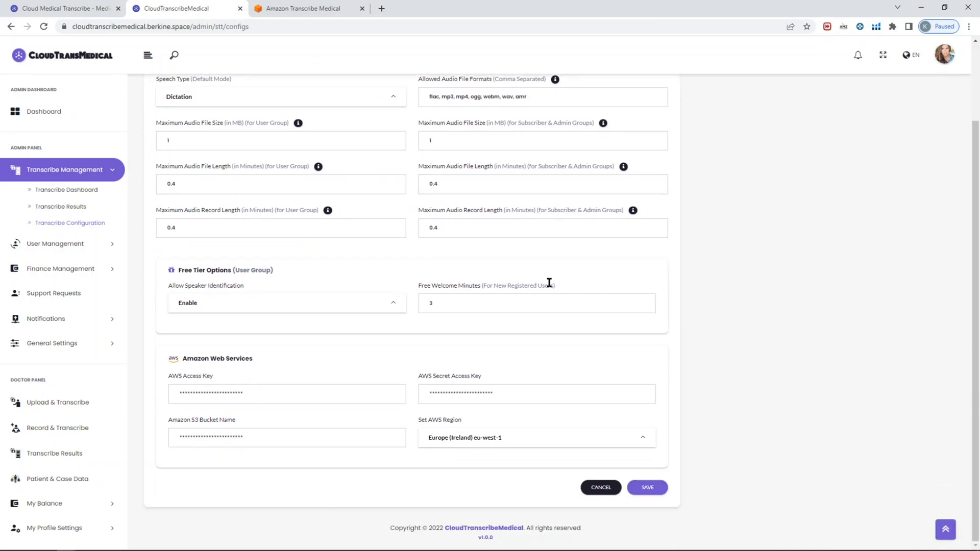
{"action": "left_click", "coordinate": [286, 393]}
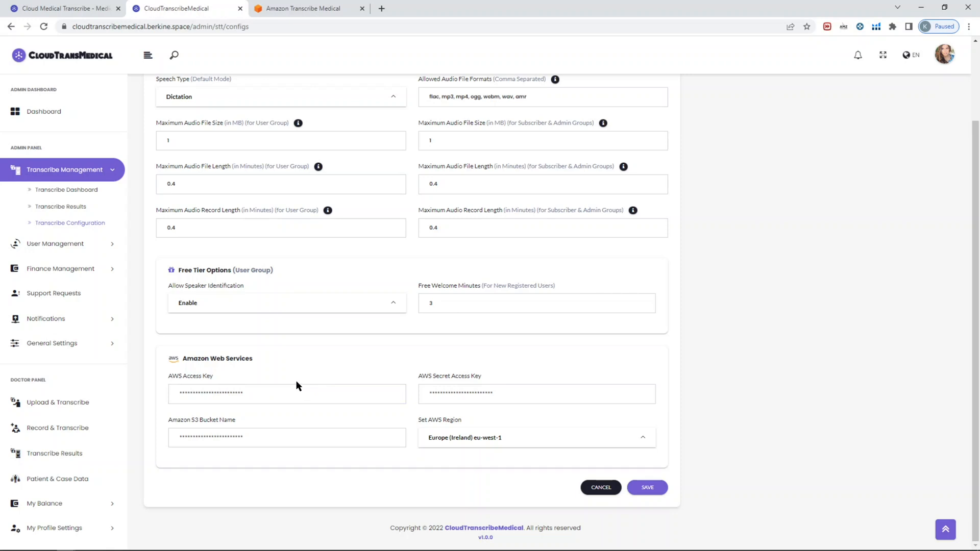
{"action": "left_click", "coordinate": [286, 393]}
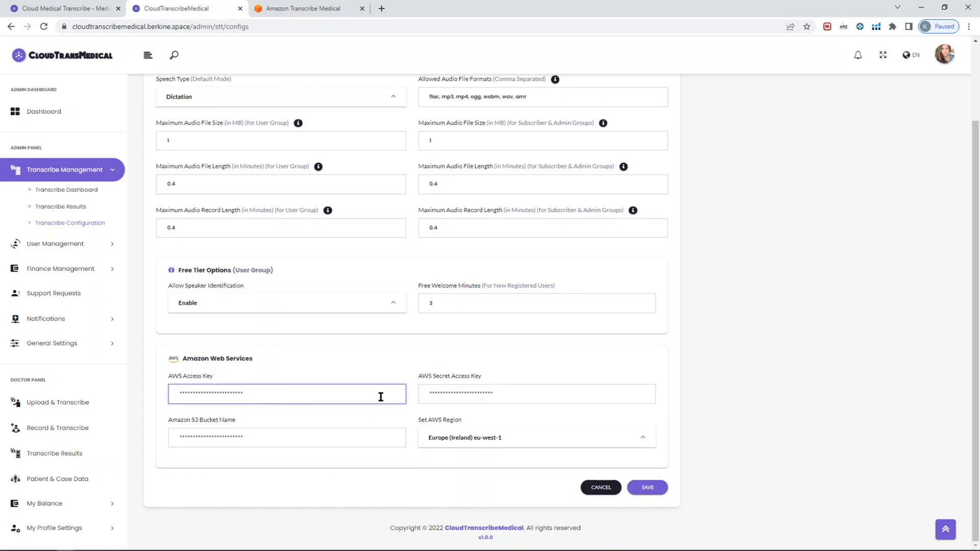
{"action": "mouse_move", "coordinate": [308, 441]}
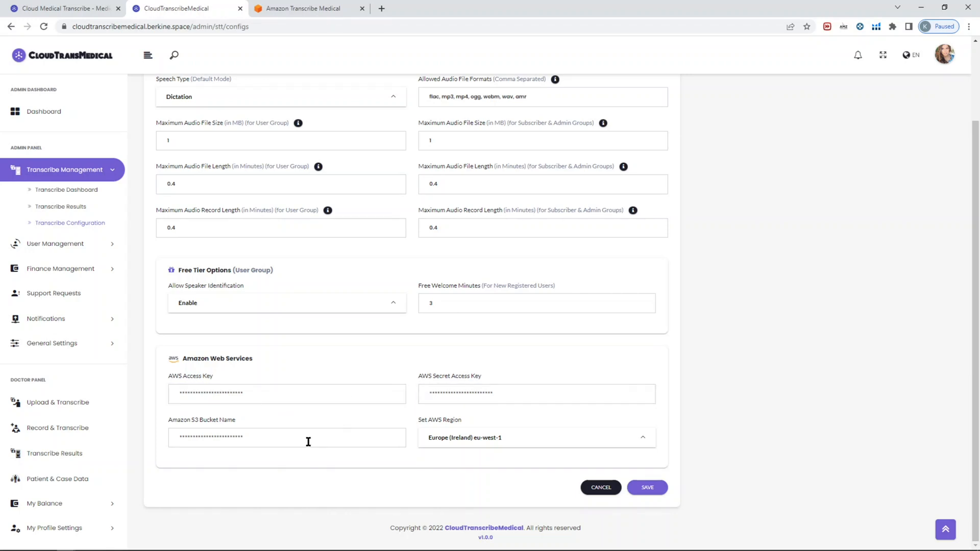
{"action": "mouse_move", "coordinate": [441, 442]}
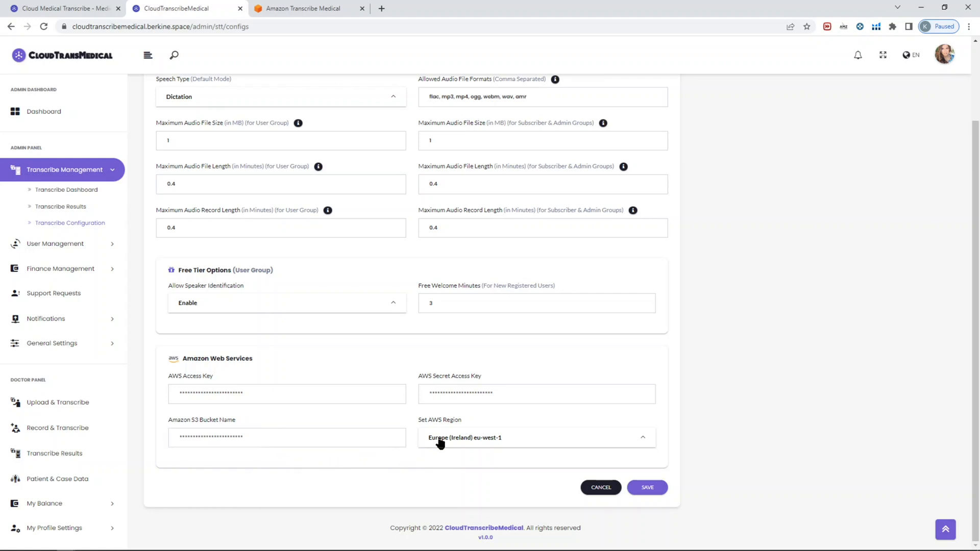
{"action": "mouse_move", "coordinate": [394, 348]}
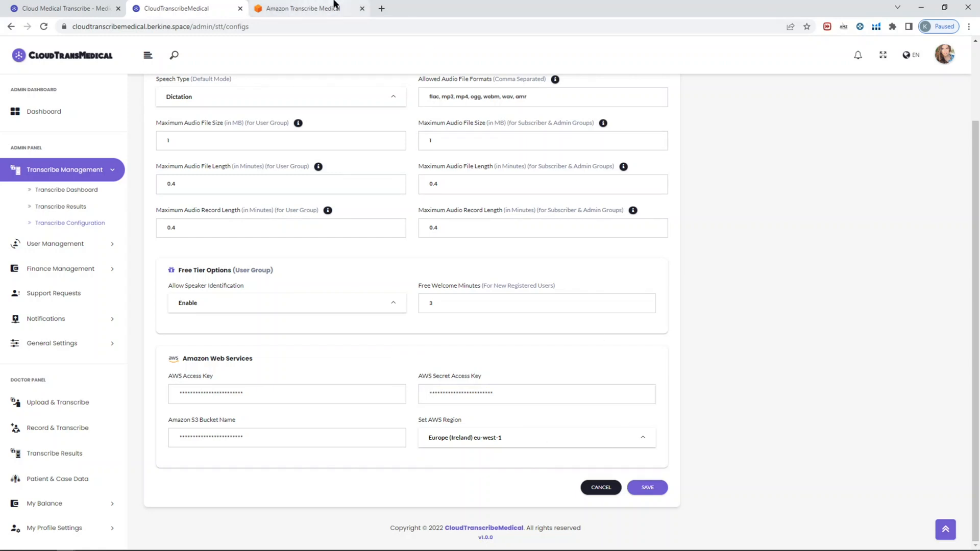
{"action": "mouse_move", "coordinate": [703, 291]}
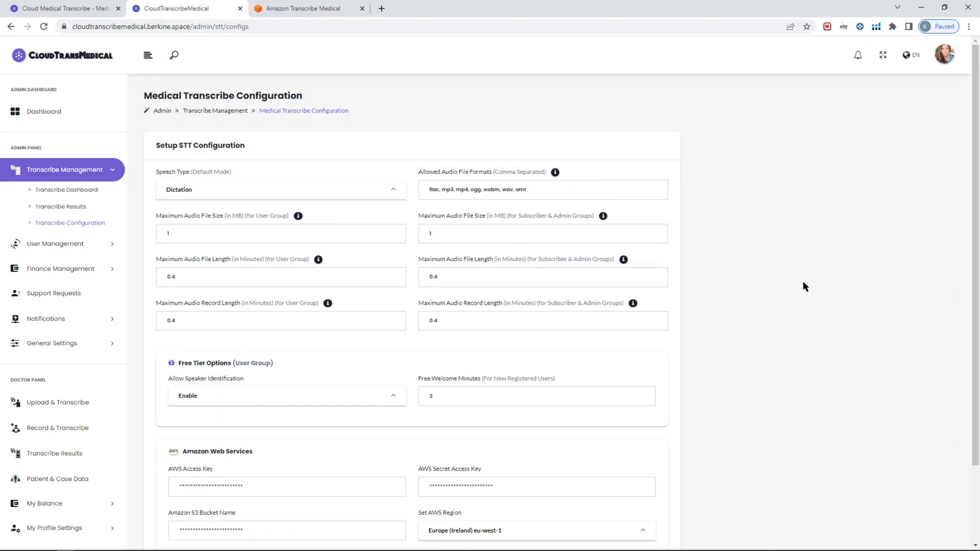
{"action": "mouse_move", "coordinate": [815, 286]}
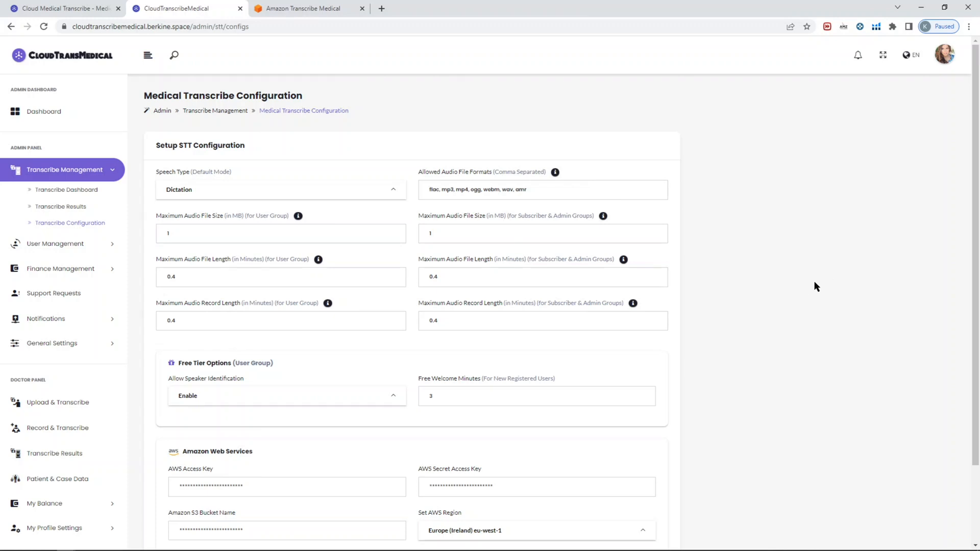
{"action": "left_click", "coordinate": [280, 190]}
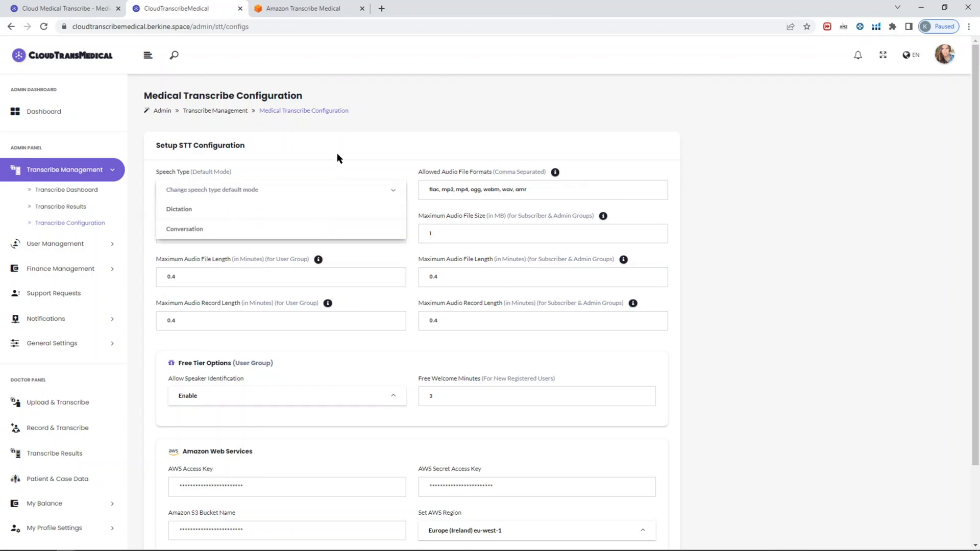
{"action": "left_click", "coordinate": [179, 208]}
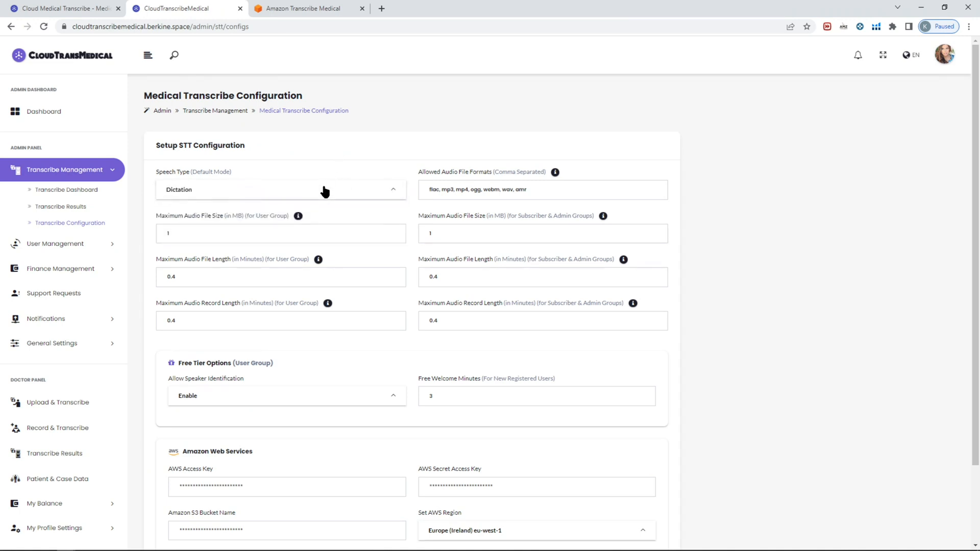
{"action": "left_click", "coordinate": [280, 190]}
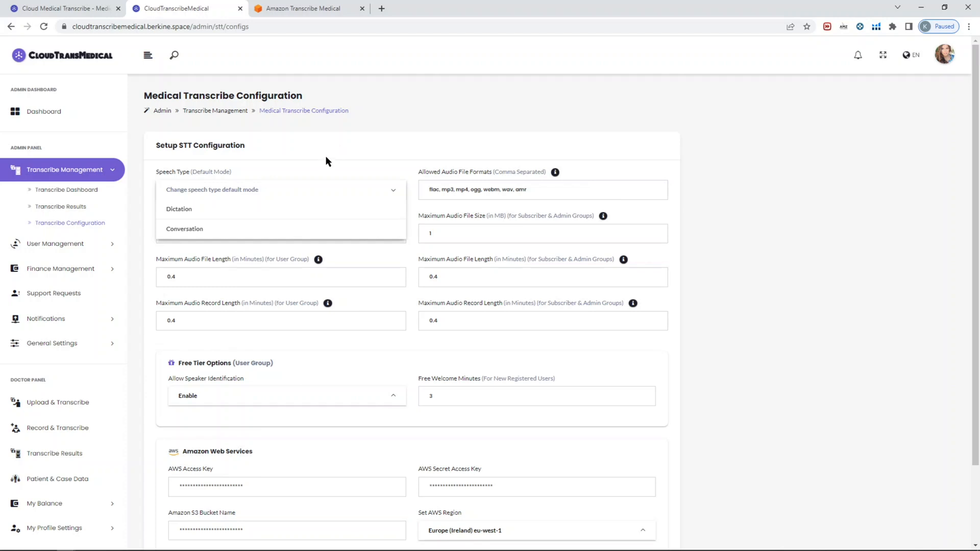
{"action": "left_click", "coordinate": [178, 208]}
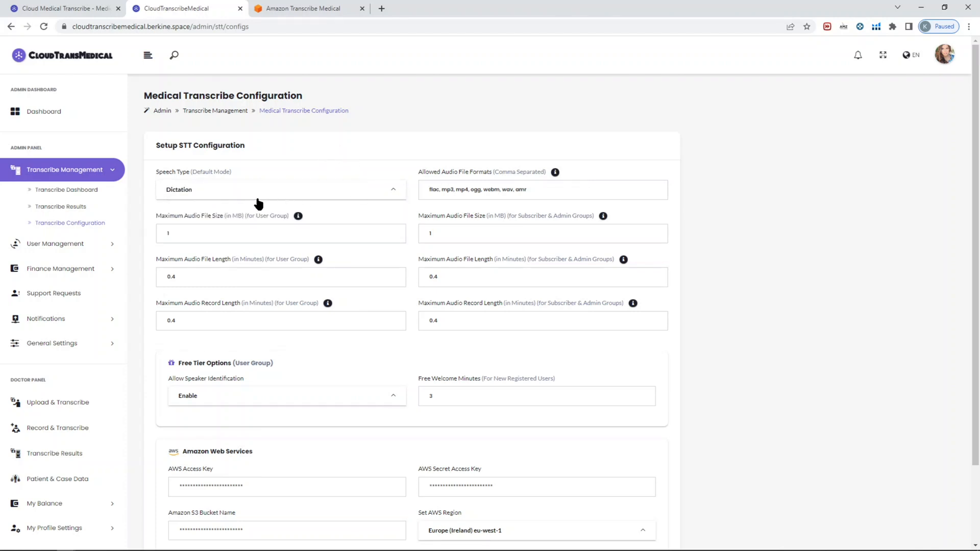
{"action": "left_click", "coordinate": [553, 190]}
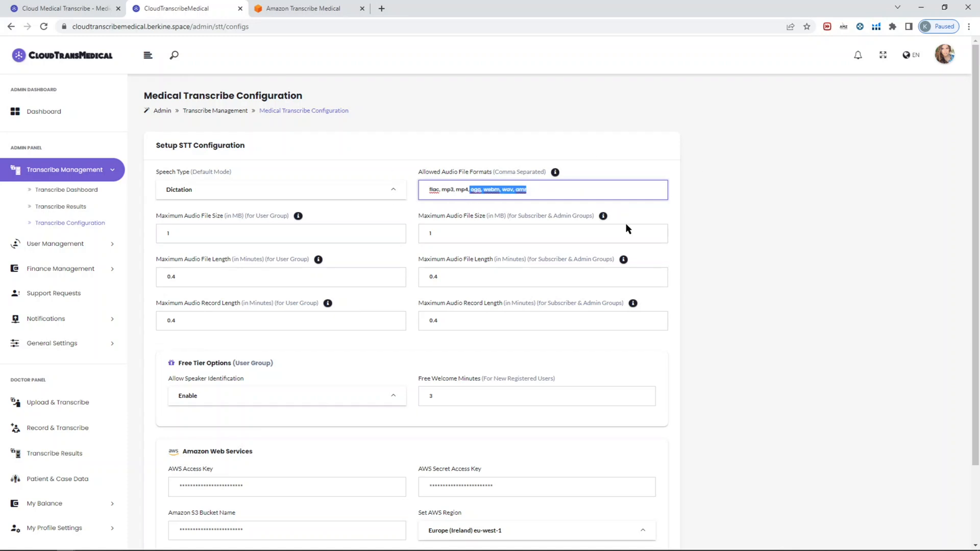
{"action": "mouse_move", "coordinate": [399, 205]}
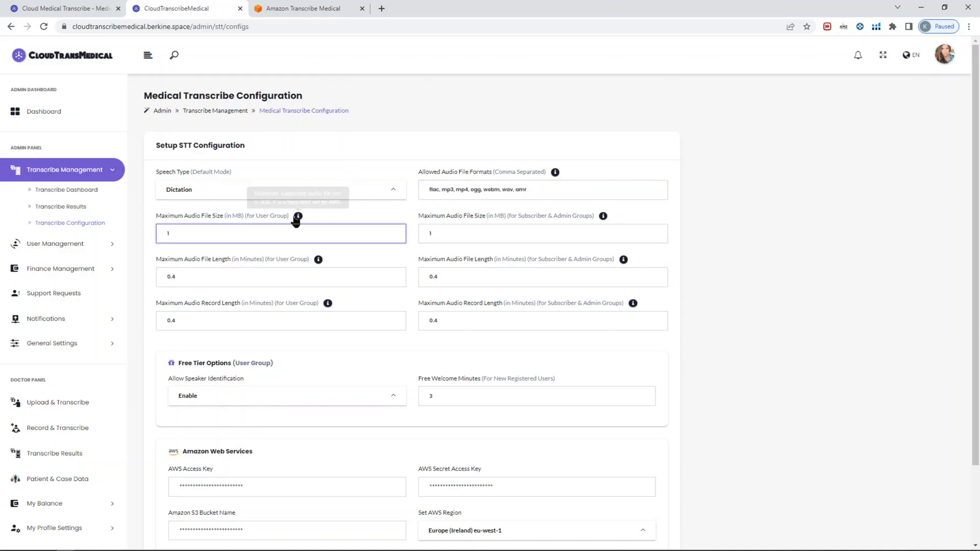
{"action": "mouse_move", "coordinate": [298, 216]}
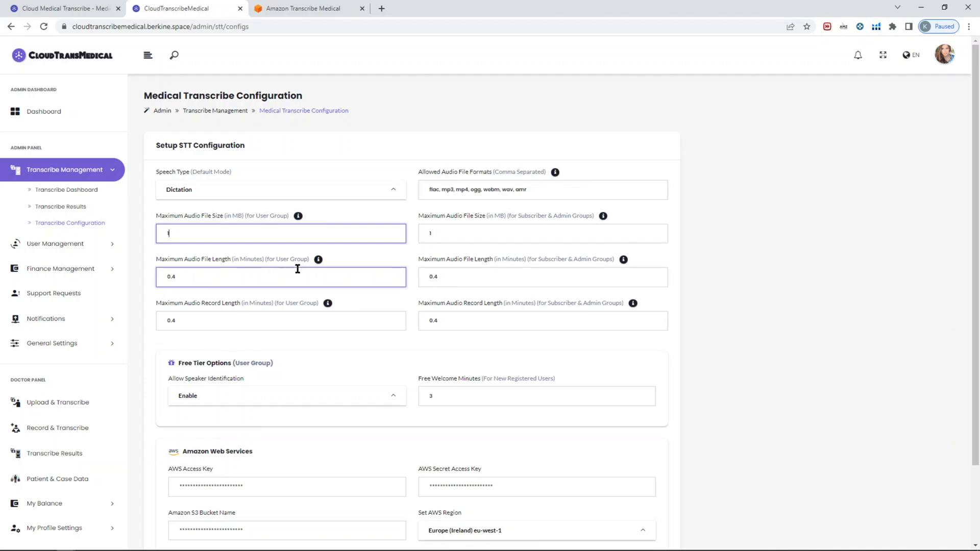
{"action": "left_click", "coordinate": [542, 233]}
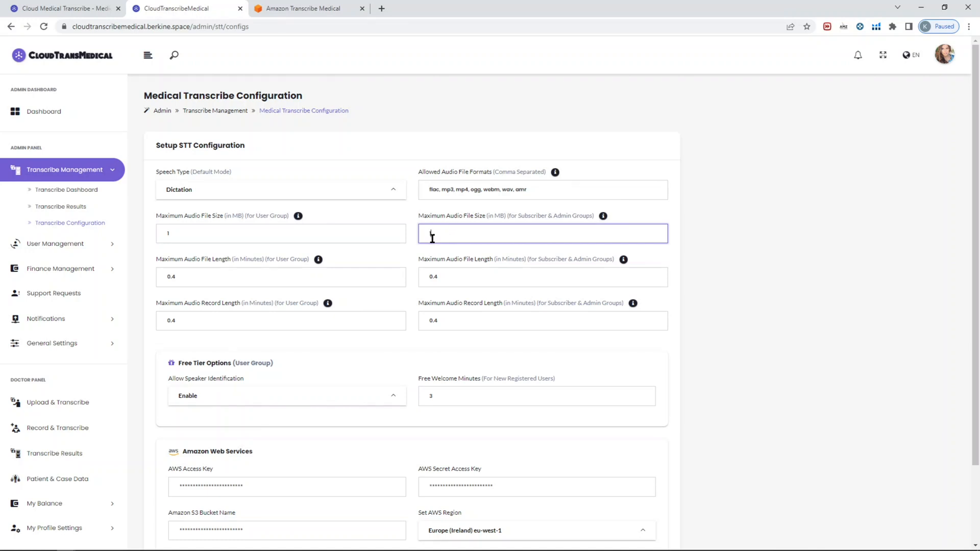
{"action": "mouse_move", "coordinate": [319, 258]}
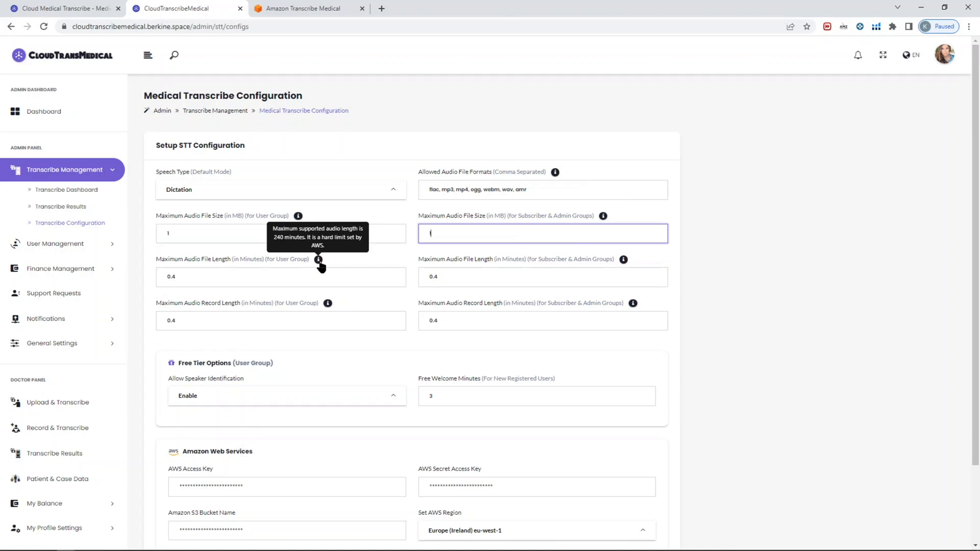
{"action": "type", "text": "1"}
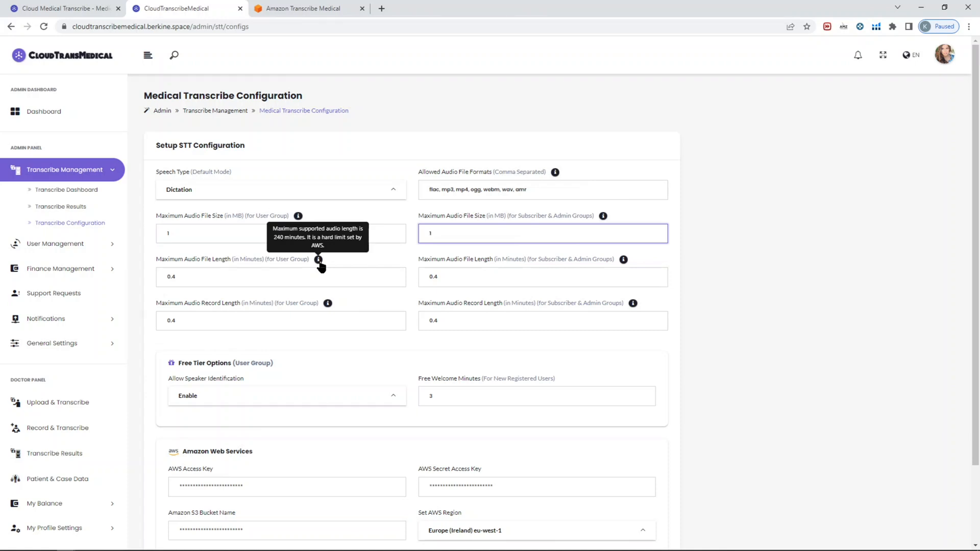
{"action": "left_click", "coordinate": [280, 277]}
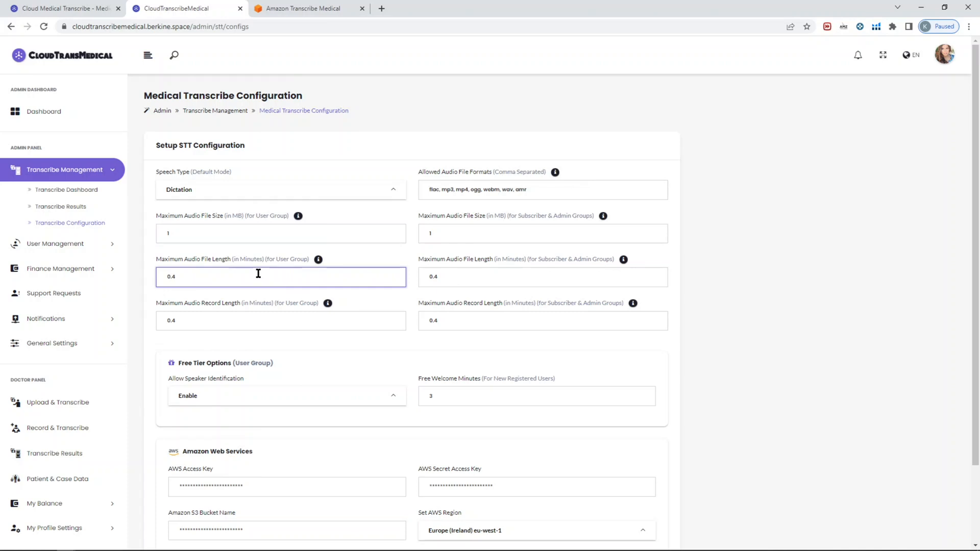
{"action": "mouse_move", "coordinate": [427, 278]}
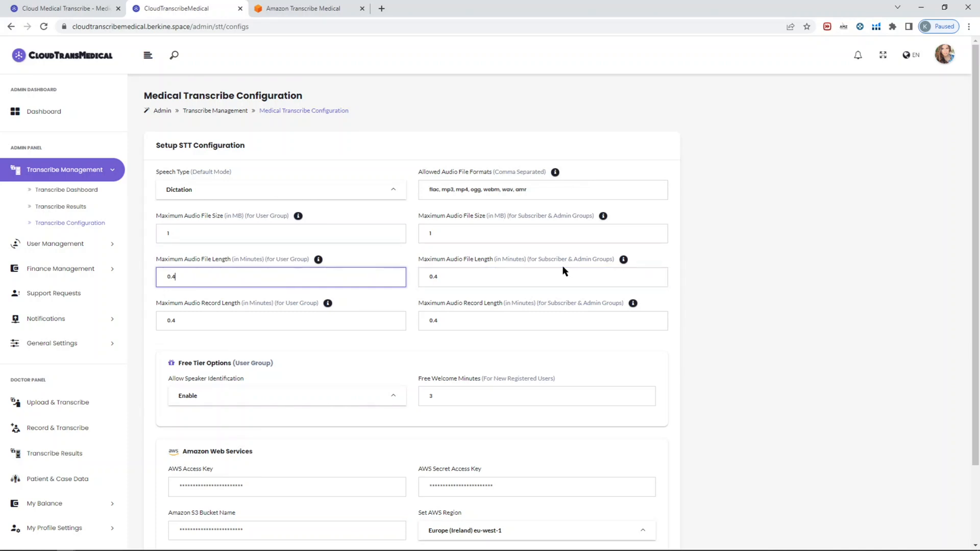
{"action": "left_click", "coordinate": [542, 276]}
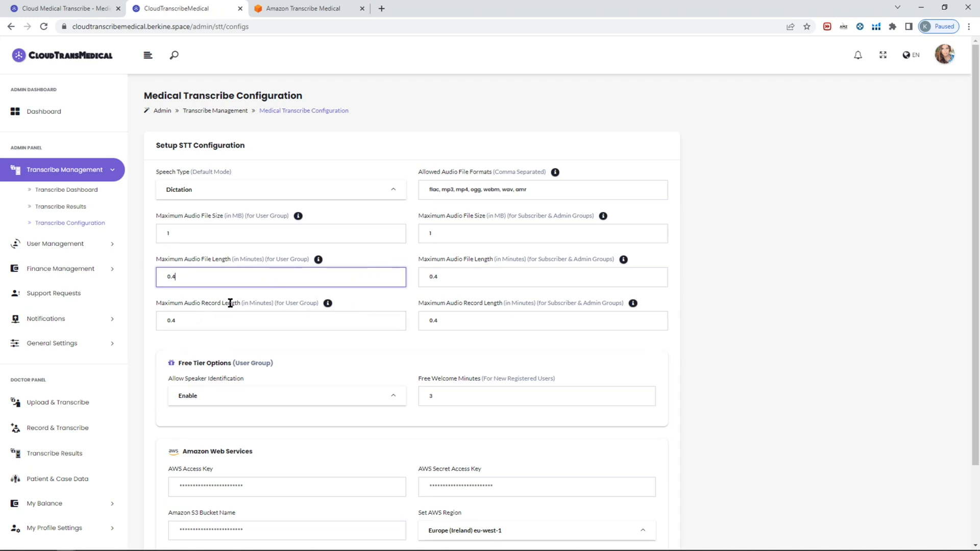
{"action": "left_click", "coordinate": [279, 319]}
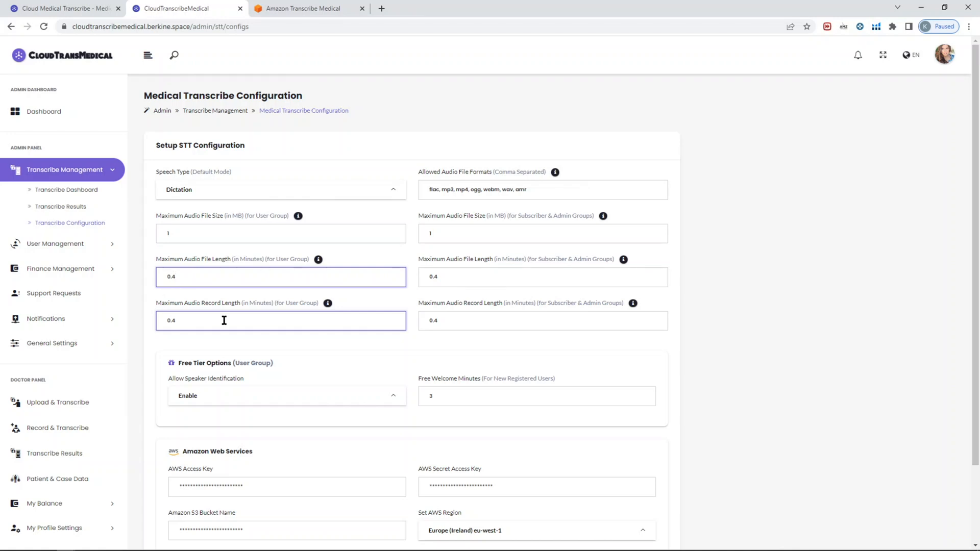
{"action": "scroll", "scroll_direction": "down", "scroll_amount": 3}
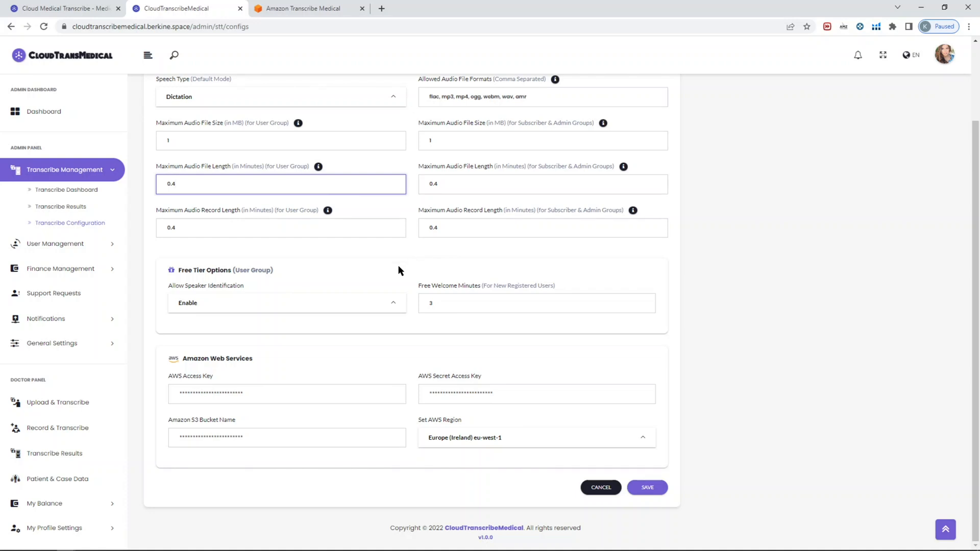
{"action": "mouse_move", "coordinate": [297, 305]}
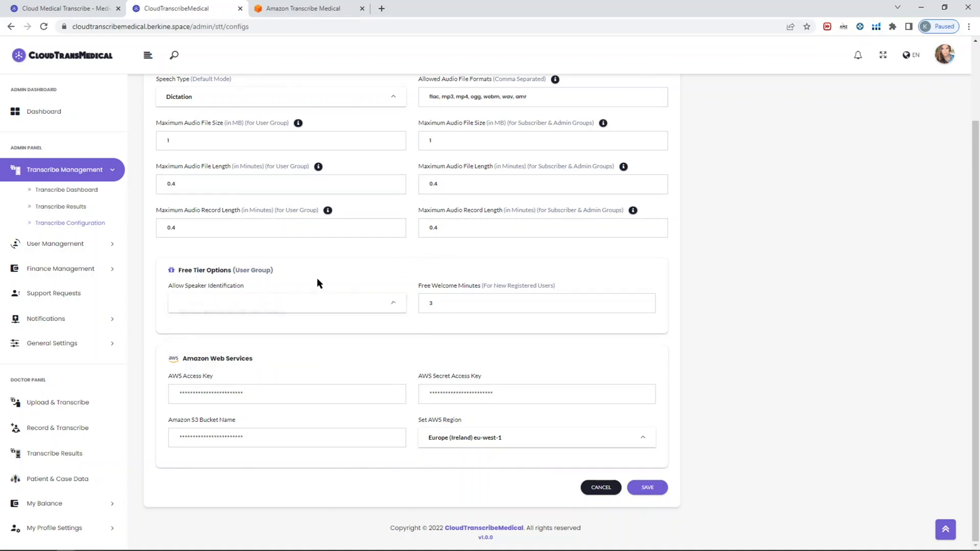
Set Free Welcome Minutes to 3, then go to the User Management dashboard
{"action": "left_click", "coordinate": [536, 303]}
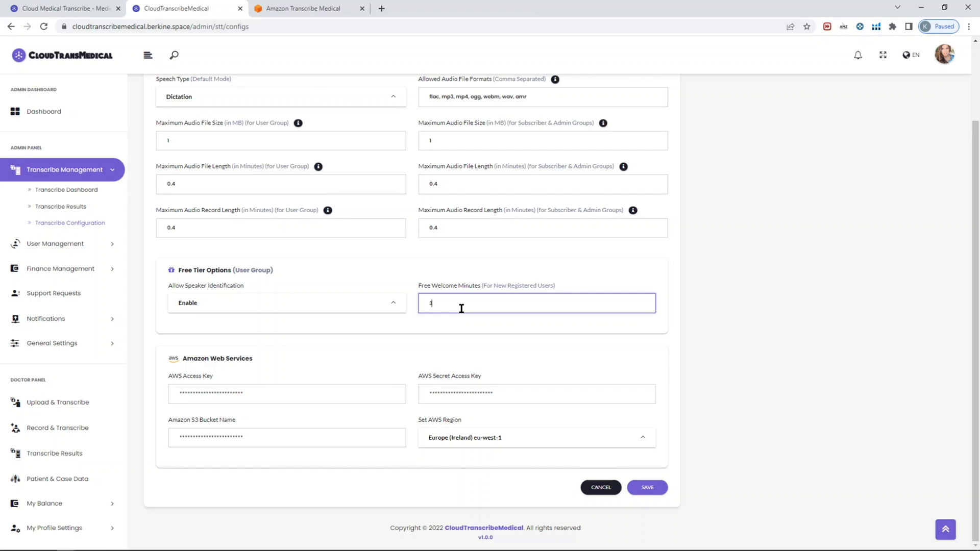
{"action": "type", "text": "3"}
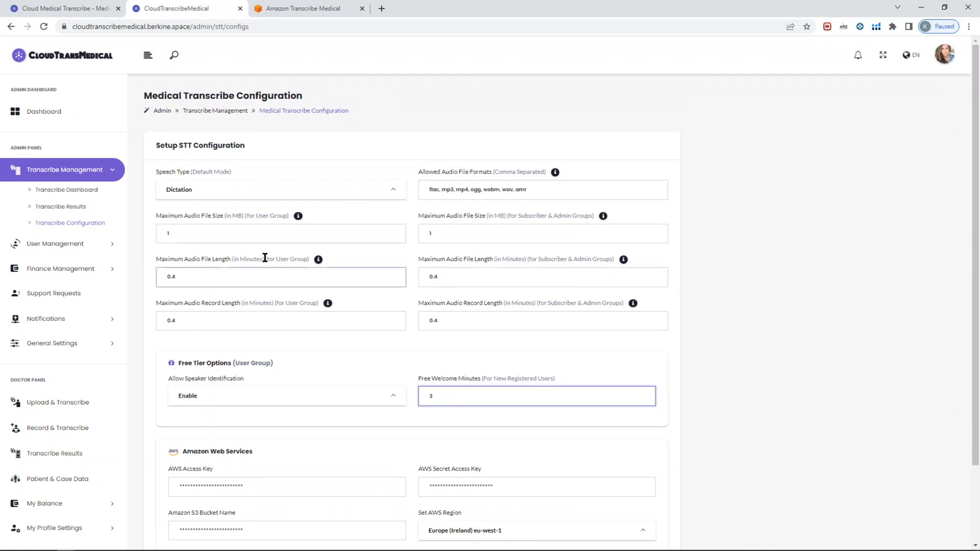
{"action": "left_click", "coordinate": [56, 194]}
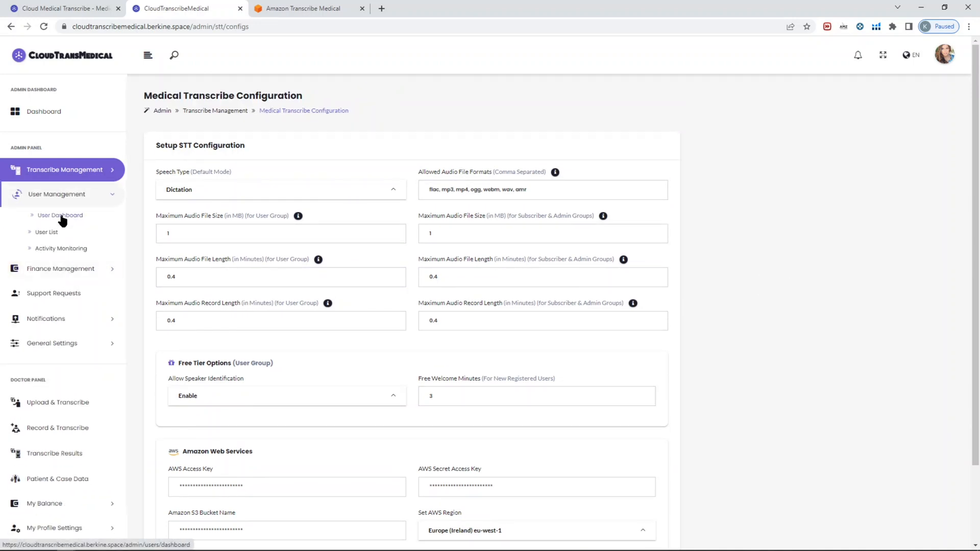
{"action": "left_click", "coordinate": [61, 215]}
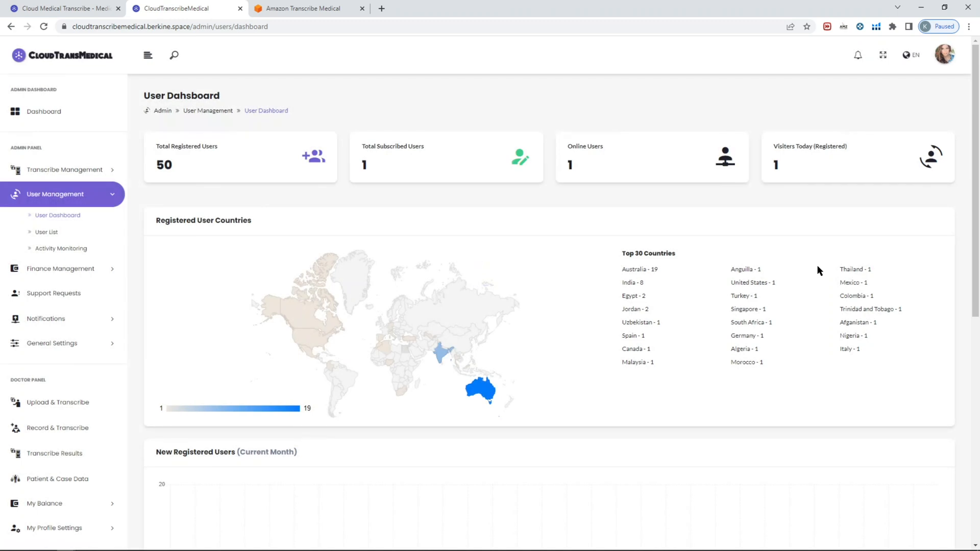
Scroll the new registered users charts and head to the Finance Dashboard
{"action": "scroll", "scroll_direction": "down", "scroll_amount": 3}
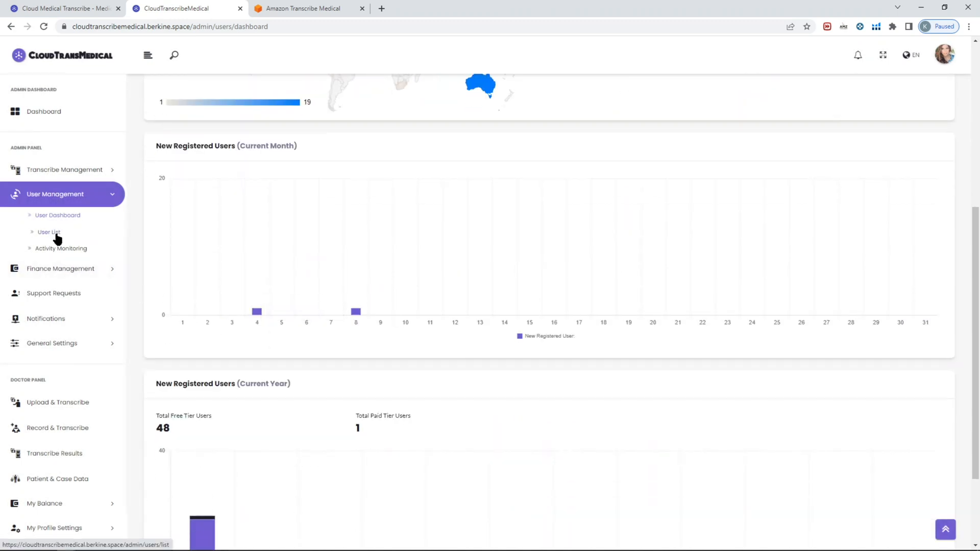
{"action": "left_click", "coordinate": [60, 269]}
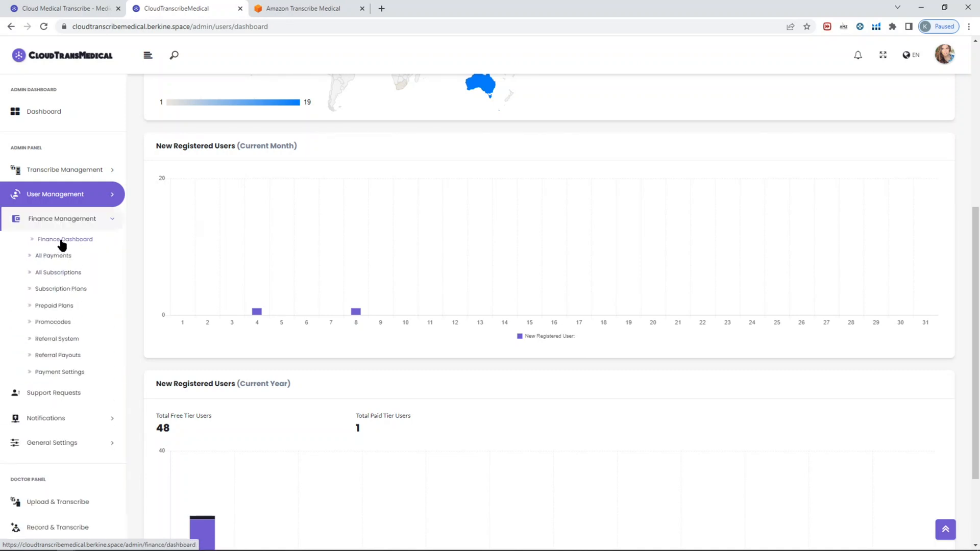
{"action": "left_click", "coordinate": [66, 239]}
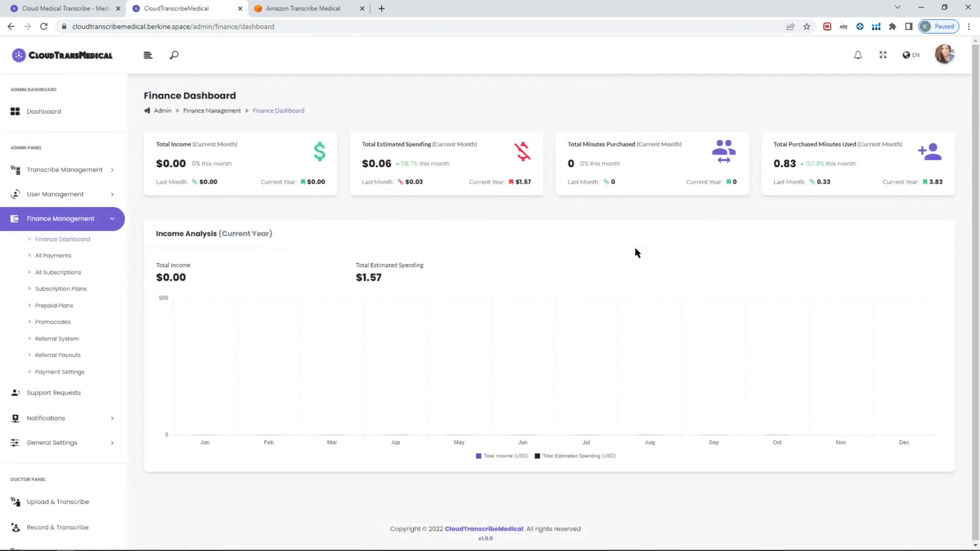
{"action": "mouse_move", "coordinate": [680, 188]}
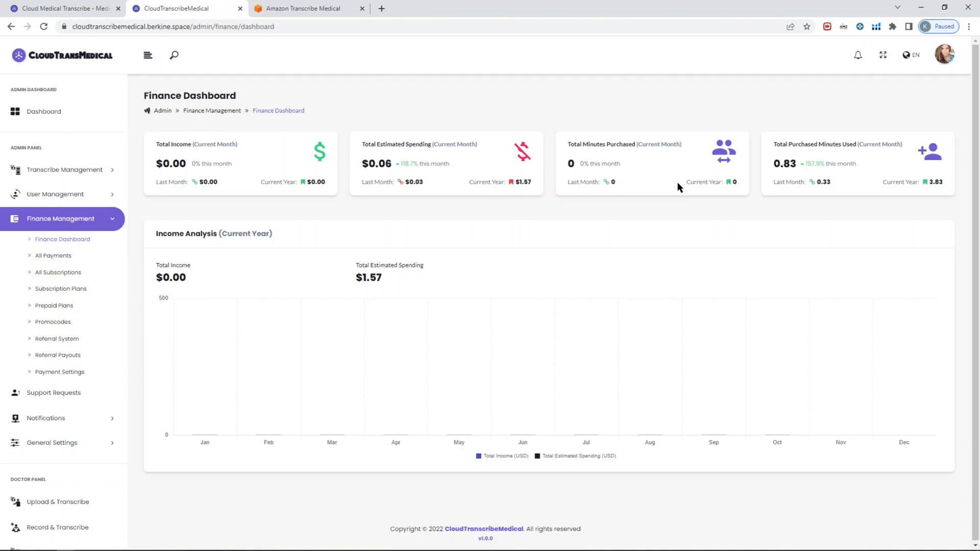
{"action": "mouse_move", "coordinate": [733, 193]}
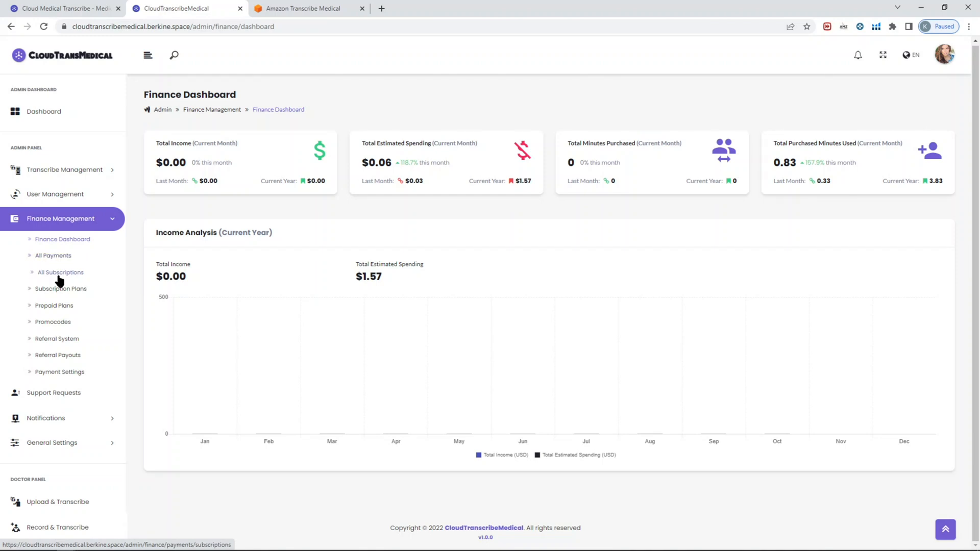
{"action": "mouse_move", "coordinate": [62, 289]}
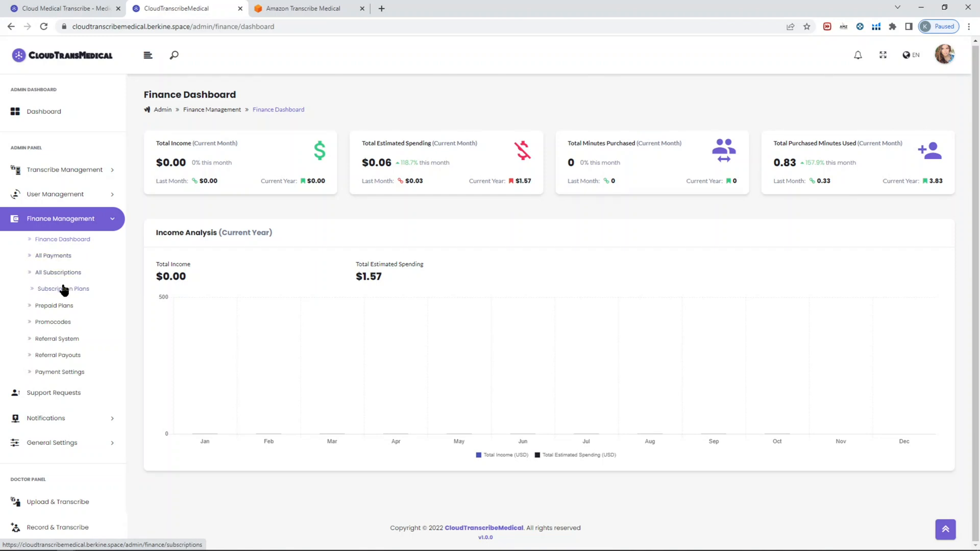
Go to Subscription Plan Types listing Corporate, Advanced and Standard, and start a new plan
{"action": "left_click", "coordinate": [62, 288]}
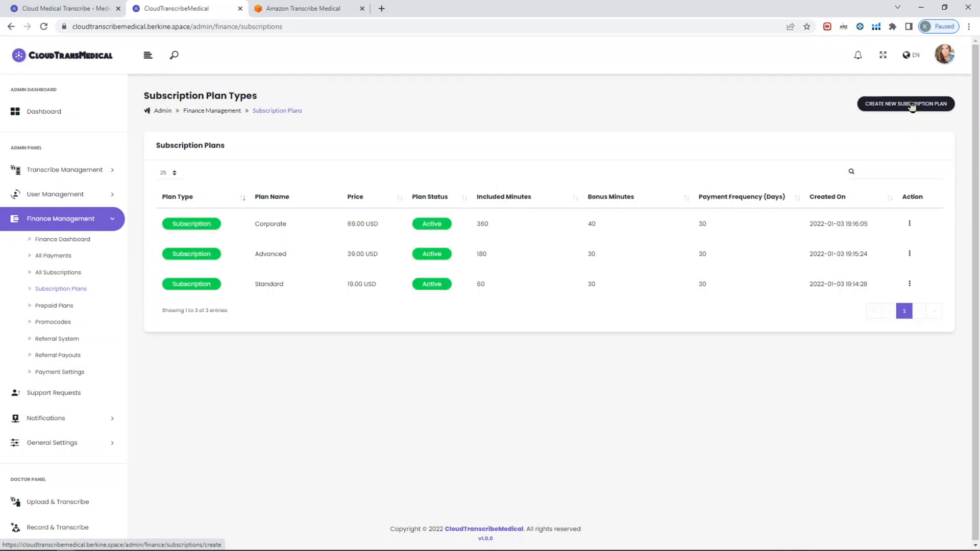
{"action": "left_click", "coordinate": [905, 103]}
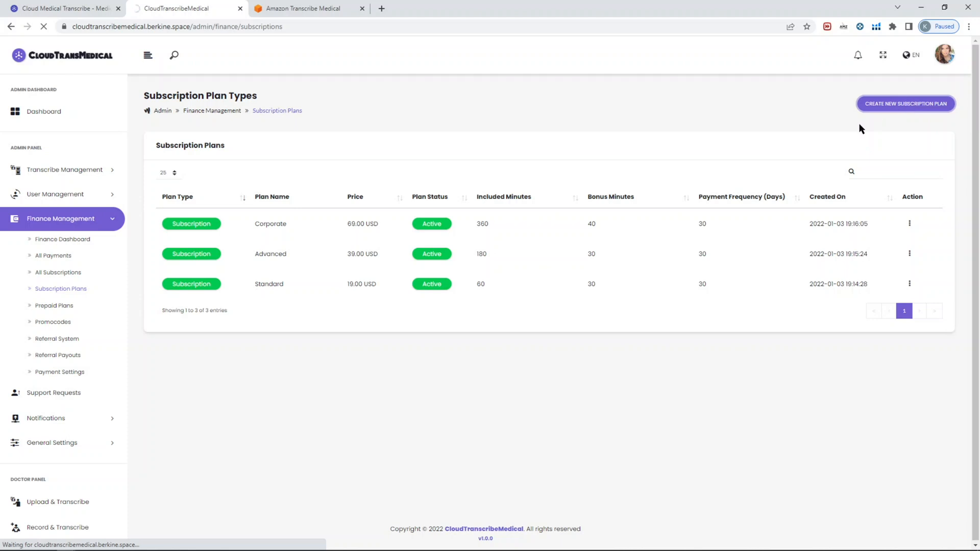
On the New Subscription Plan form, enter PayPal Plan ID P-76D41768MS138832DMJGL3IA and look through frequency and features fields
{"action": "left_click", "coordinate": [905, 103]}
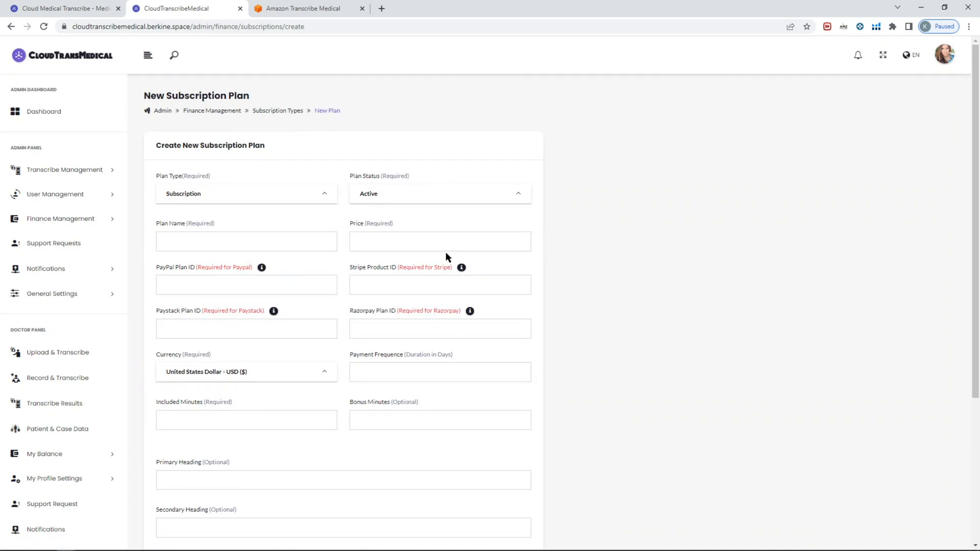
{"action": "mouse_move", "coordinate": [459, 210]}
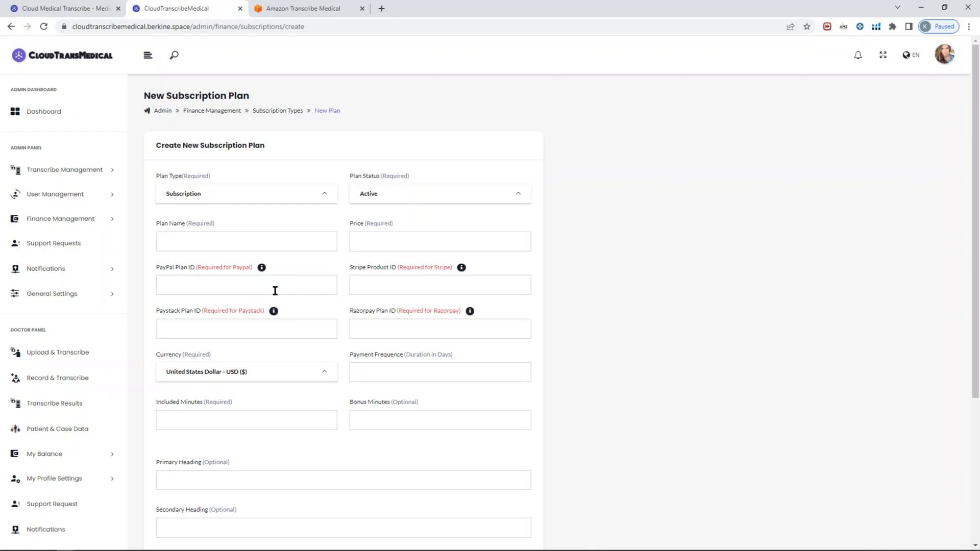
{"action": "mouse_move", "coordinate": [196, 313]}
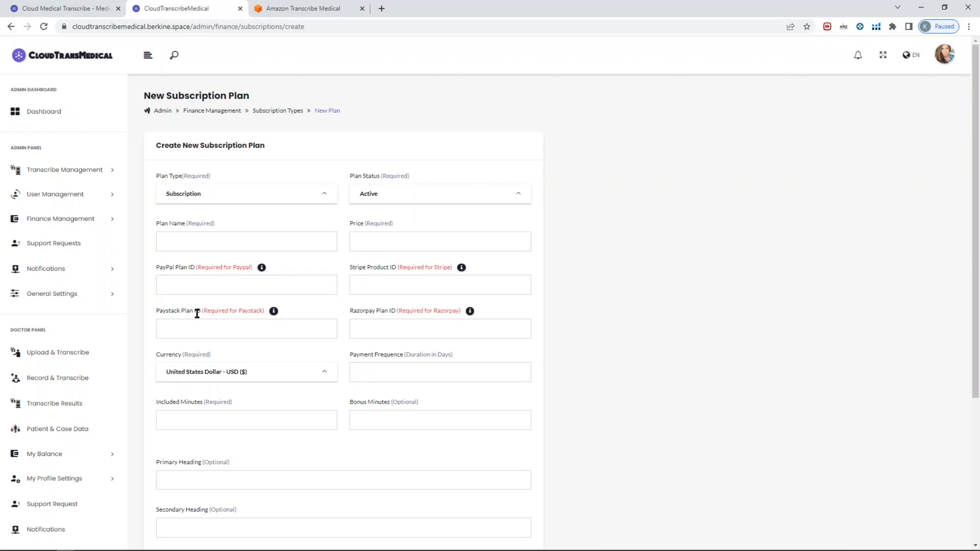
{"action": "left_click", "coordinate": [246, 285]}
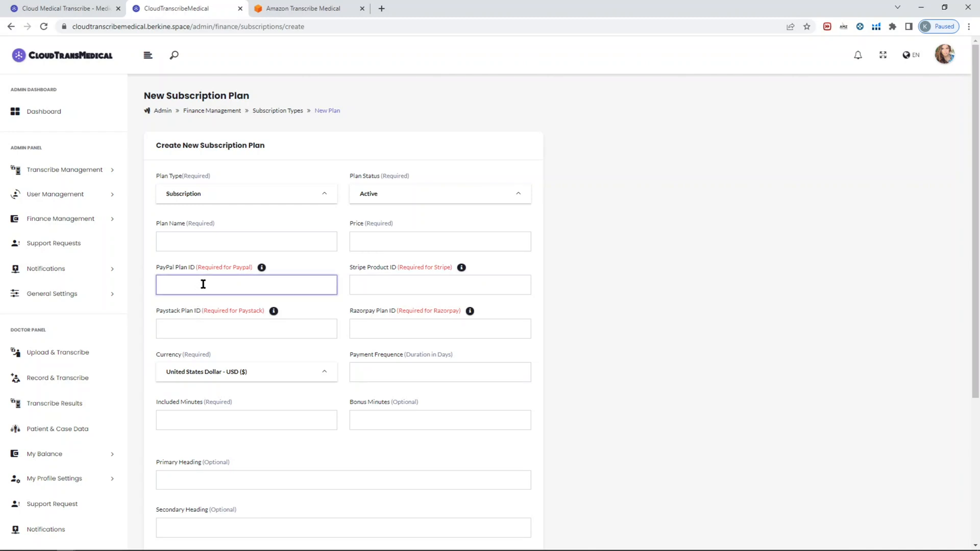
{"action": "type", "text": "P-76D41768MS138832DMJGL3IA"}
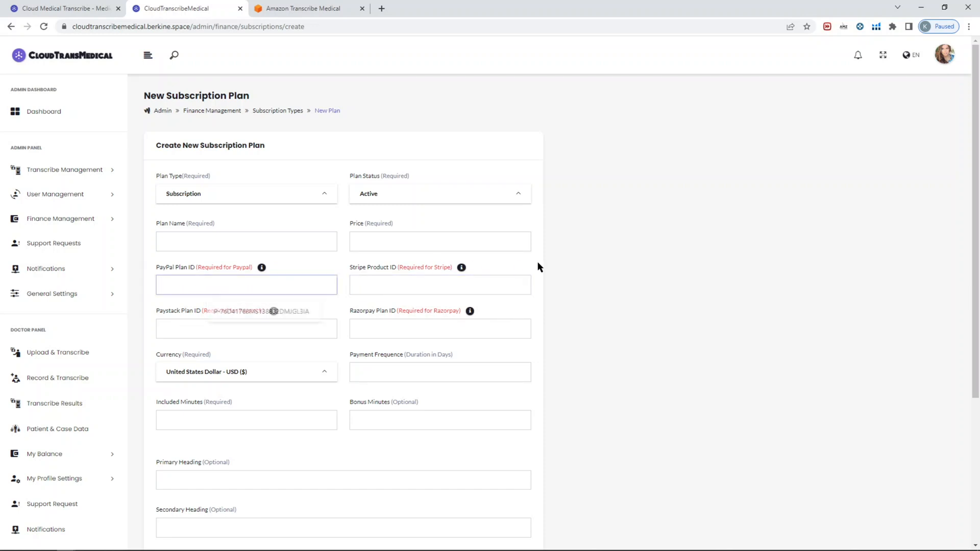
{"action": "left_click", "coordinate": [439, 284]}
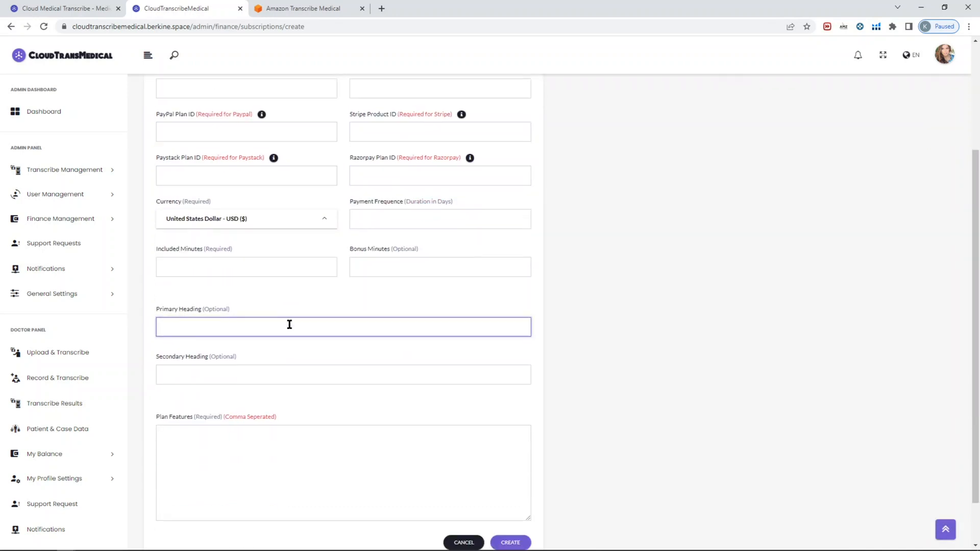
{"action": "left_click", "coordinate": [439, 267]}
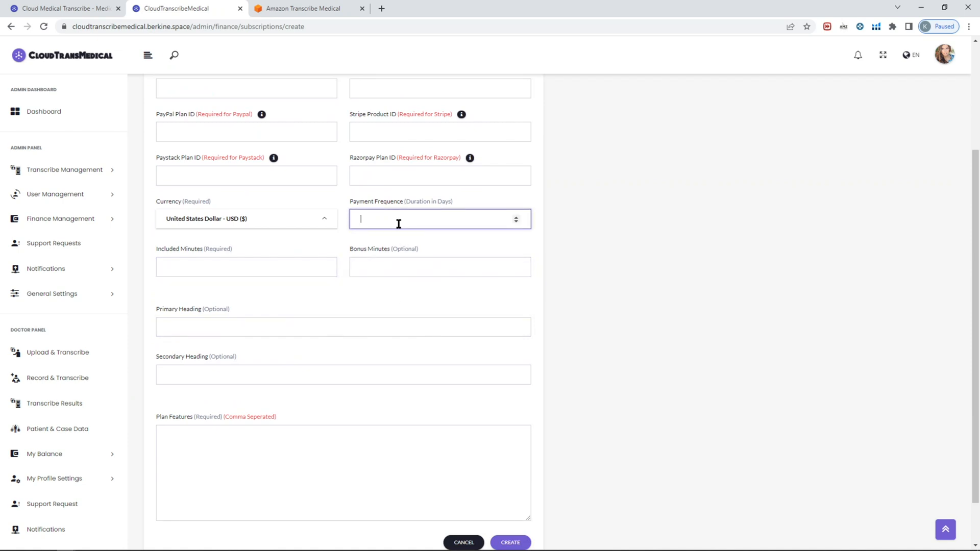
{"action": "mouse_move", "coordinate": [393, 235]}
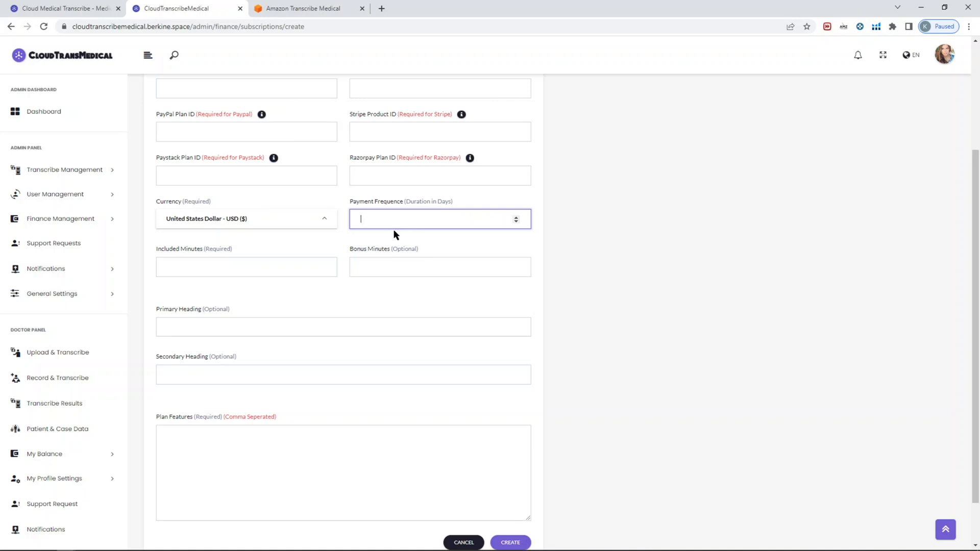
{"action": "mouse_move", "coordinate": [331, 295]}
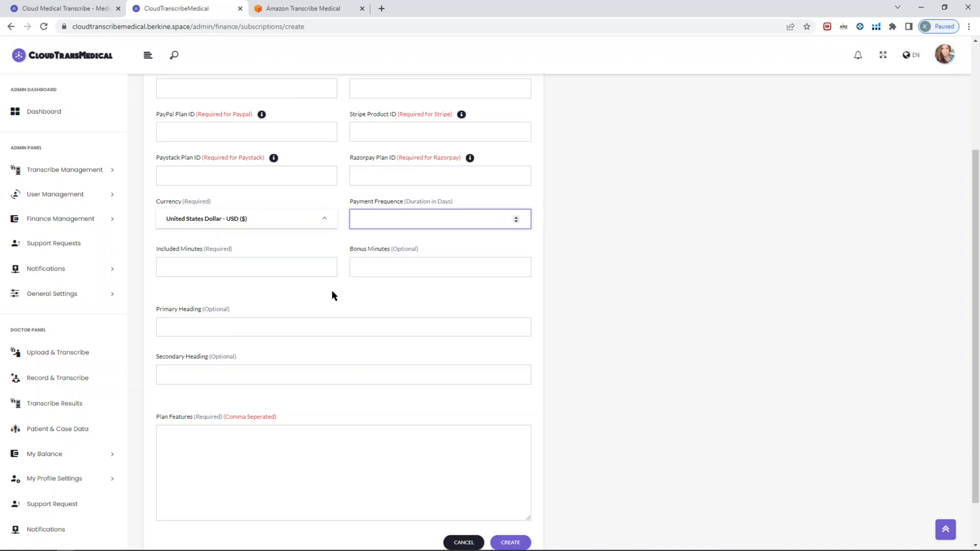
{"action": "mouse_move", "coordinate": [331, 313]}
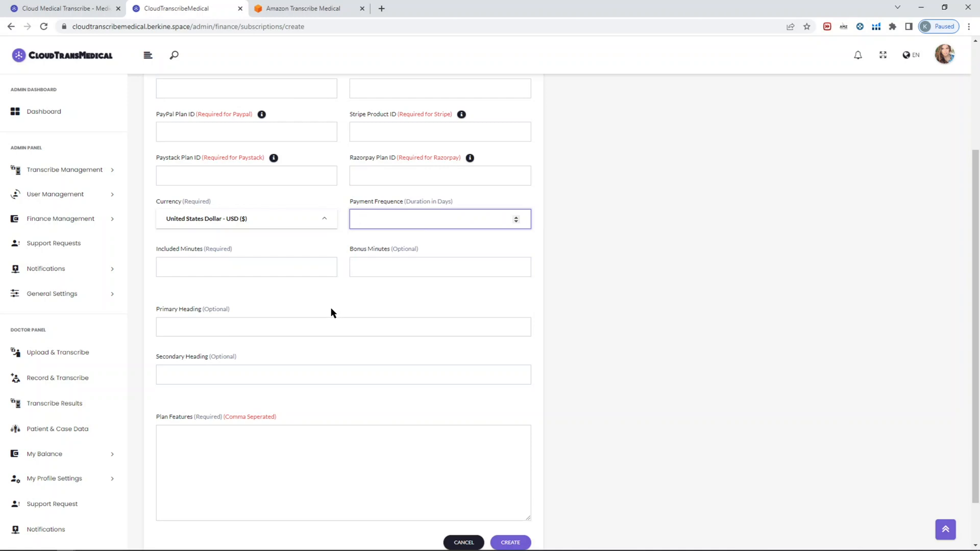
{"action": "left_click", "coordinate": [343, 374]}
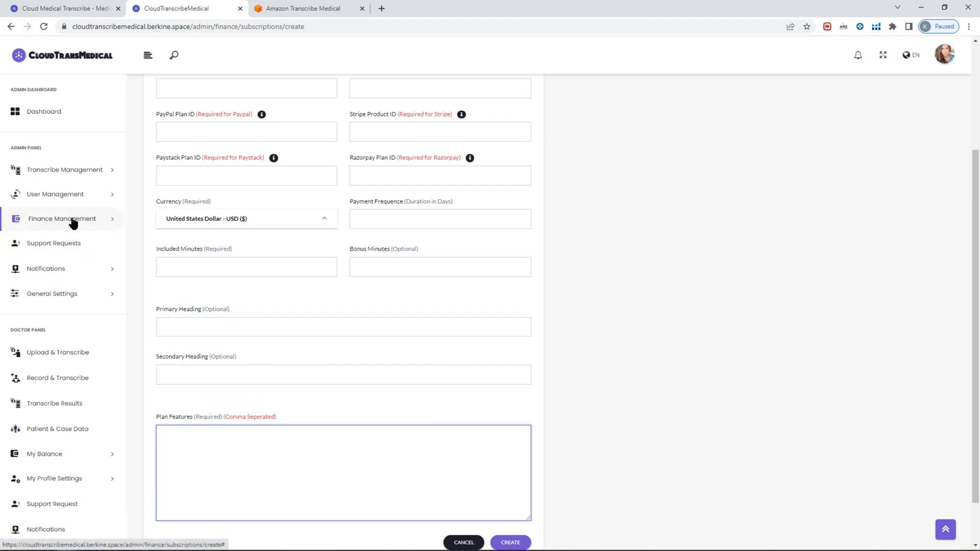
{"action": "left_click", "coordinate": [61, 219]}
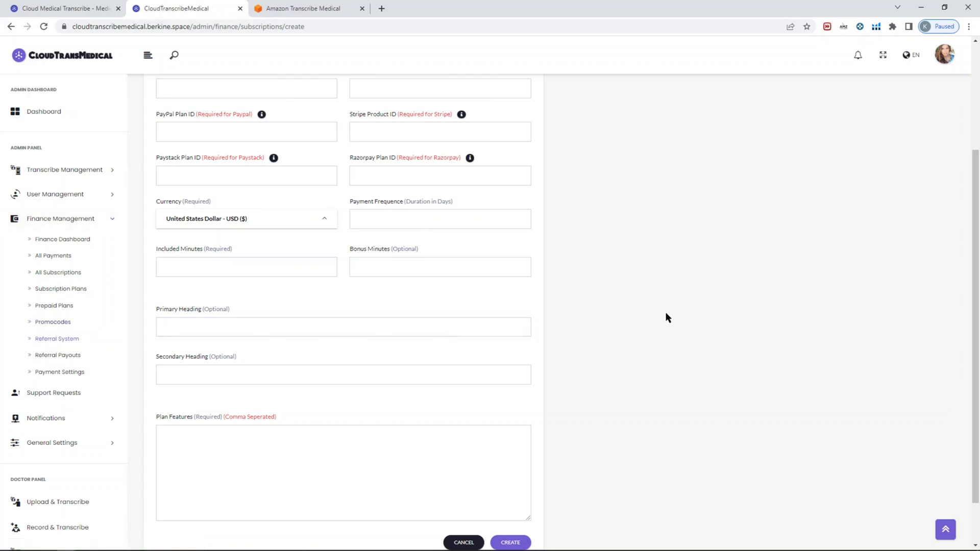
{"action": "mouse_move", "coordinate": [671, 295]}
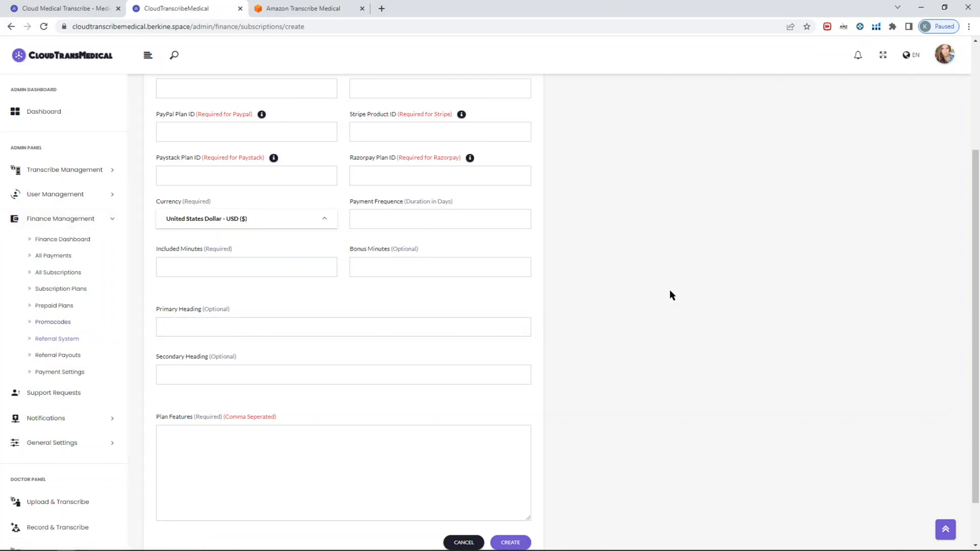
Review the Referral System's 30% commission rate and keep the only-first-purchase referral policy
{"action": "left_click", "coordinate": [52, 321]}
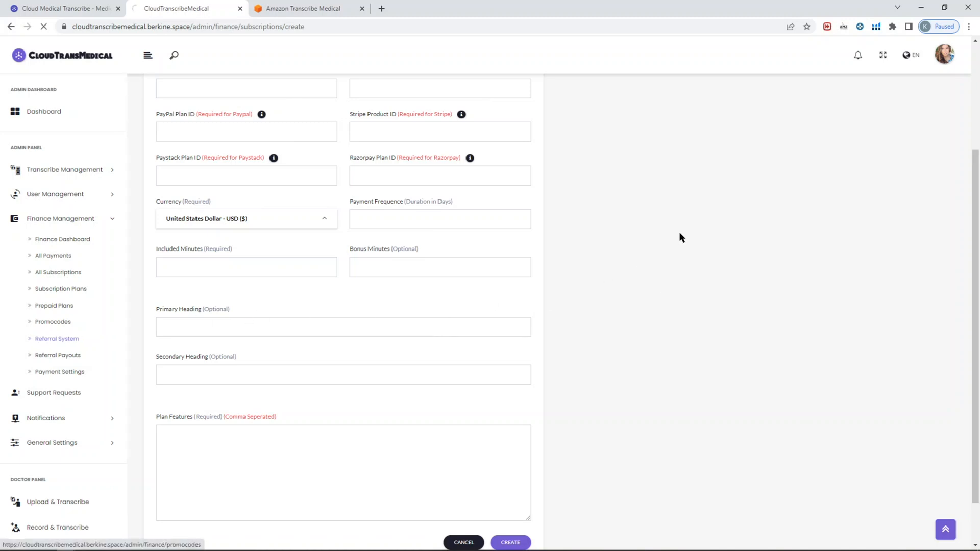
{"action": "left_click", "coordinate": [57, 338]}
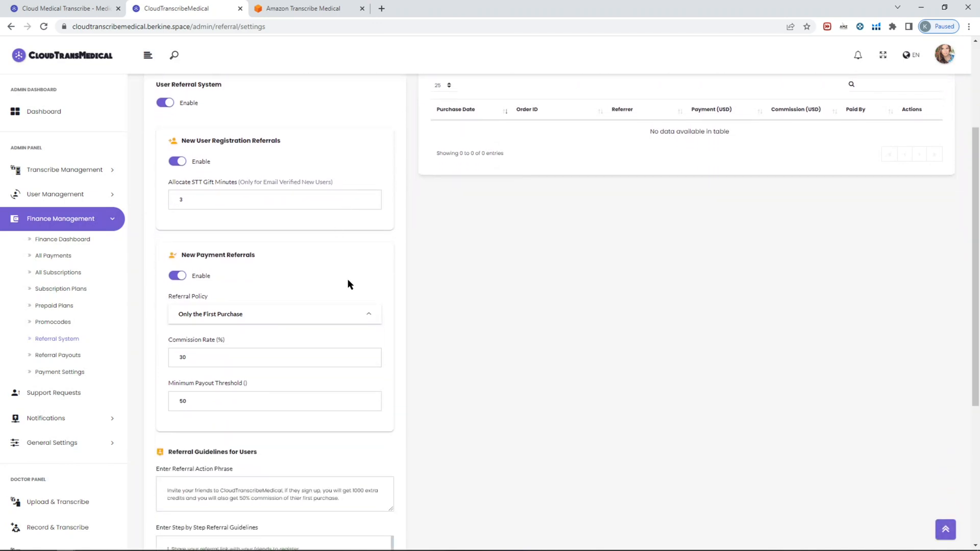
{"action": "left_click", "coordinate": [273, 357]}
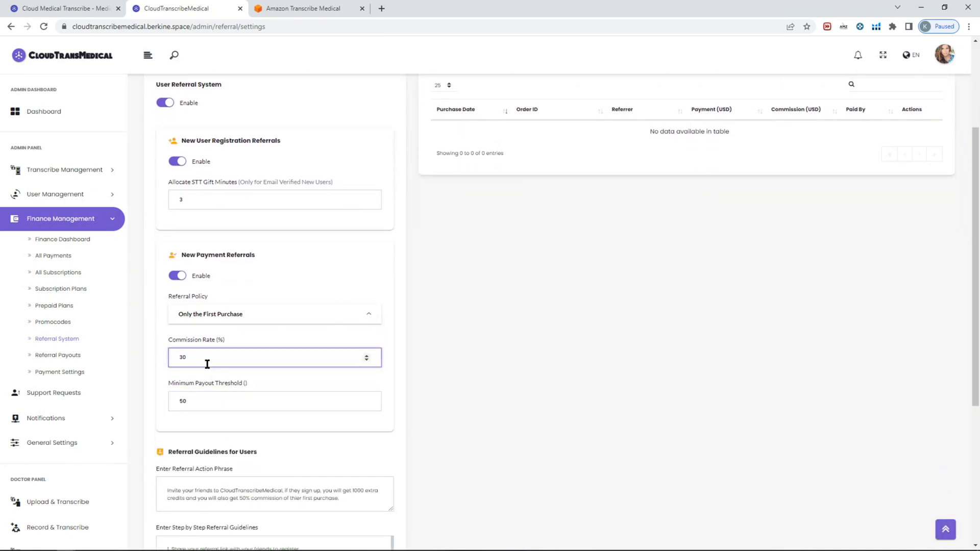
{"action": "left_click", "coordinate": [274, 313]}
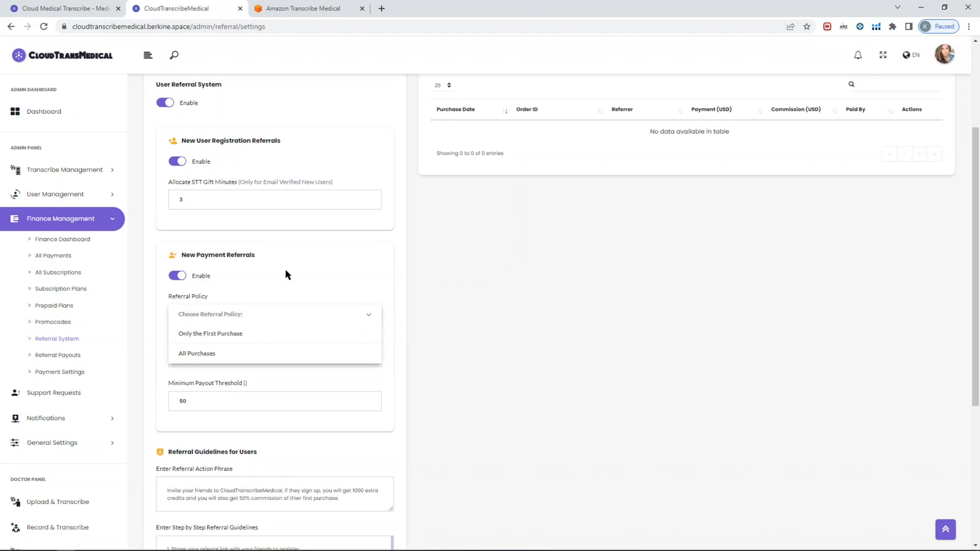
{"action": "left_click", "coordinate": [210, 332]}
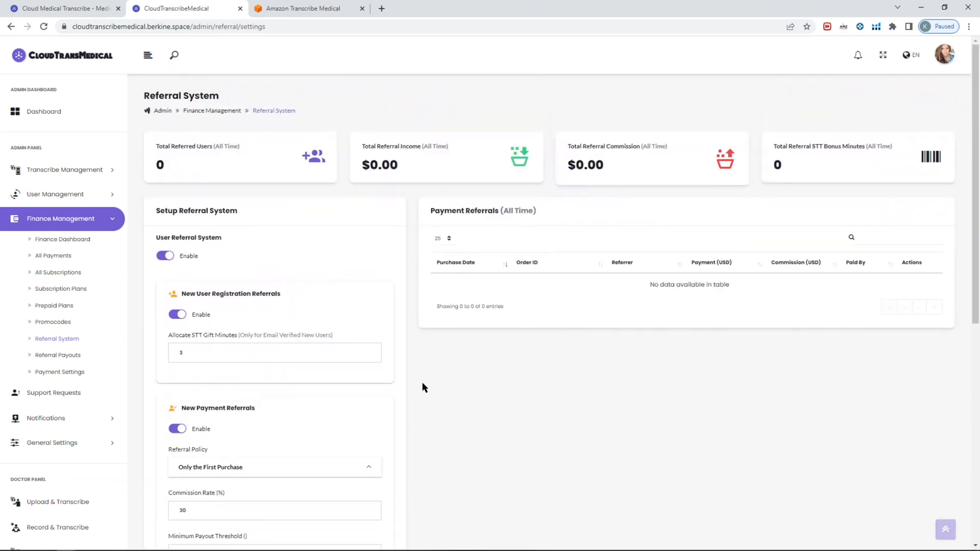
{"action": "left_click", "coordinate": [59, 371]}
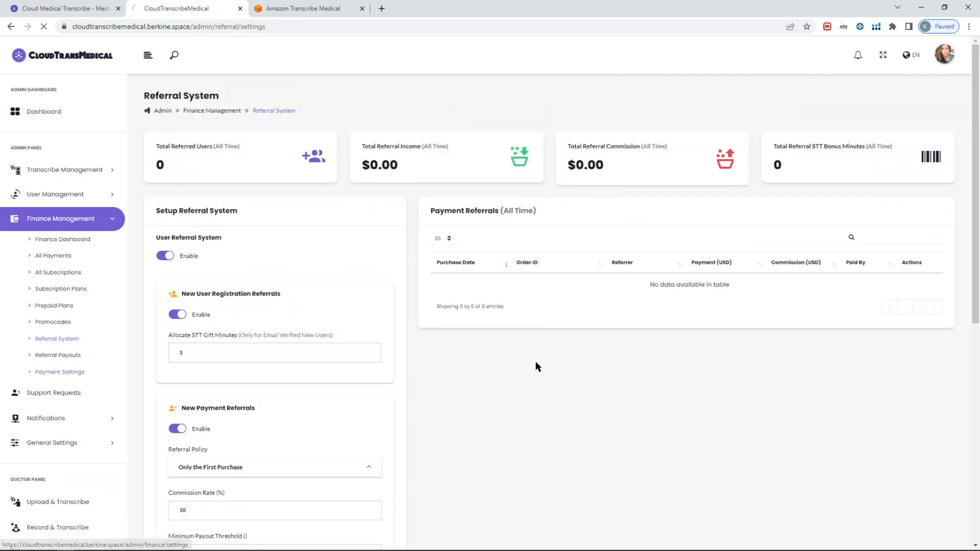
Scroll through the Payment Settings gateways from PayPal down to Braintree and cryptocurrency
{"action": "left_click", "coordinate": [59, 371]}
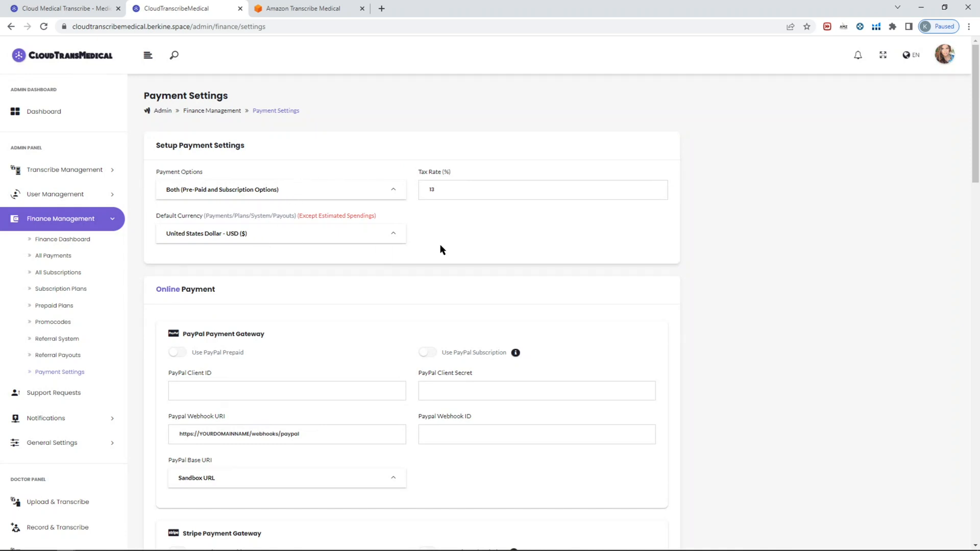
{"action": "scroll", "scroll_direction": "down", "scroll_amount": 3}
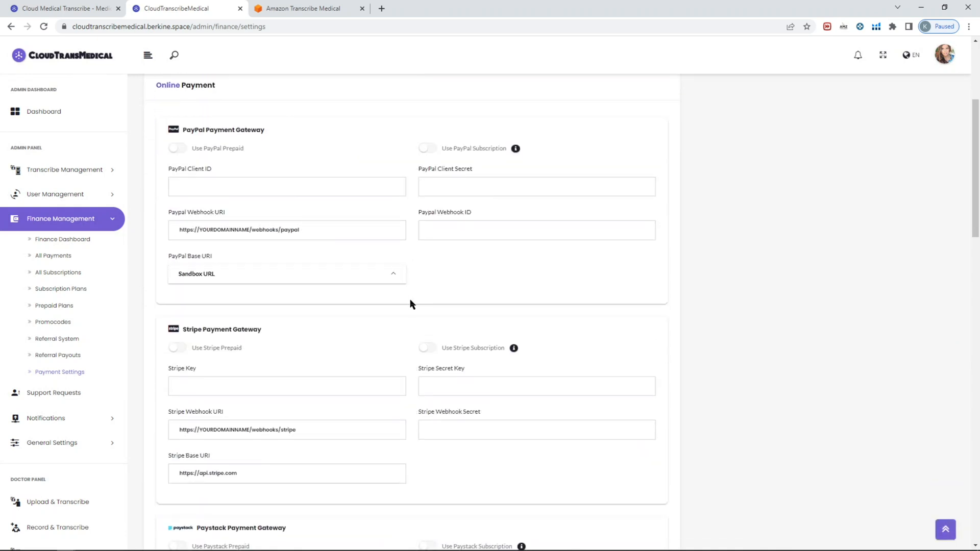
{"action": "scroll", "scroll_direction": "up", "scroll_amount": 3}
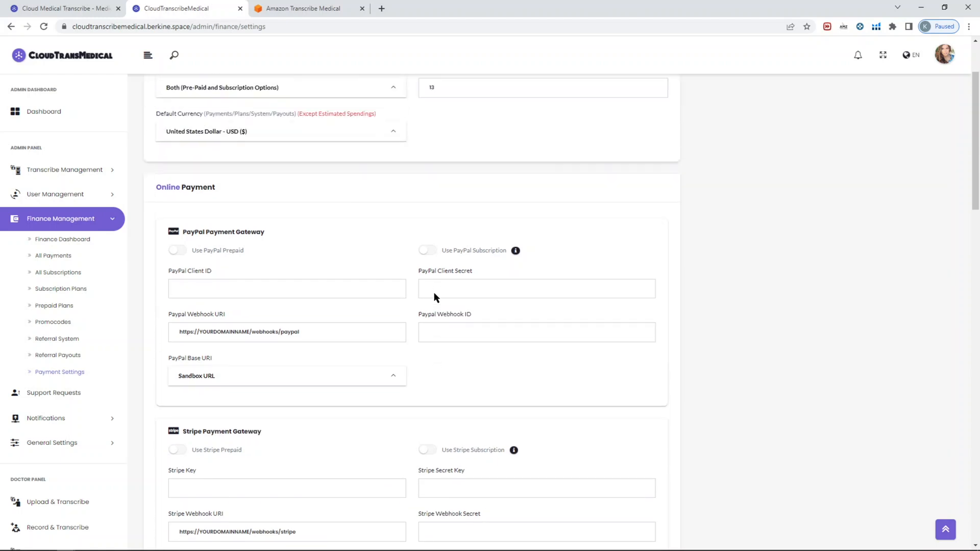
{"action": "left_click", "coordinate": [286, 287]}
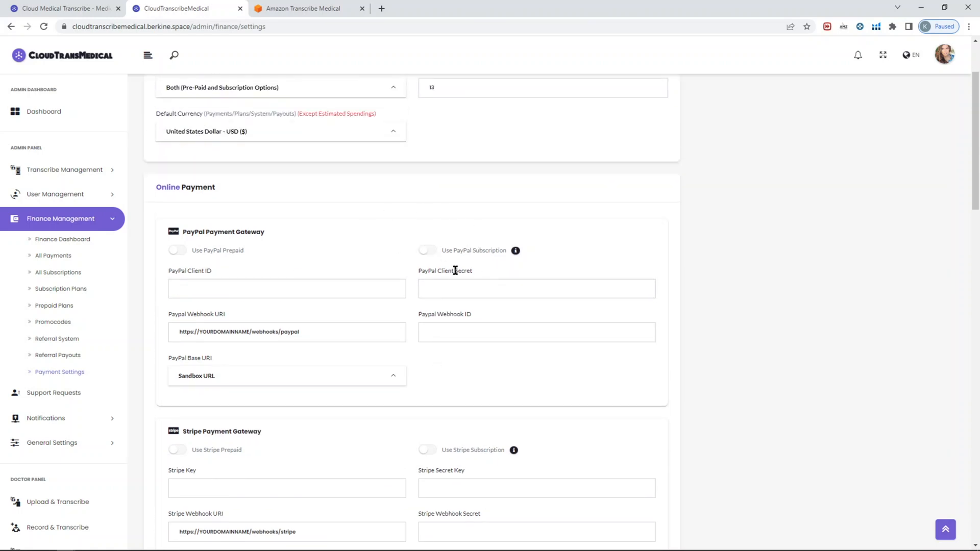
{"action": "left_click", "coordinate": [286, 288]}
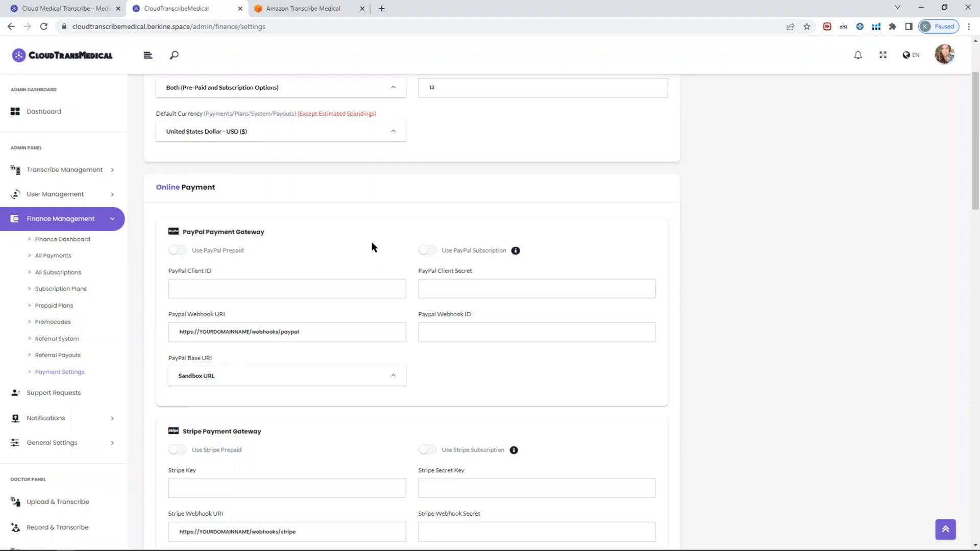
{"action": "mouse_move", "coordinate": [391, 249]}
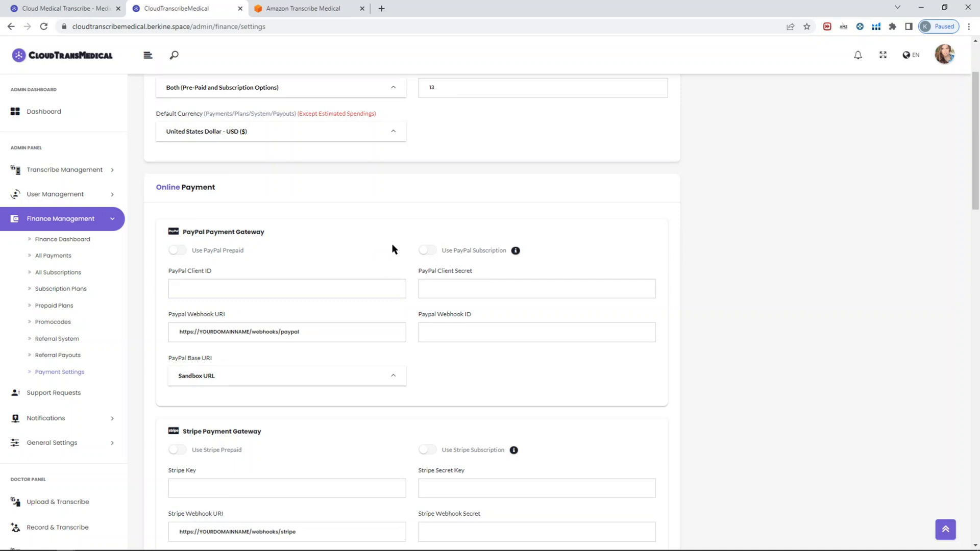
{"action": "scroll", "scroll_direction": "down", "scroll_amount": 3}
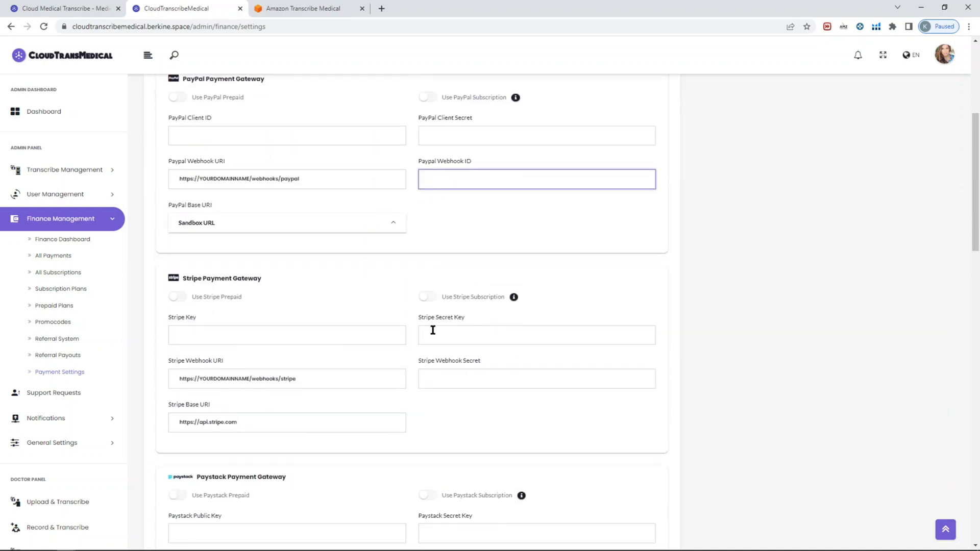
{"action": "scroll", "scroll_direction": "down", "scroll_amount": 3}
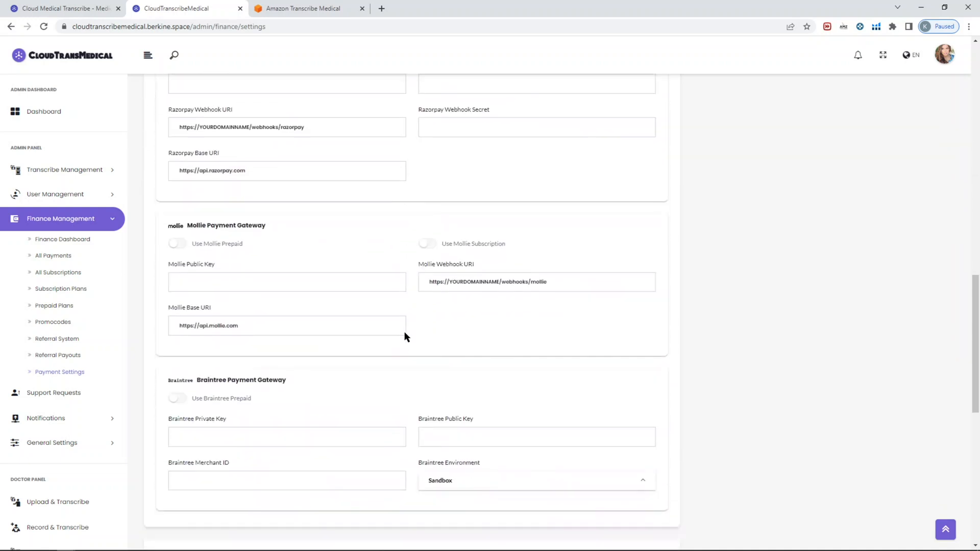
{"action": "scroll", "scroll_direction": "down", "scroll_amount": 3}
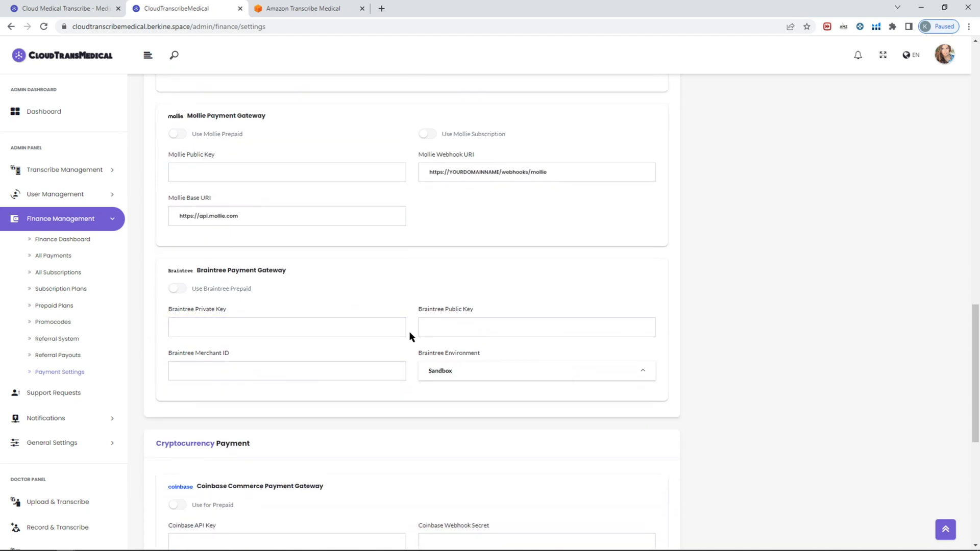
{"action": "scroll", "scroll_direction": "up", "scroll_amount": 3}
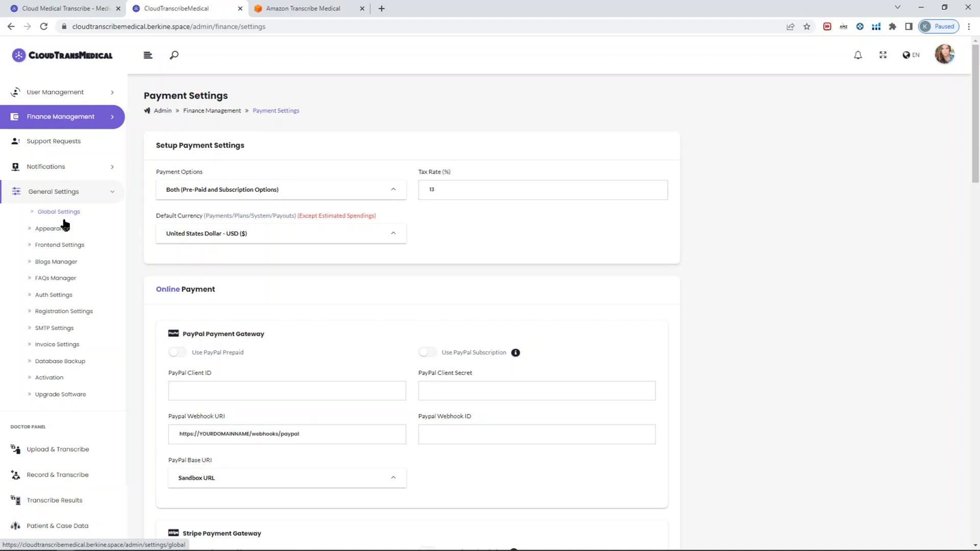
{"action": "mouse_move", "coordinate": [67, 221]}
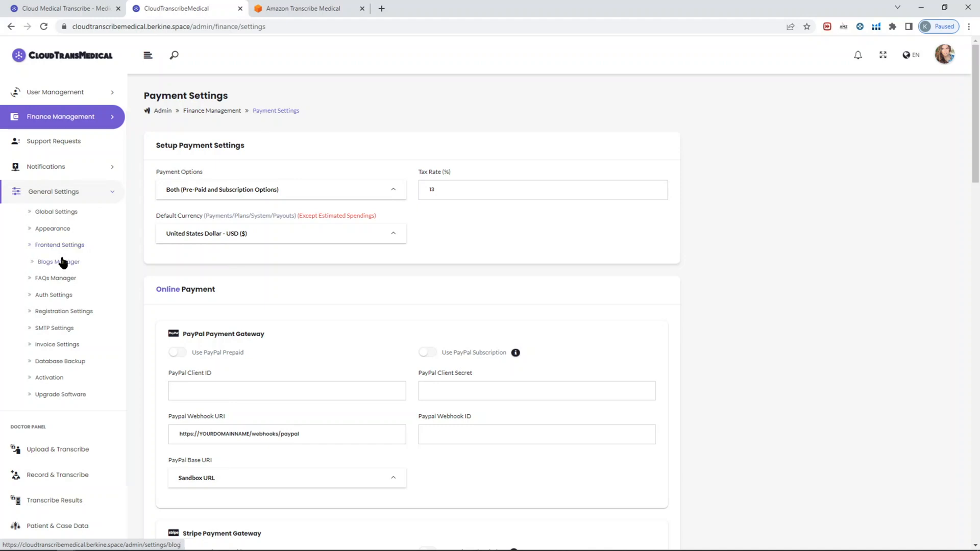
{"action": "mouse_move", "coordinate": [56, 277]}
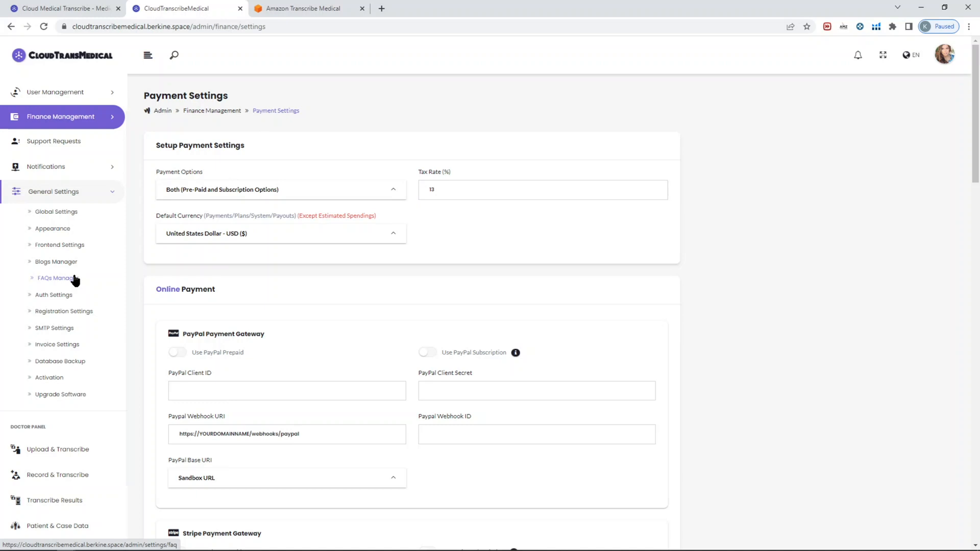
{"action": "mouse_move", "coordinate": [54, 293]}
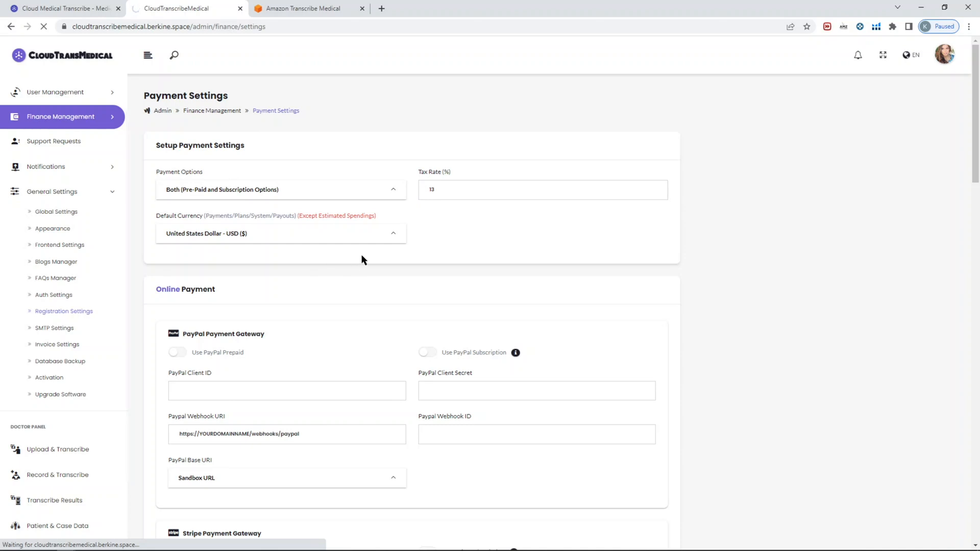
{"action": "mouse_move", "coordinate": [510, 286]}
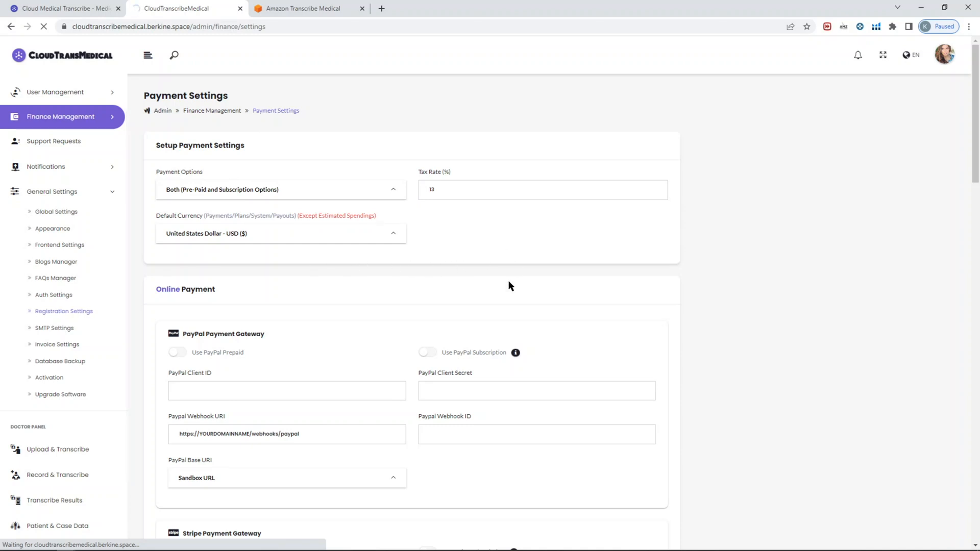
{"action": "scroll", "scroll_direction": "down", "scroll_amount": 3}
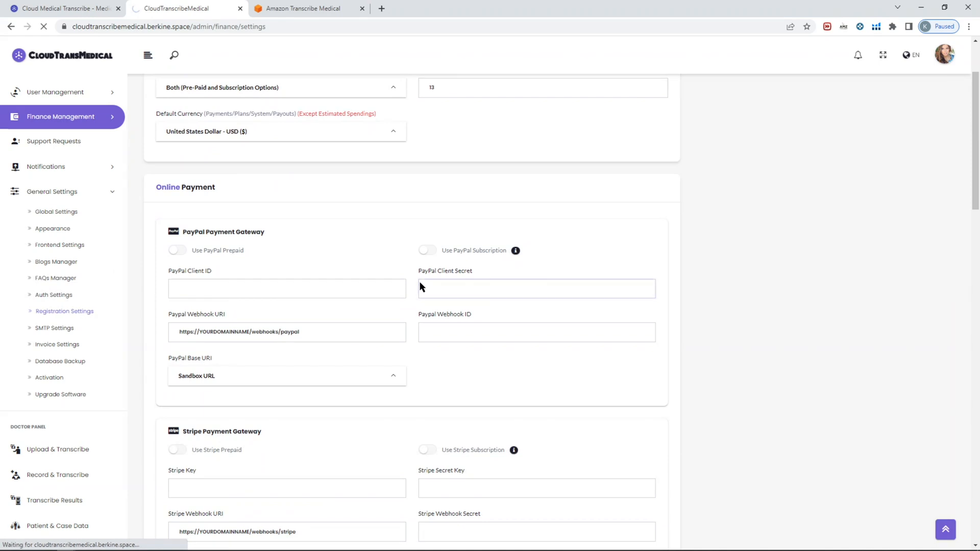
Review Registration Settings with email verification left Disabled, registration Enabled and country Australia
{"action": "left_click", "coordinate": [63, 310]}
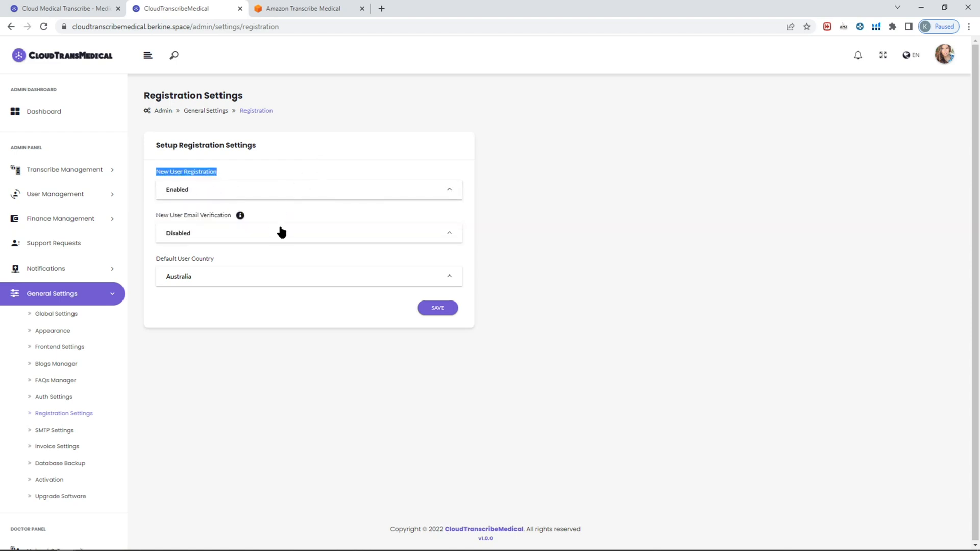
{"action": "left_click", "coordinate": [308, 233]}
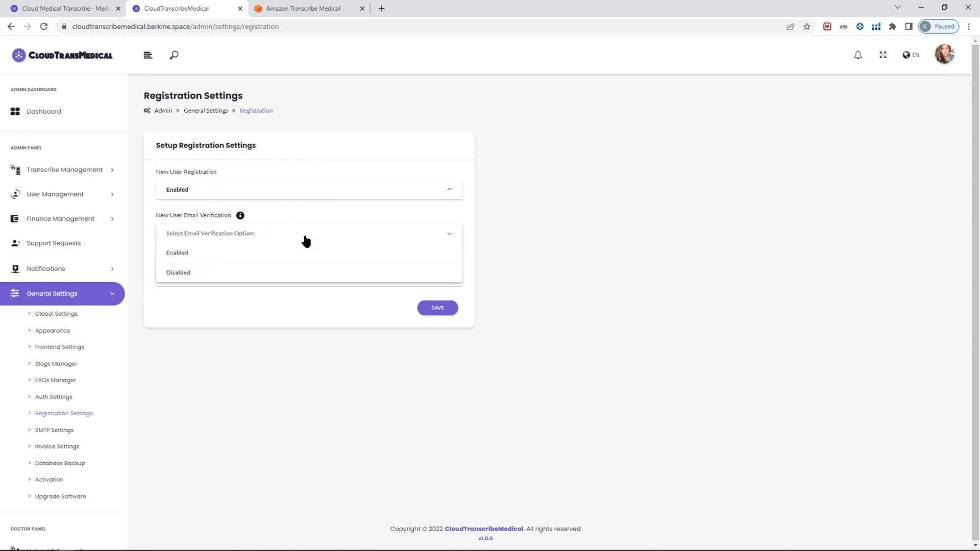
{"action": "left_click", "coordinate": [178, 272]}
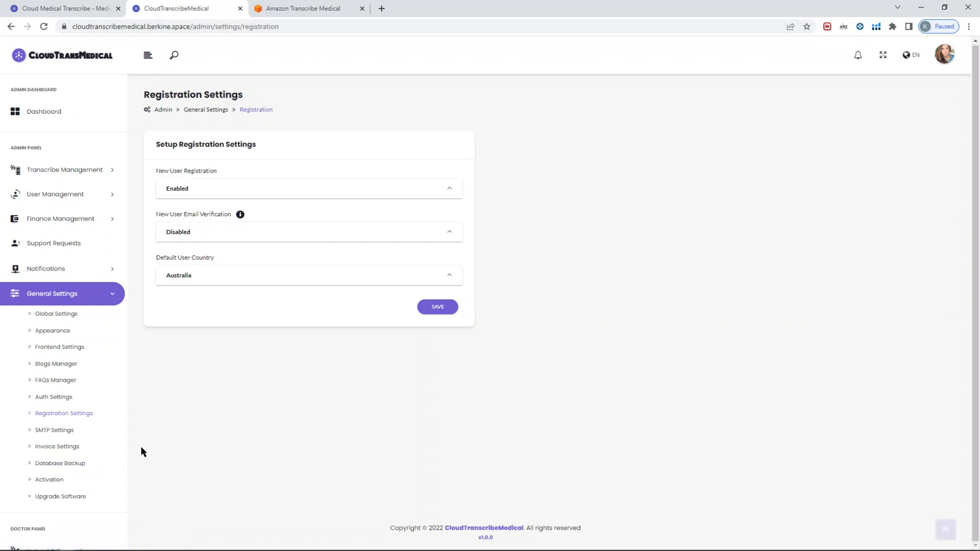
{"action": "mouse_move", "coordinate": [214, 437]}
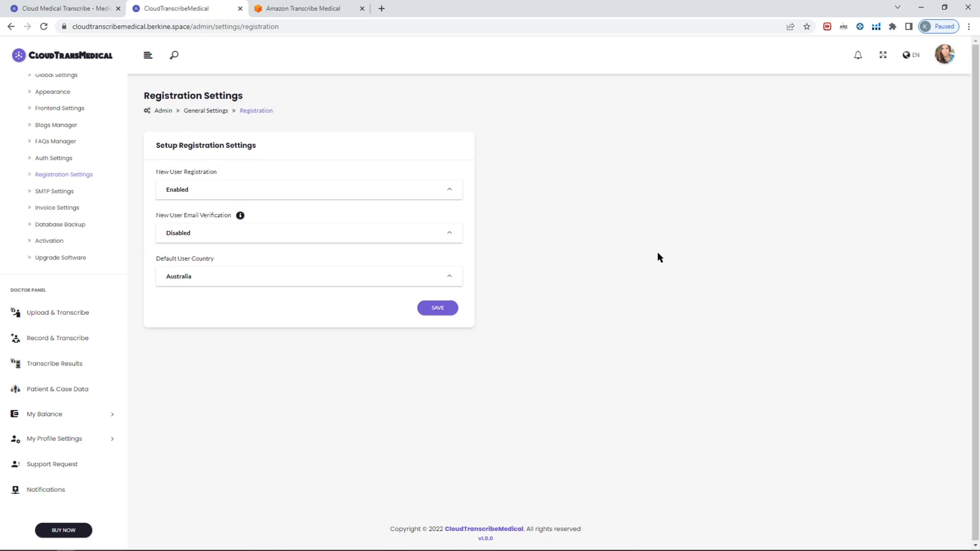
{"action": "mouse_move", "coordinate": [700, 159]}
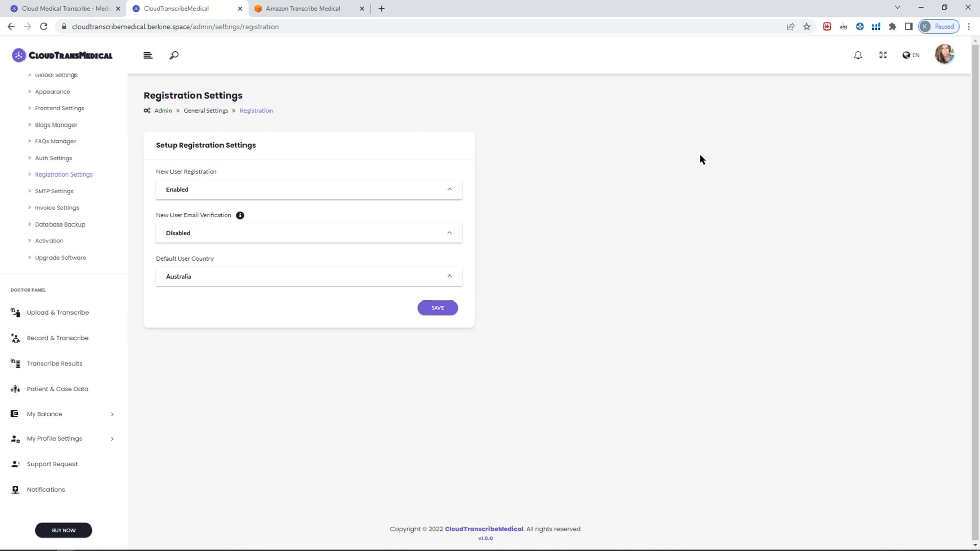
{"action": "mouse_move", "coordinate": [668, 193]}
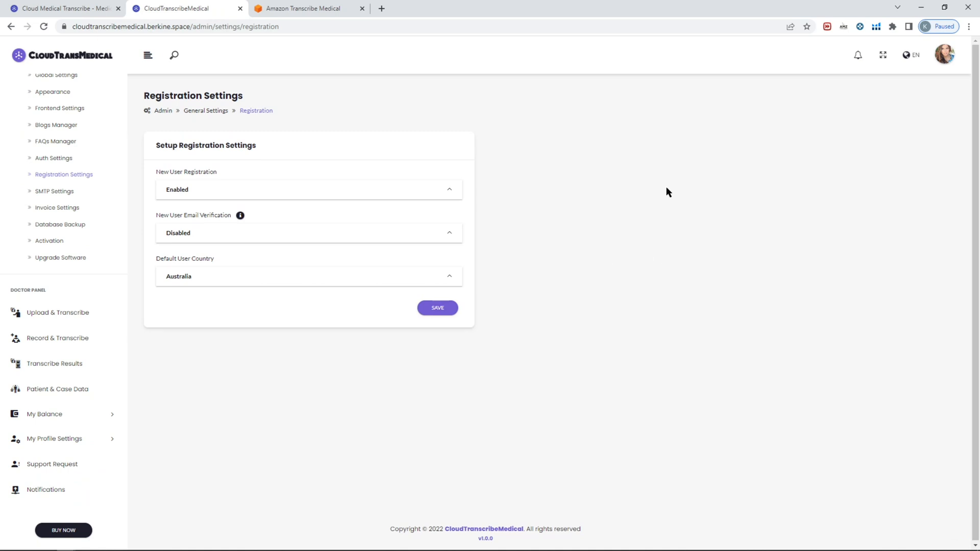
{"action": "mouse_move", "coordinate": [656, 202]}
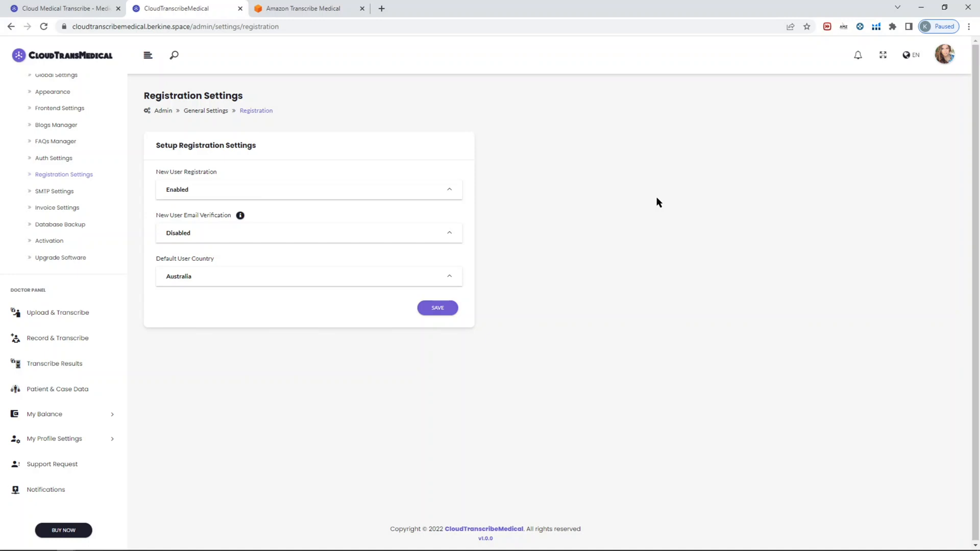
{"action": "mouse_move", "coordinate": [664, 196]}
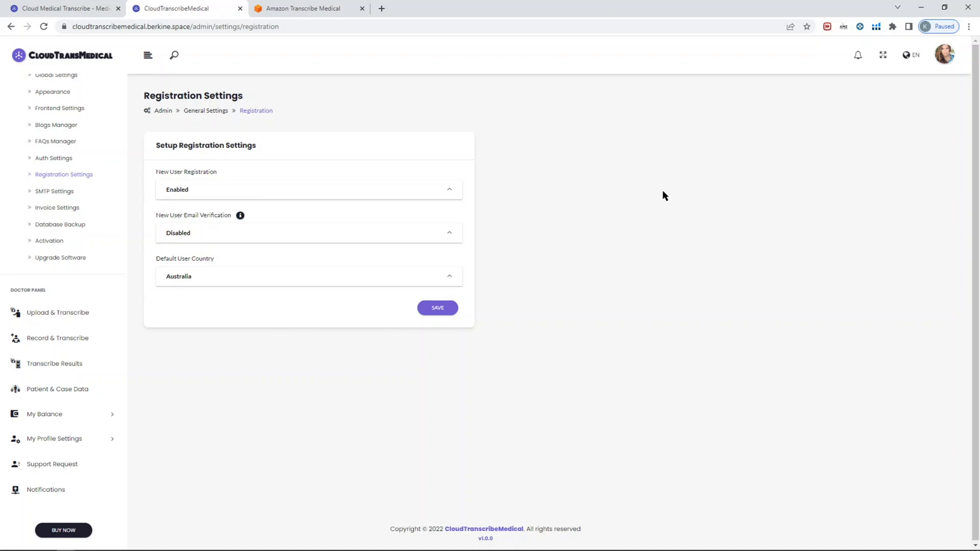
{"action": "mouse_move", "coordinate": [628, 227]}
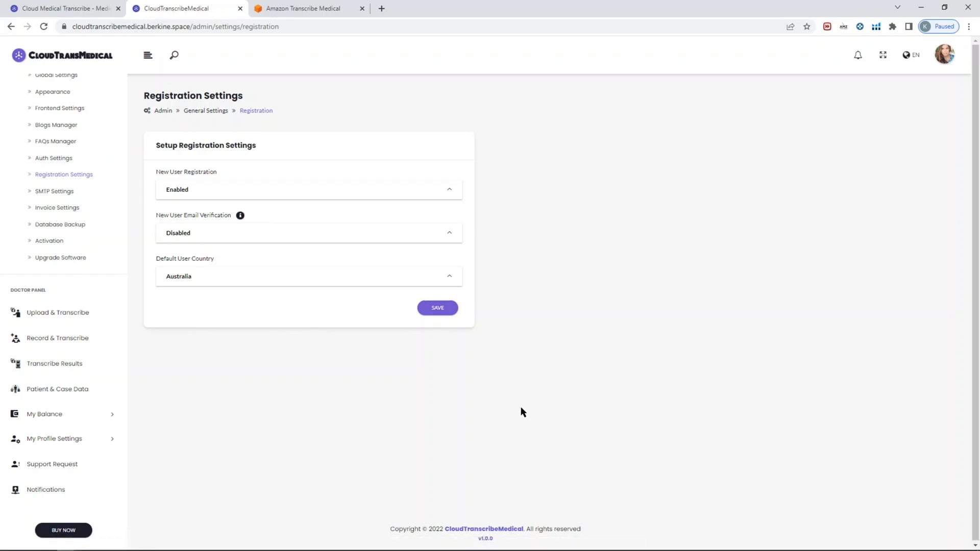
{"action": "mouse_move", "coordinate": [519, 394]}
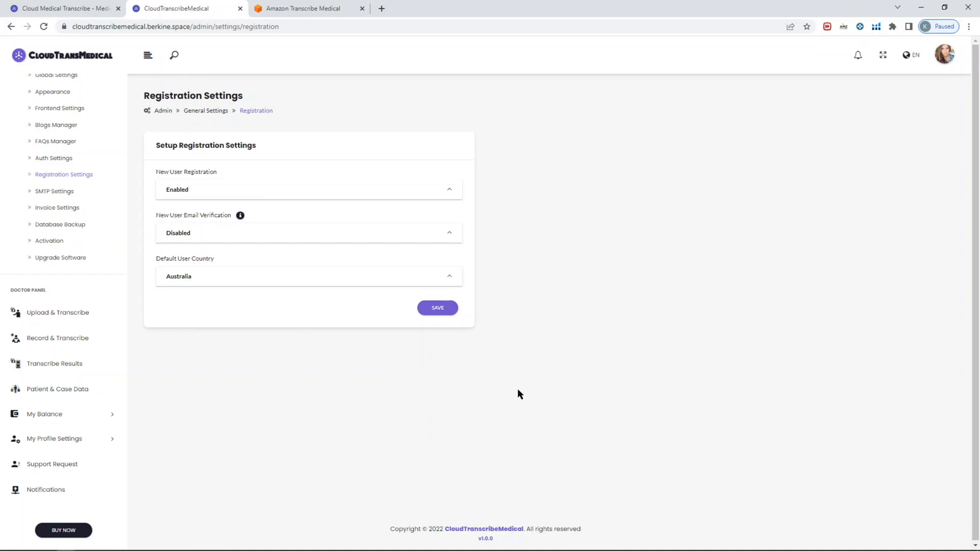